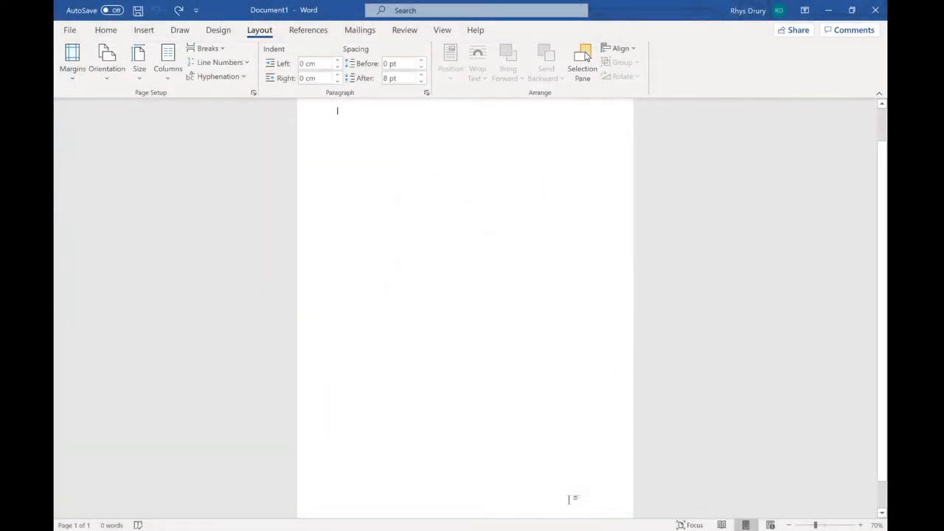
# Step: Type 'Title of the Script' and, on the next line, 'By Name' on the blank page
pyautogui.scroll(-3)
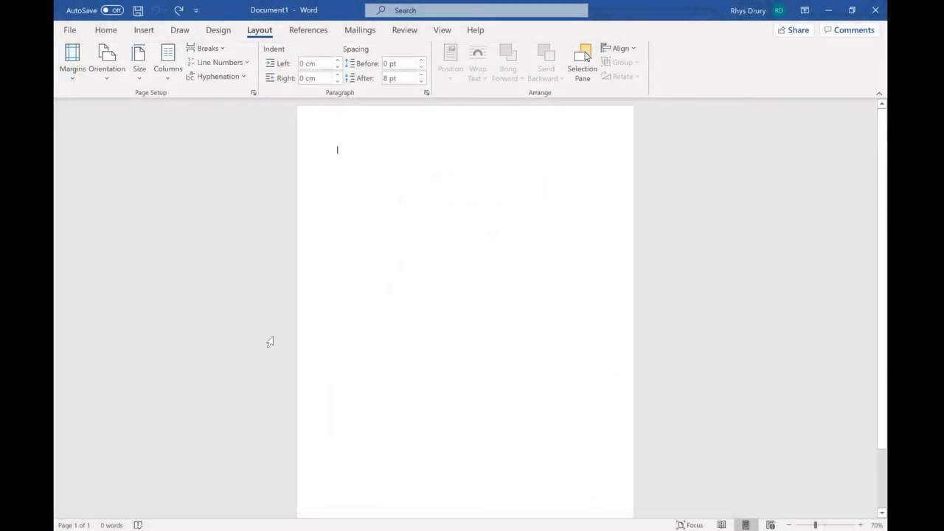
pyautogui.moveTo(538, 319)
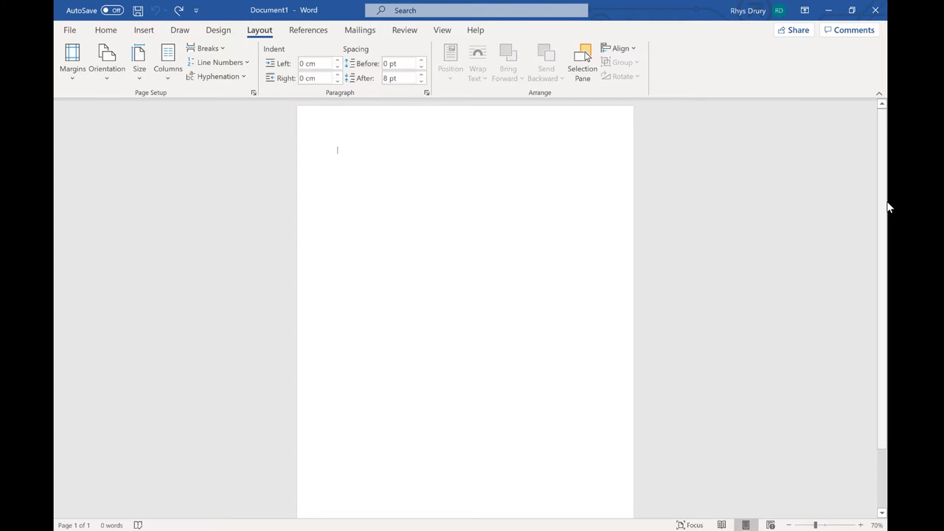
pyautogui.write('Title of the Script')
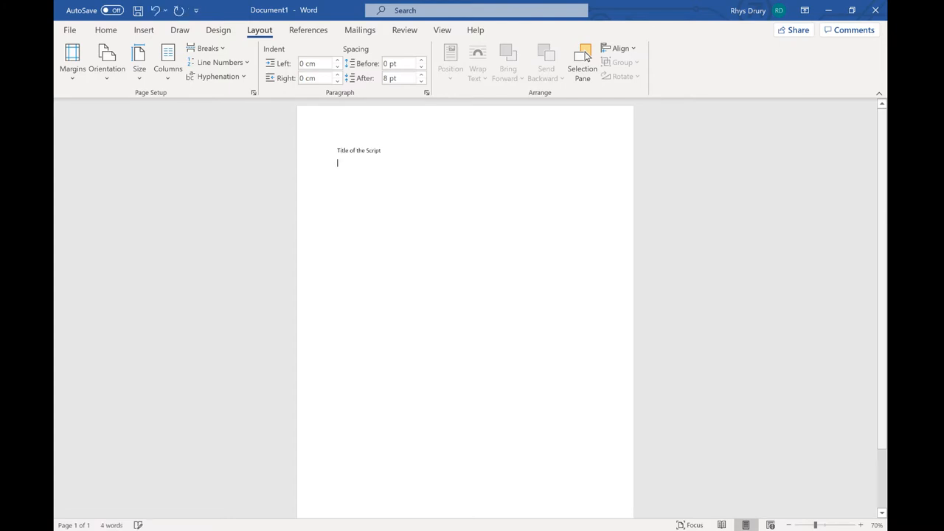
pyautogui.write('By Name')
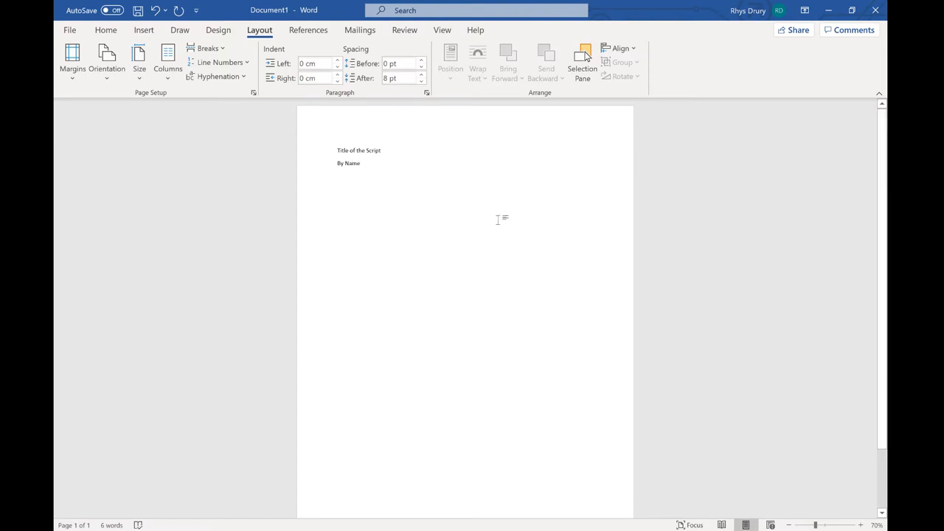
pyautogui.moveTo(287, 122)
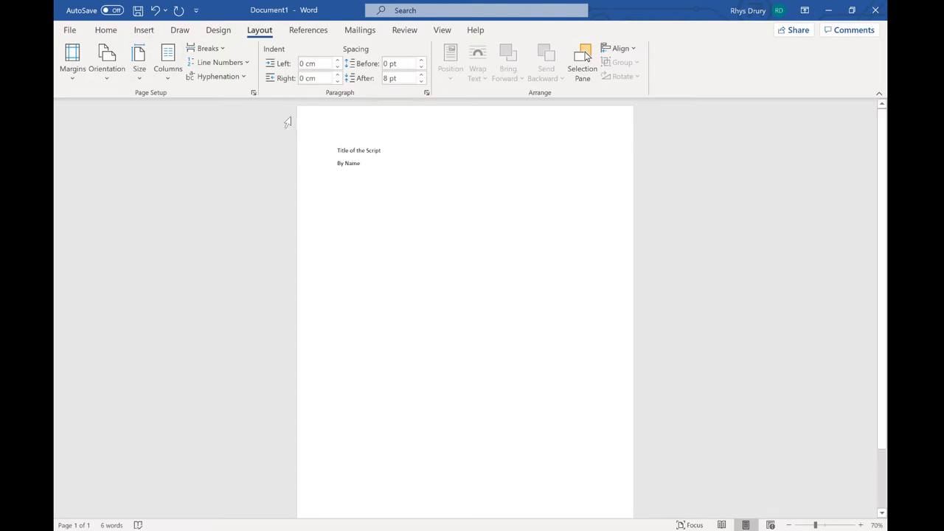
# Step: Set the left and right page margins to 3.81 cm in Page Setup
pyautogui.click(254, 92)
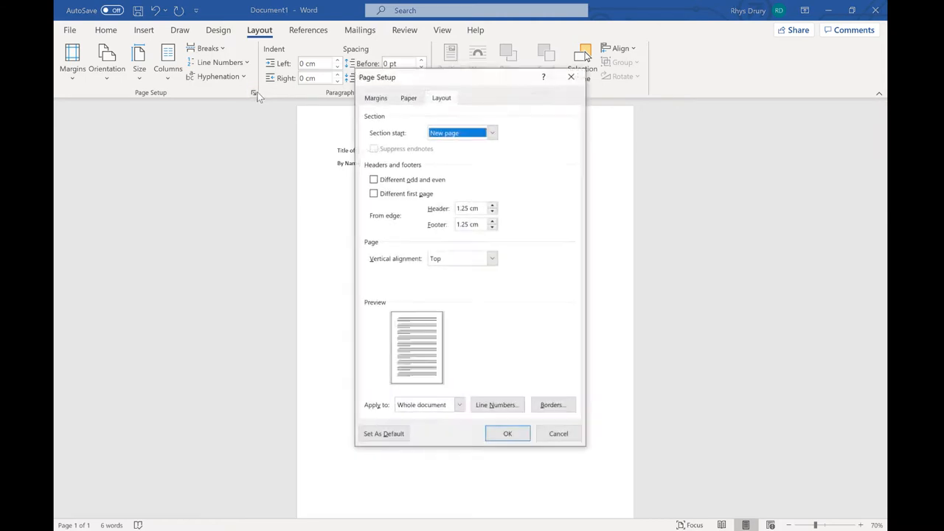
pyautogui.click(376, 96)
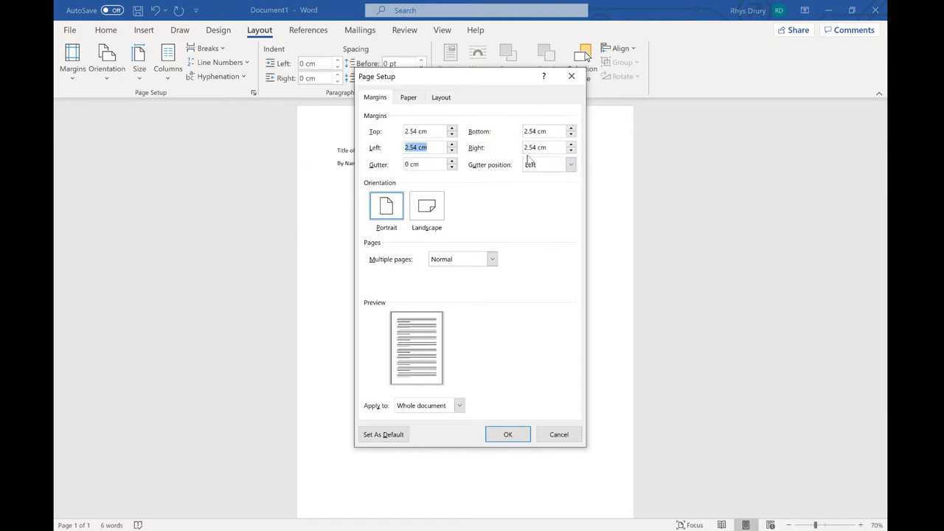
pyautogui.write('3.81')
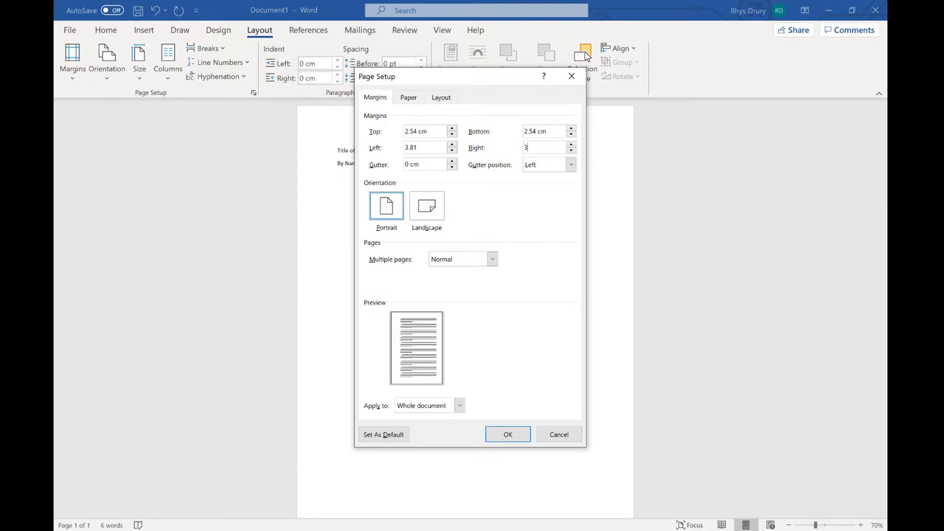
pyautogui.write('.81')
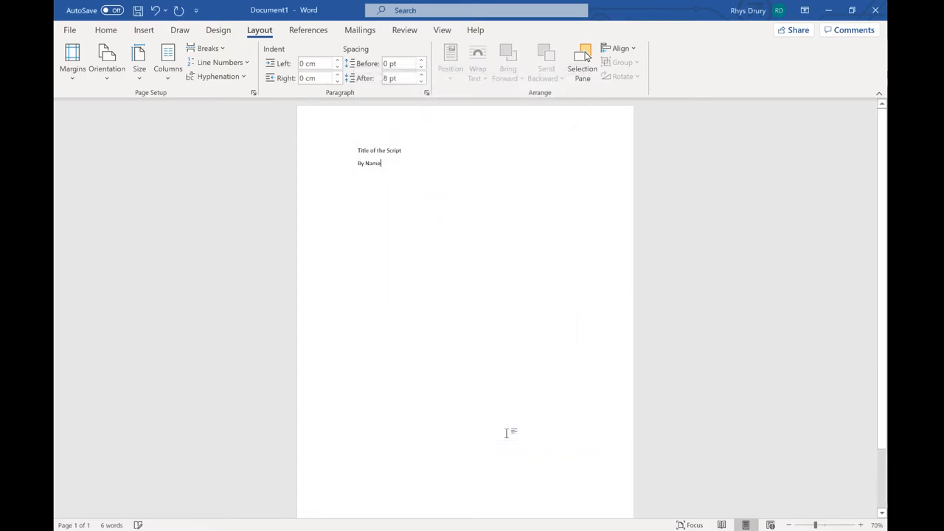
pyautogui.scroll(3)
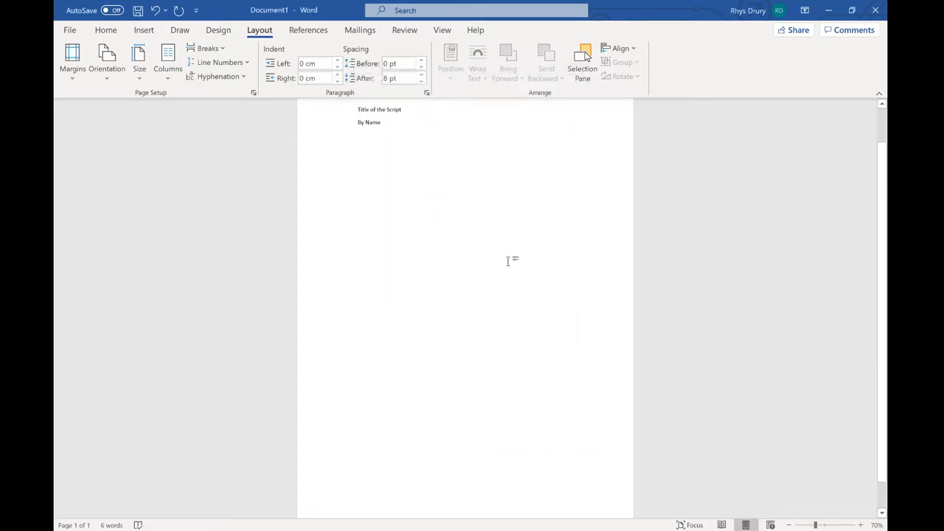
pyautogui.scroll(3)
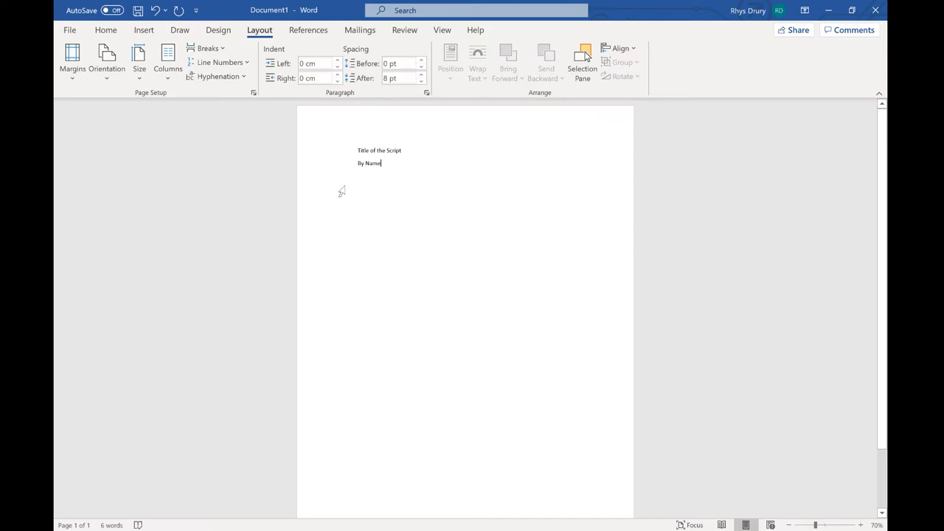
pyautogui.moveTo(402, 333)
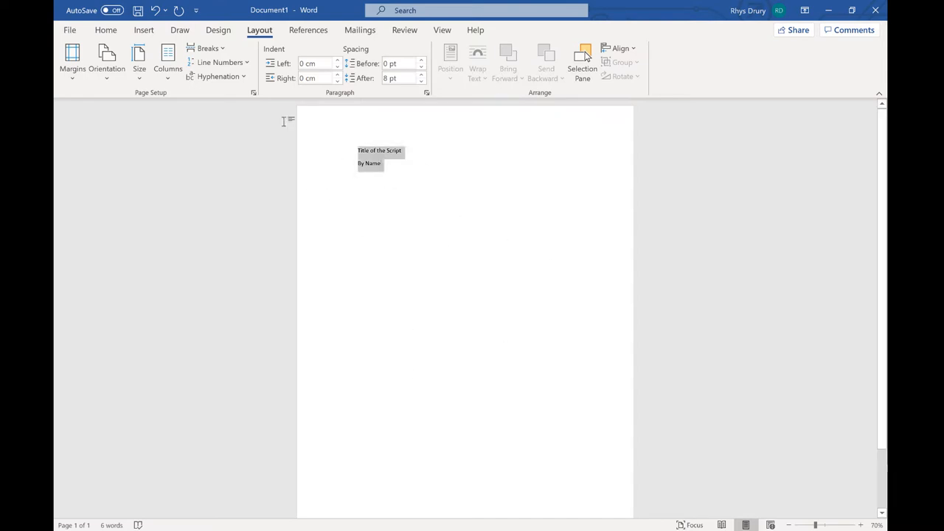
# Step: Check the Layout tab of Page Setup and close the dialog
pyautogui.click(253, 92)
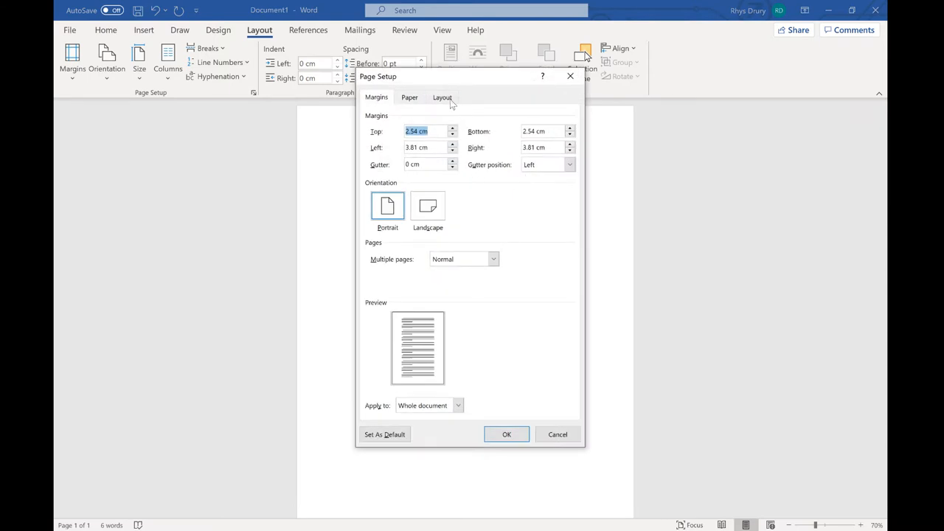
pyautogui.click(442, 97)
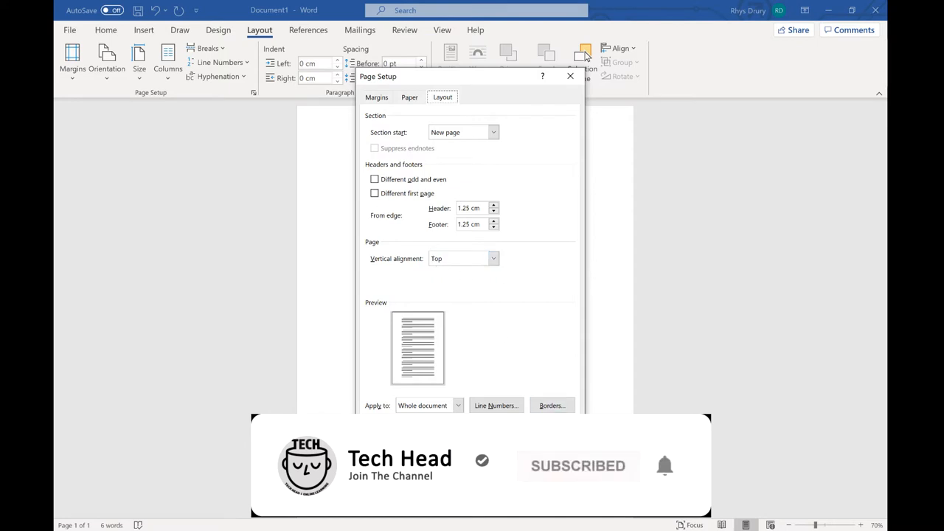
pyautogui.click(569, 76)
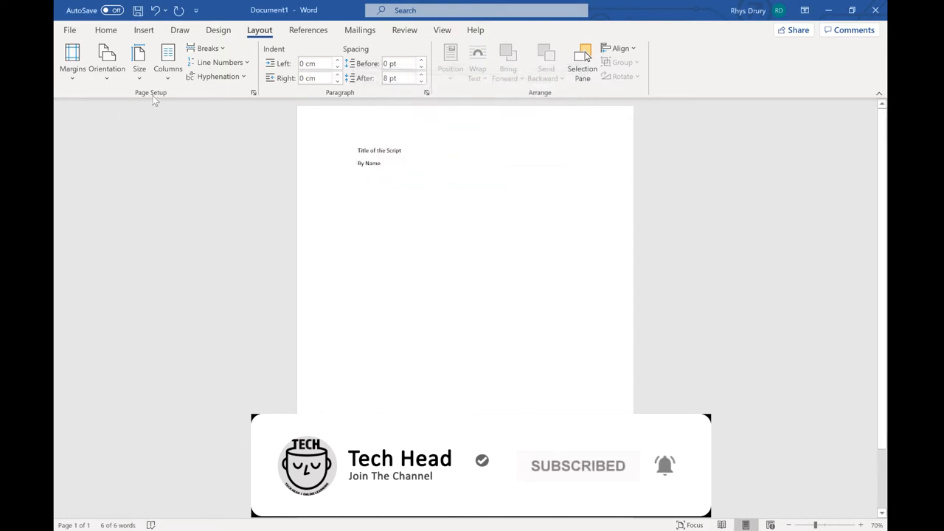
# Step: Insert a Next Page section break and type 'text' on page 2
pyautogui.click(207, 48)
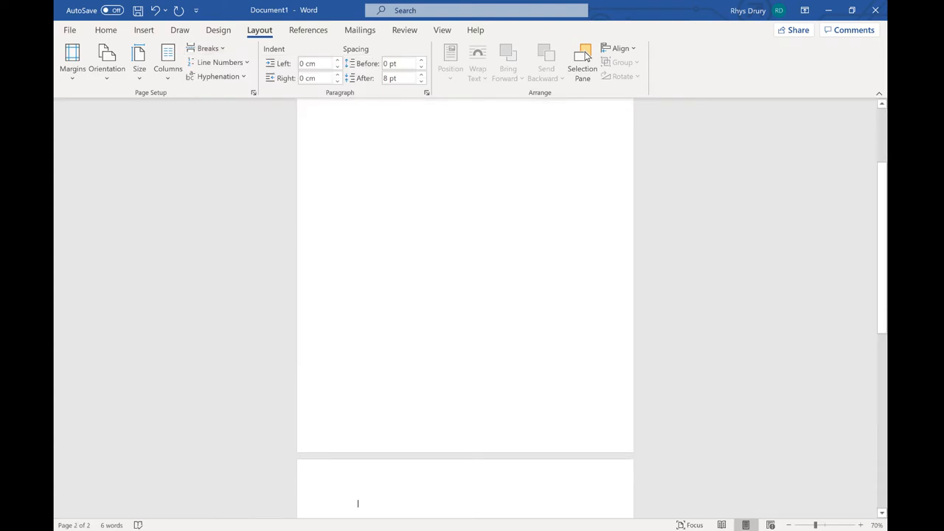
pyautogui.write('text')
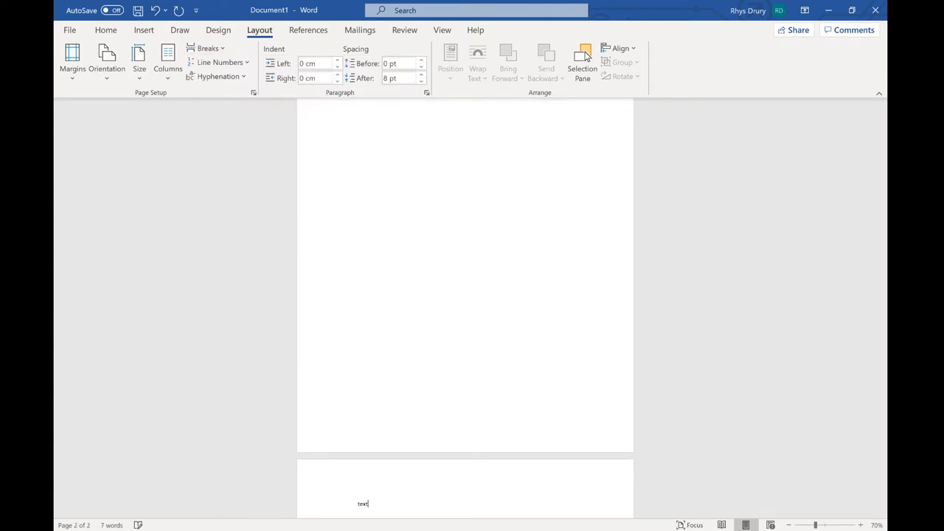
pyautogui.scroll(3)
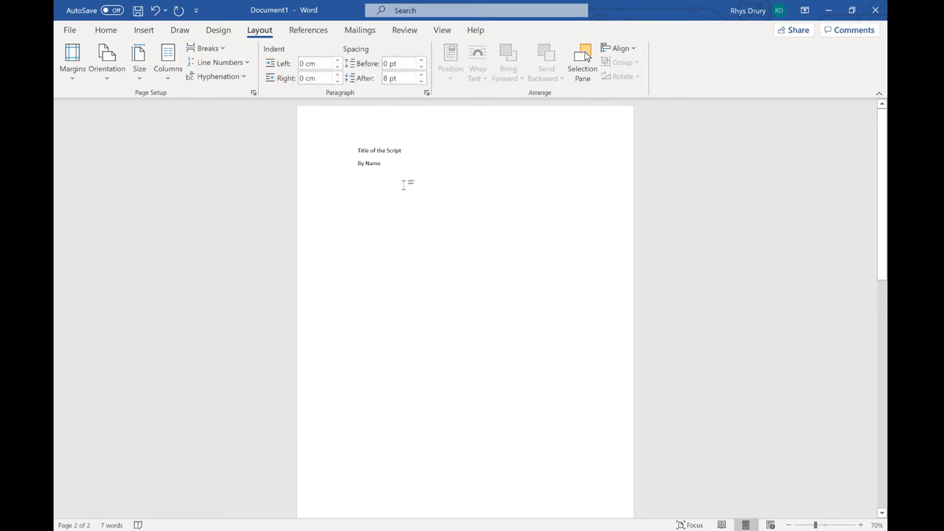
# Step: Set vertical alignment to Center, applied to the selected title-page section only
pyautogui.click(253, 92)
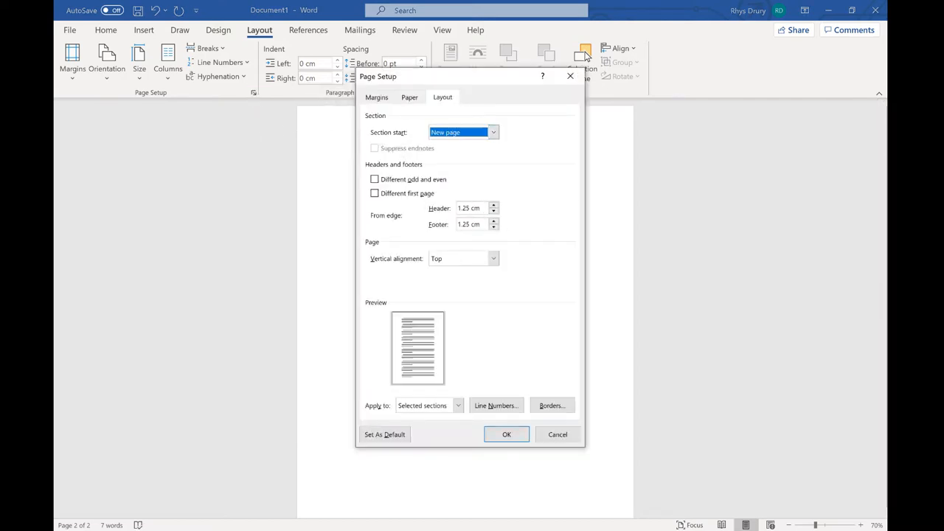
pyautogui.click(493, 258)
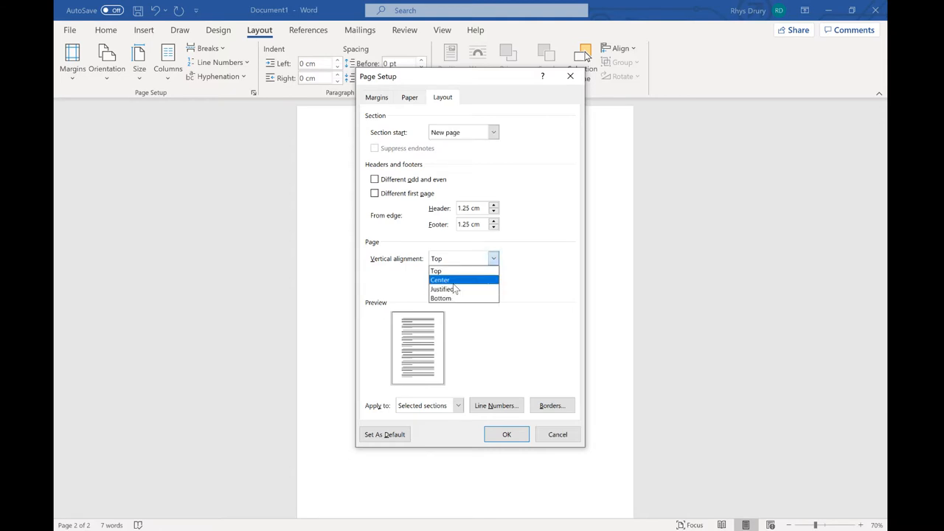
pyautogui.click(440, 279)
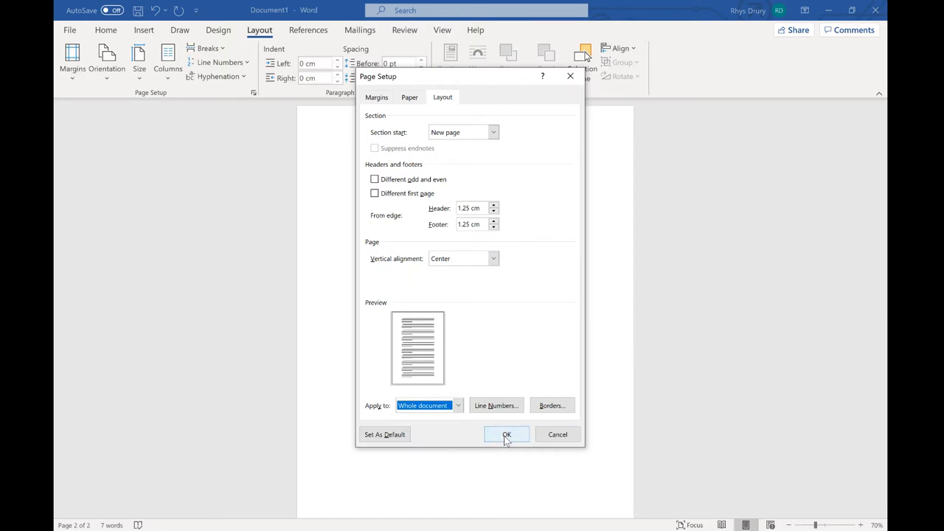
pyautogui.click(506, 434)
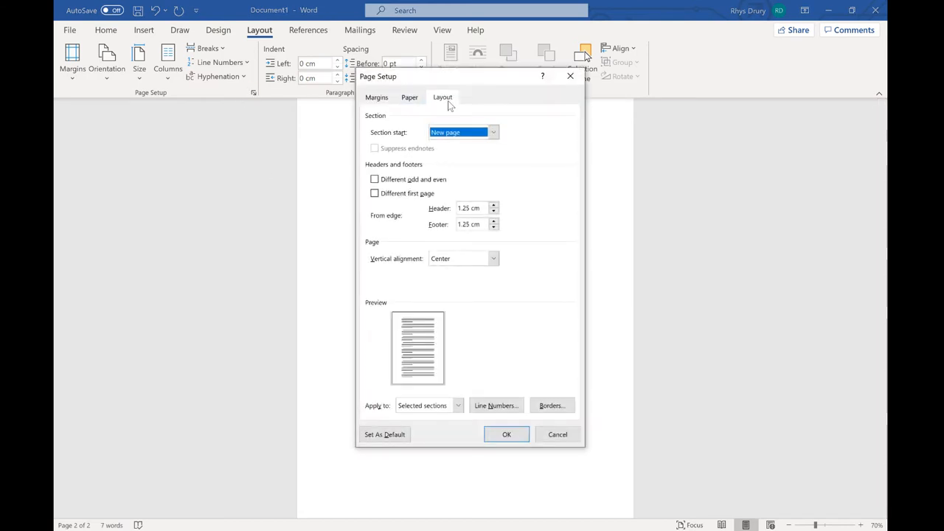
pyautogui.click(458, 405)
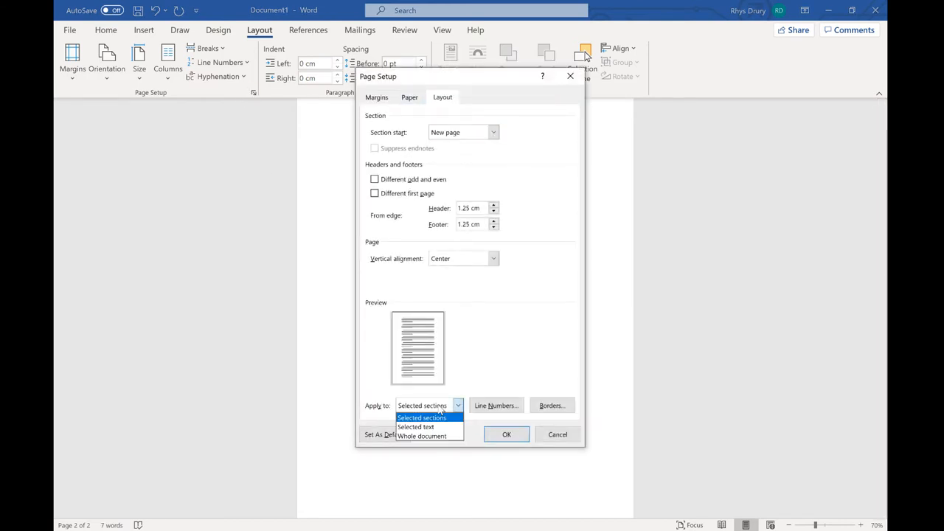
pyautogui.moveTo(416, 427)
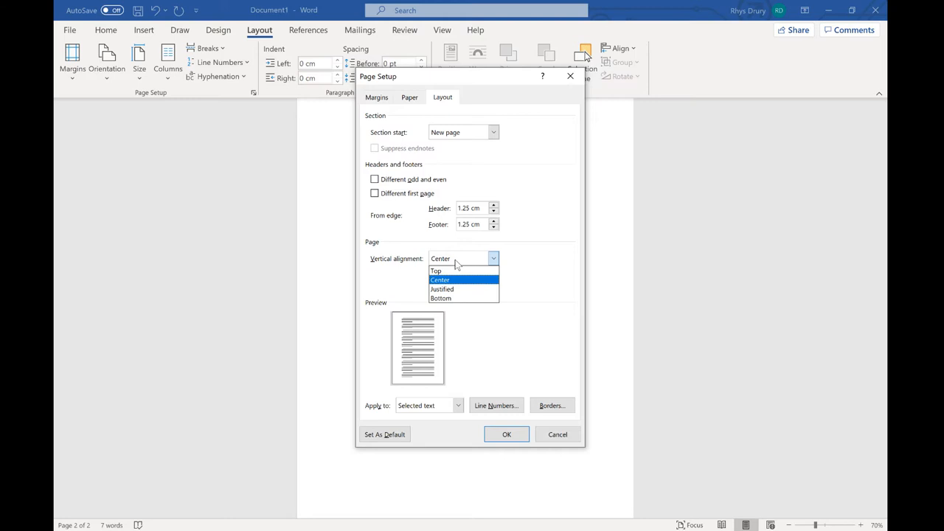
pyautogui.click(507, 433)
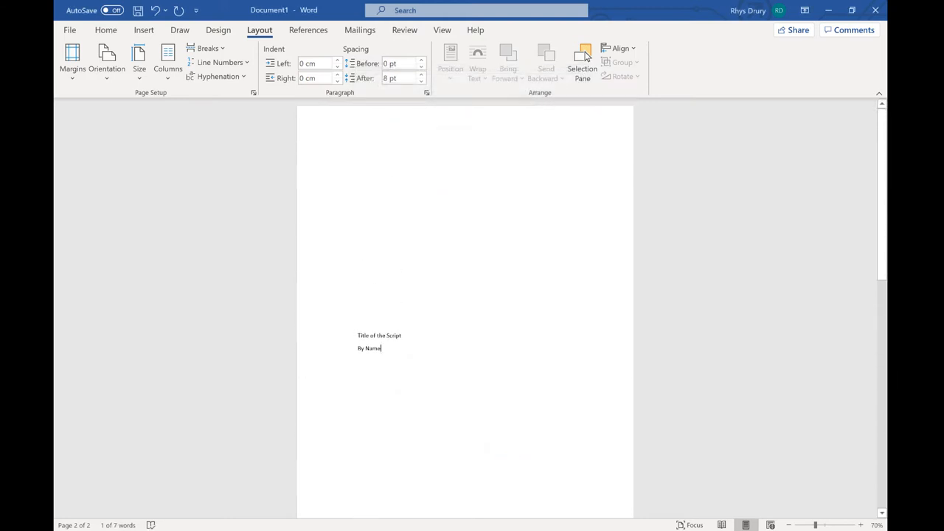
# Step: Switch to the Home tab and add an empty line below 'Text' on page 2
pyautogui.click(106, 30)
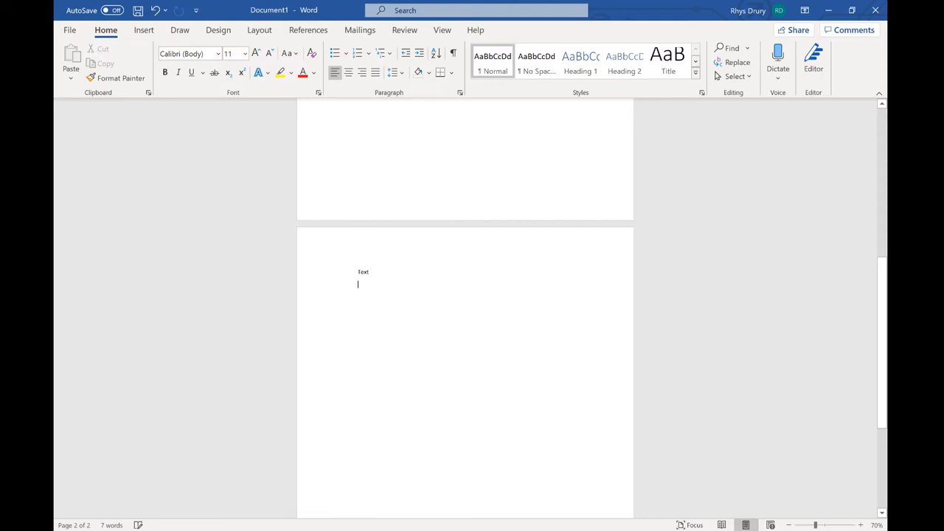
pyautogui.moveTo(404, 205)
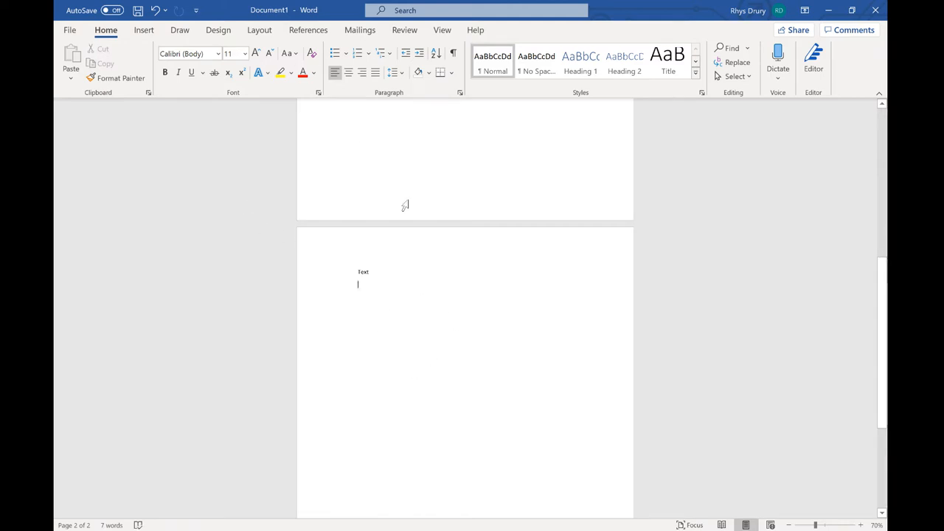
pyautogui.moveTo(337, 279)
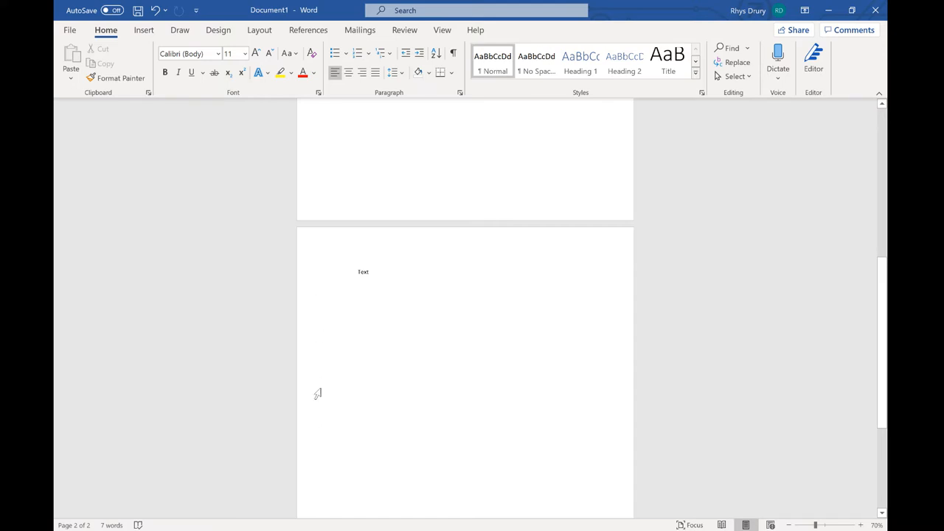
pyautogui.moveTo(317, 393)
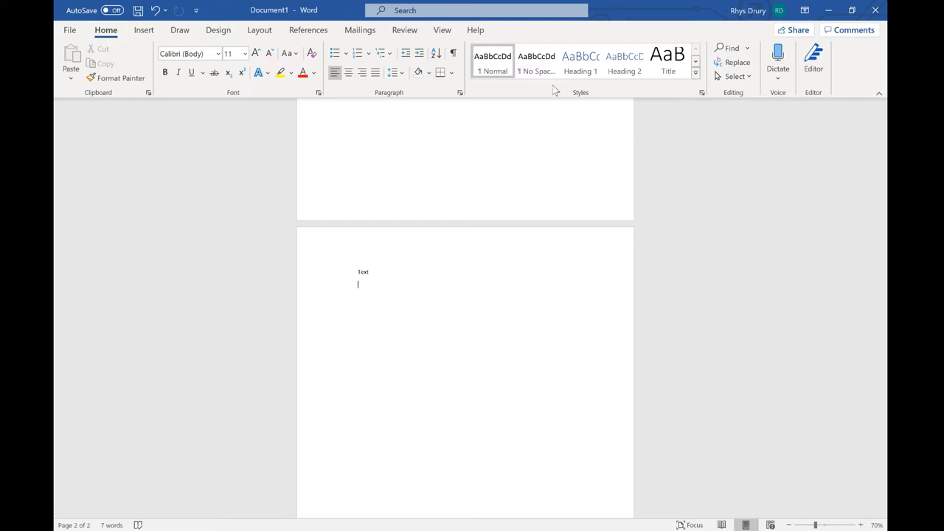
# Step: Open the Styles pane and start a new style with New Style
pyautogui.click(701, 92)
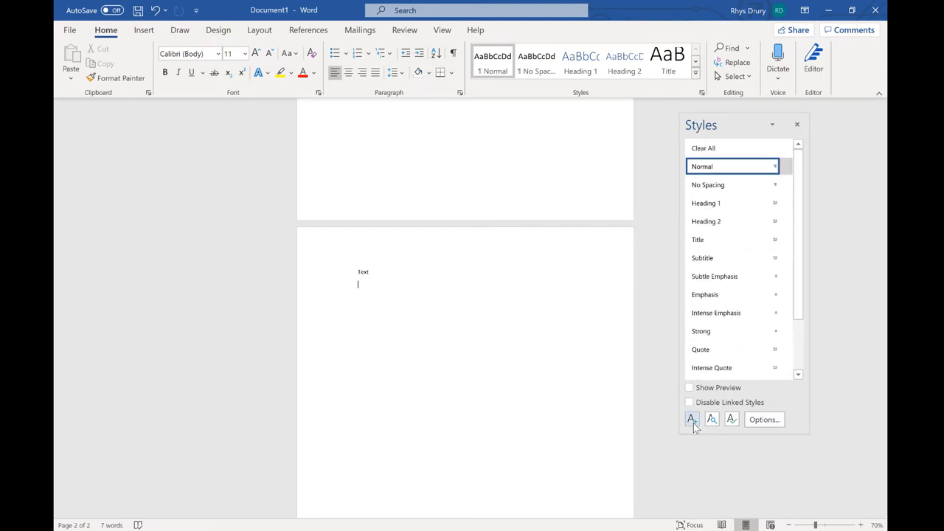
pyautogui.click(692, 419)
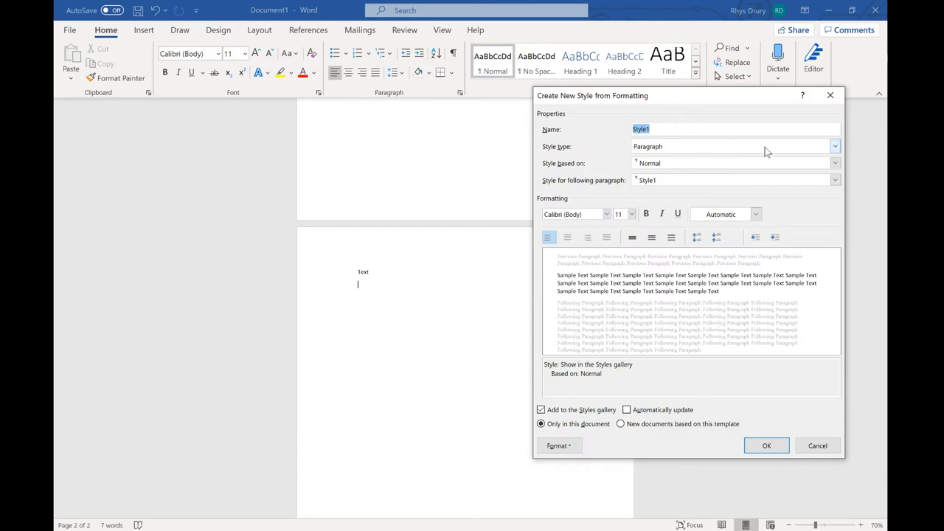
pyautogui.moveTo(769, 152)
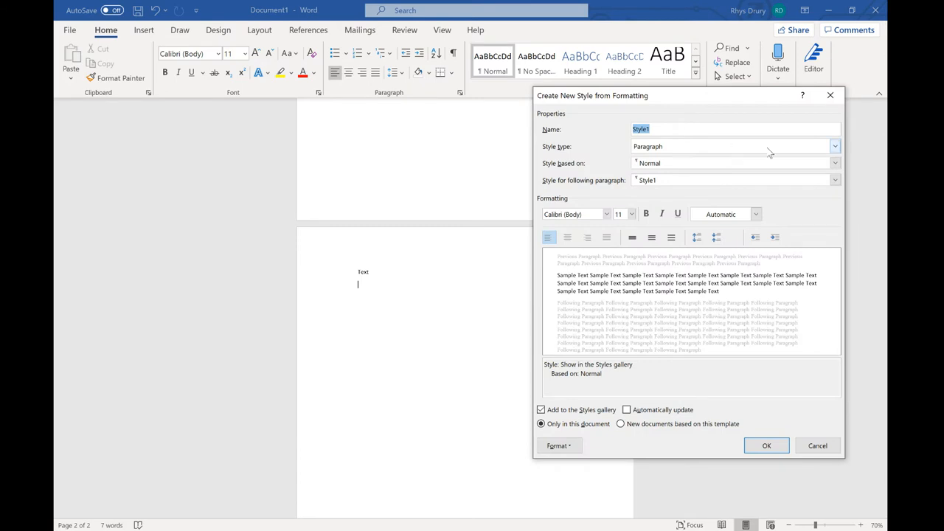
# Step: Define the 'Scene Headings' style as Courier New 12 pt, bold, all caps
pyautogui.write('Scene')
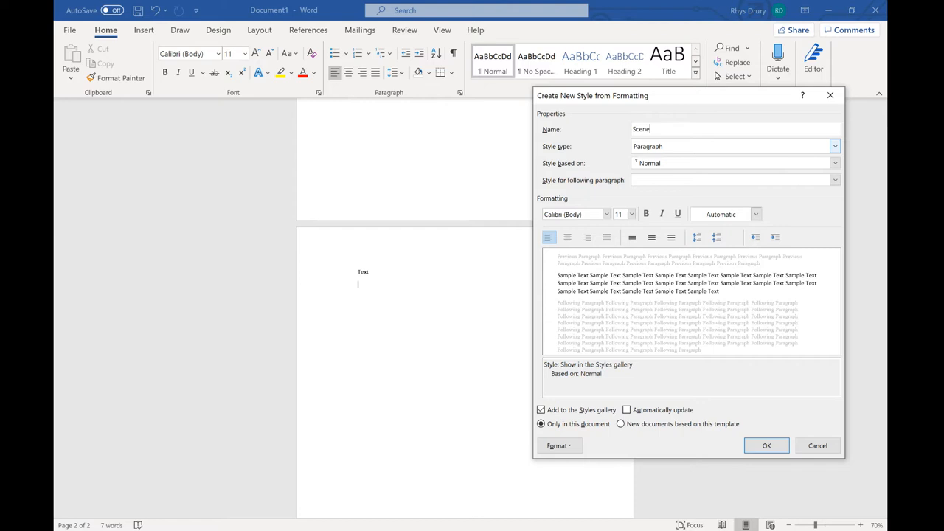
pyautogui.write('Headings')
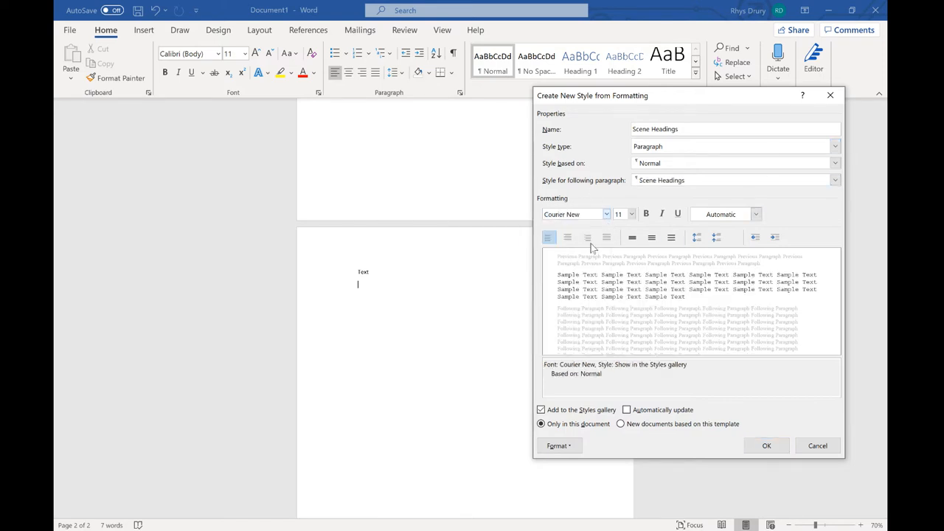
pyautogui.click(630, 214)
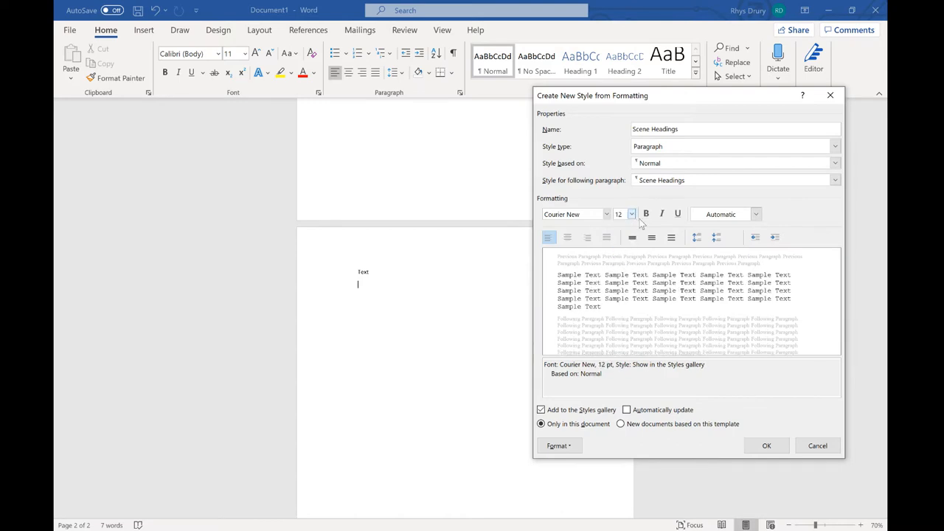
pyautogui.click(646, 214)
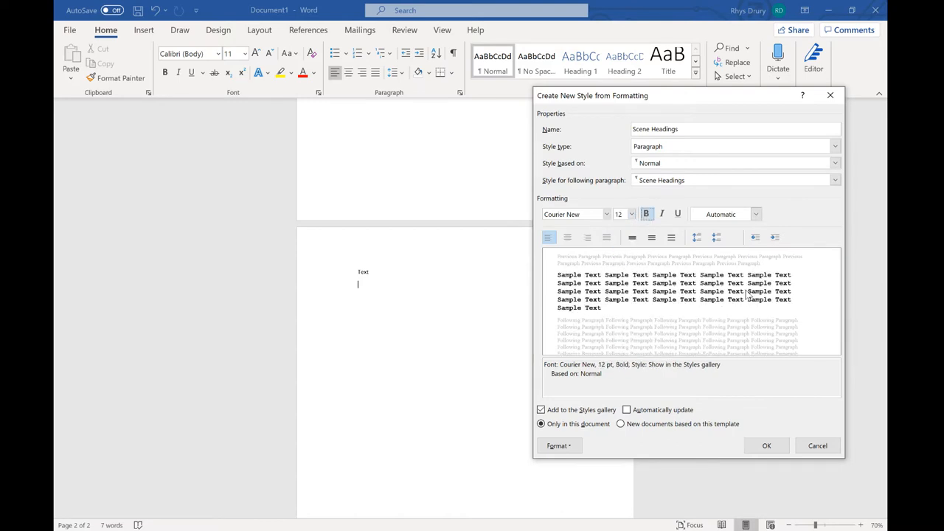
pyautogui.click(559, 445)
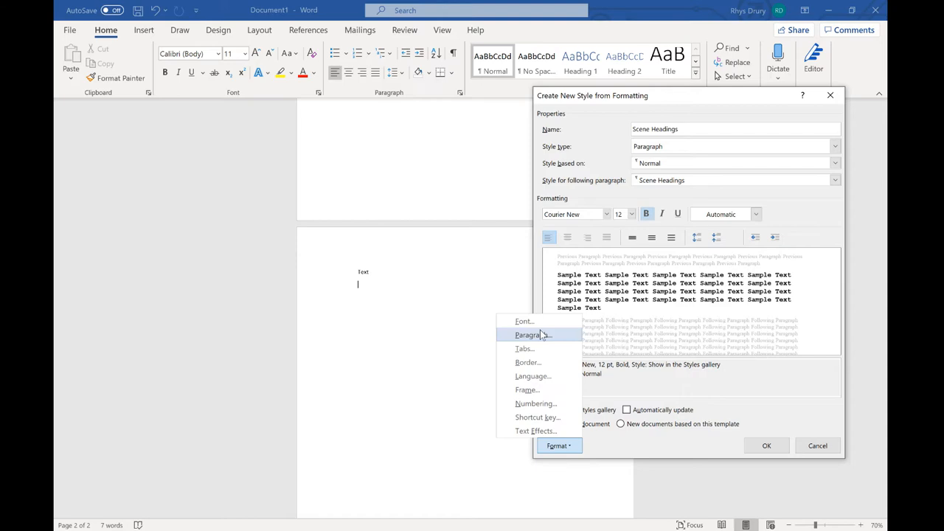
pyautogui.click(525, 320)
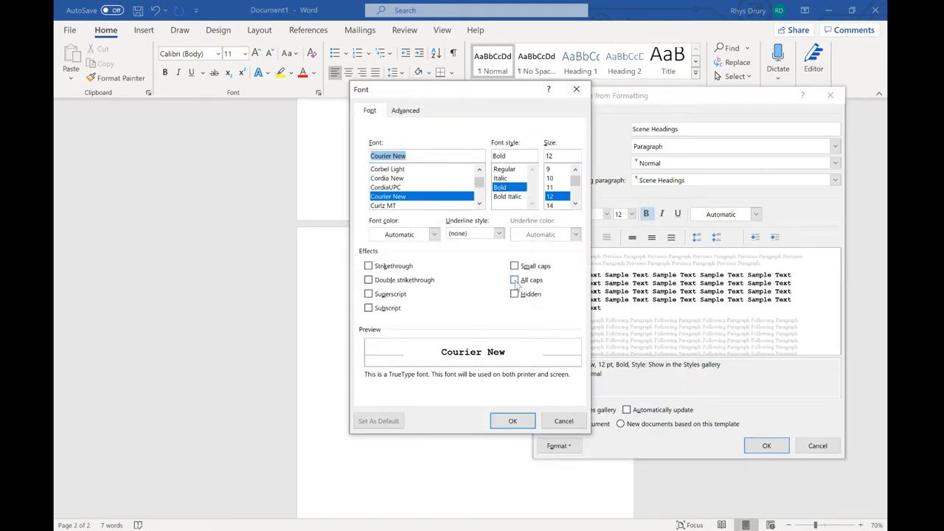
pyautogui.click(513, 421)
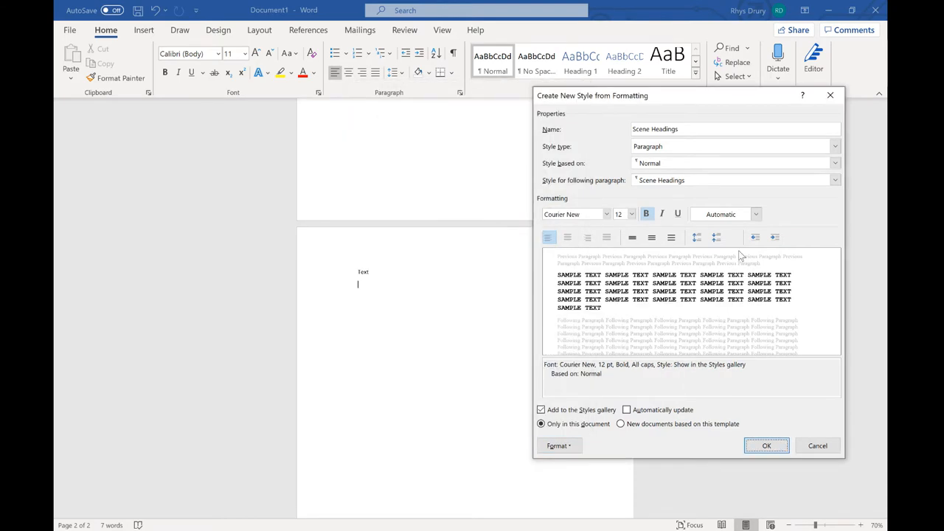
# Step: Save the Scene Headings style, apply it, and type 'INT. CLASSROOM'
pyautogui.click(766, 445)
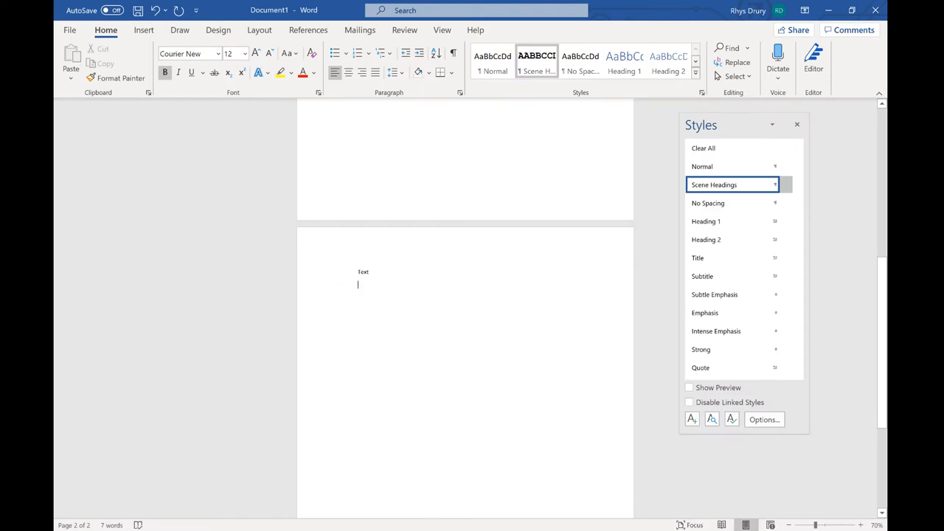
pyautogui.click(702, 166)
pyautogui.write('INT.')
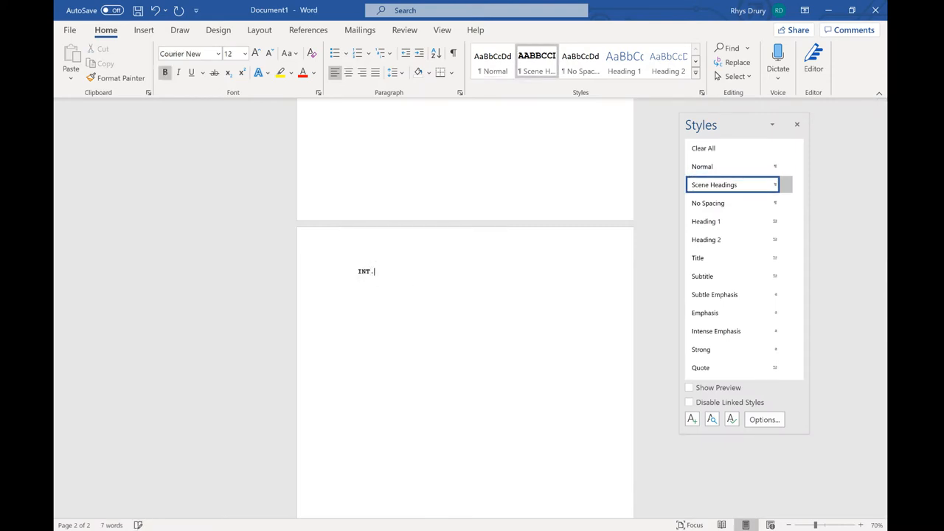
pyautogui.write('CLASSR')
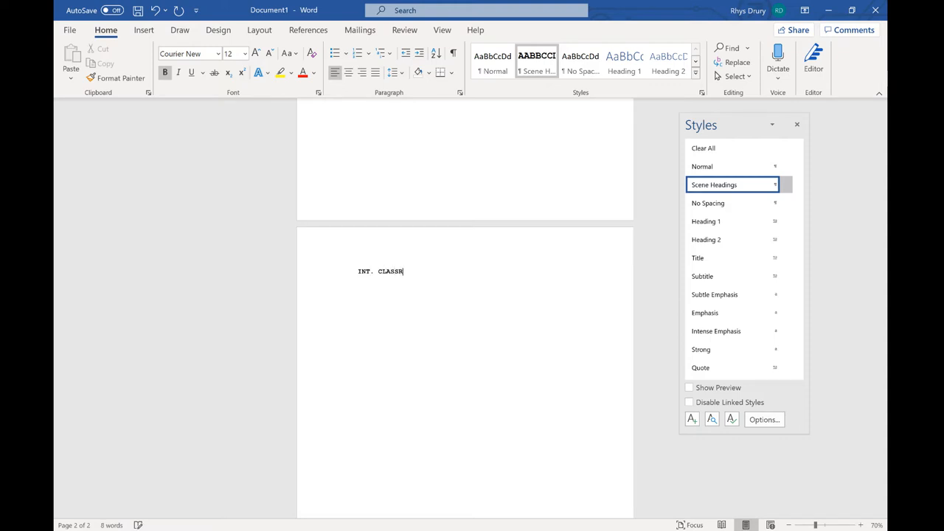
pyautogui.write('OOM')
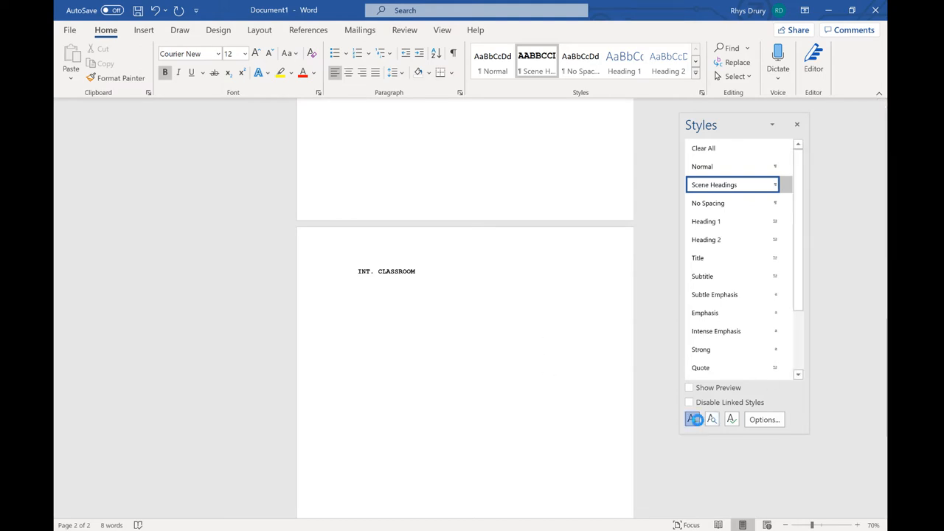
# Step: Create and save a 'Scene Action' style with bold and all caps turned off
pyautogui.click(692, 419)
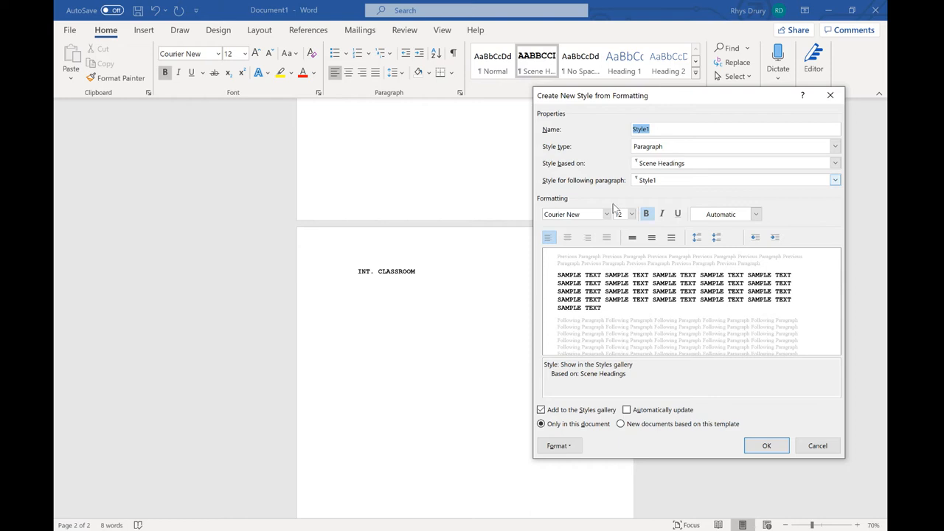
pyautogui.click(646, 214)
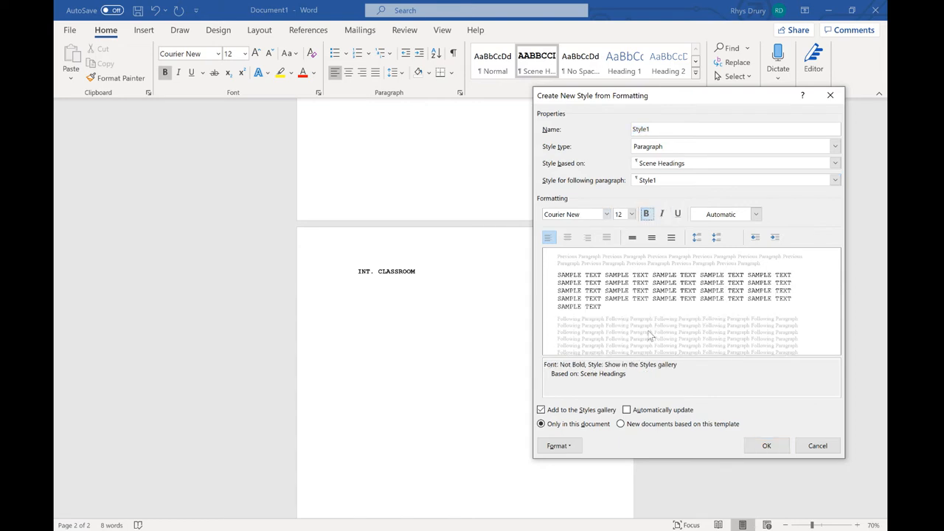
pyautogui.click(558, 445)
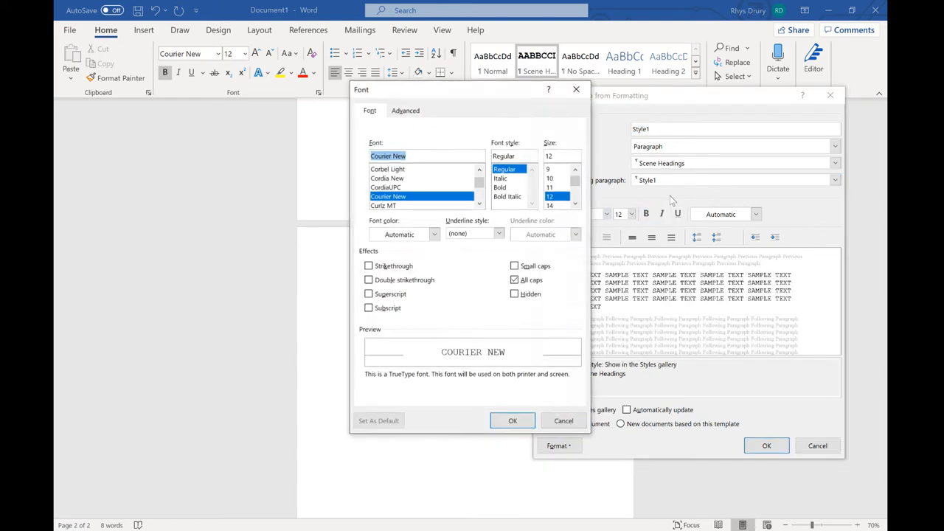
pyautogui.click(512, 421)
pyautogui.write('Scene')
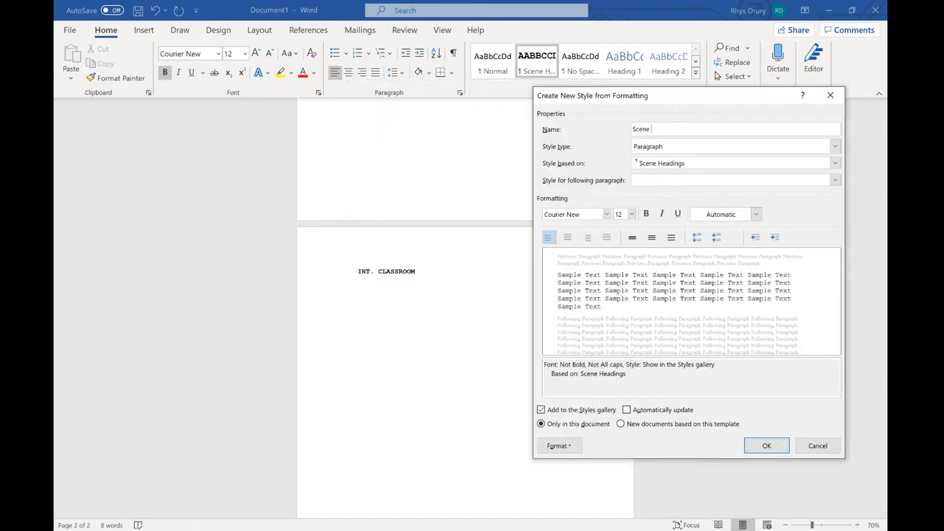
pyautogui.write('Action')
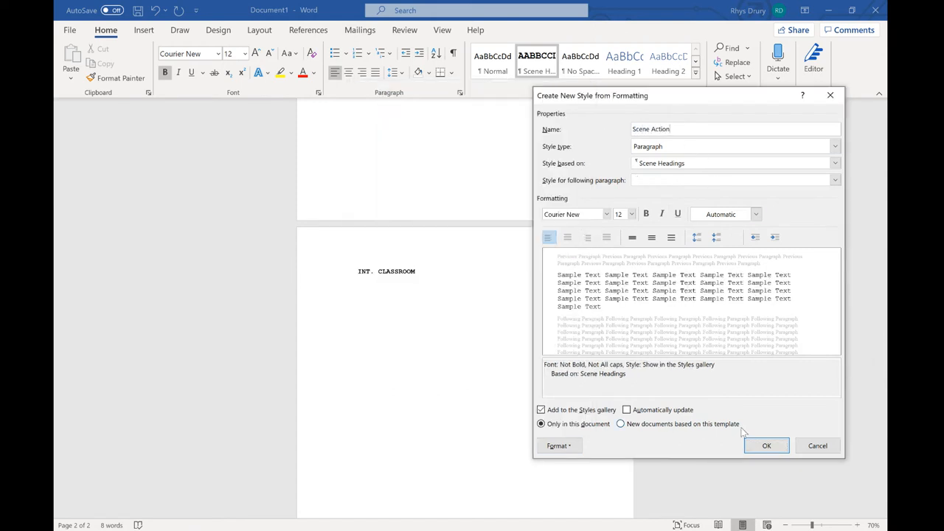
pyautogui.click(766, 446)
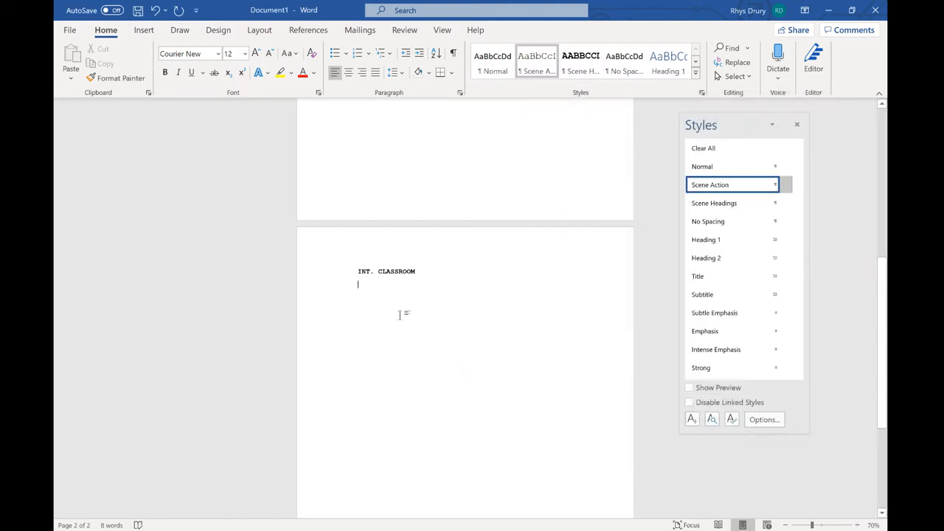
# Step: Type the action line 'Teacher walks into classroom and picks up his laptop'
pyautogui.write('Teacher')
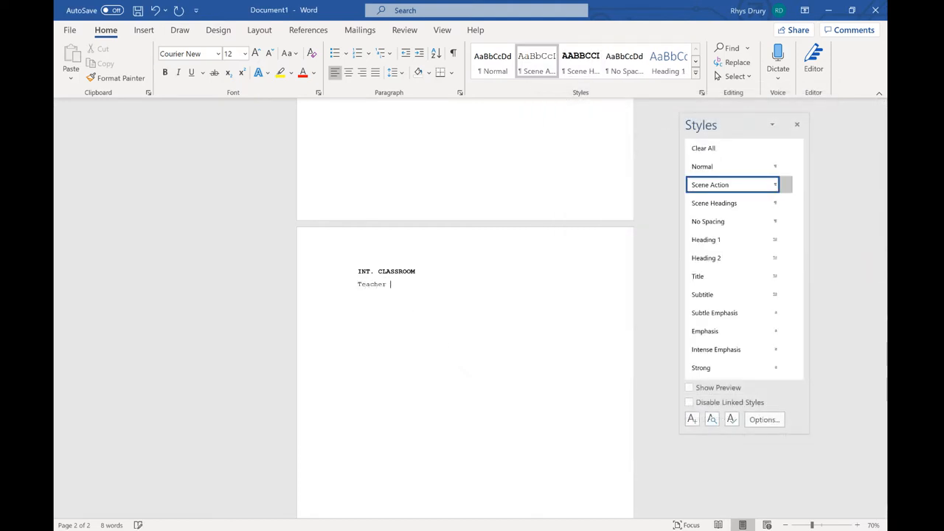
pyautogui.write('walks into c')
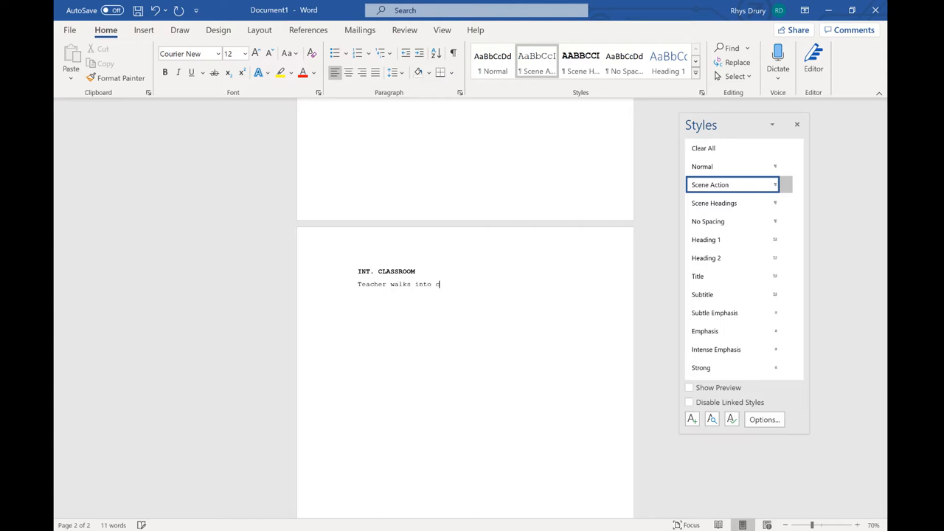
pyautogui.write('lassroom and pick')
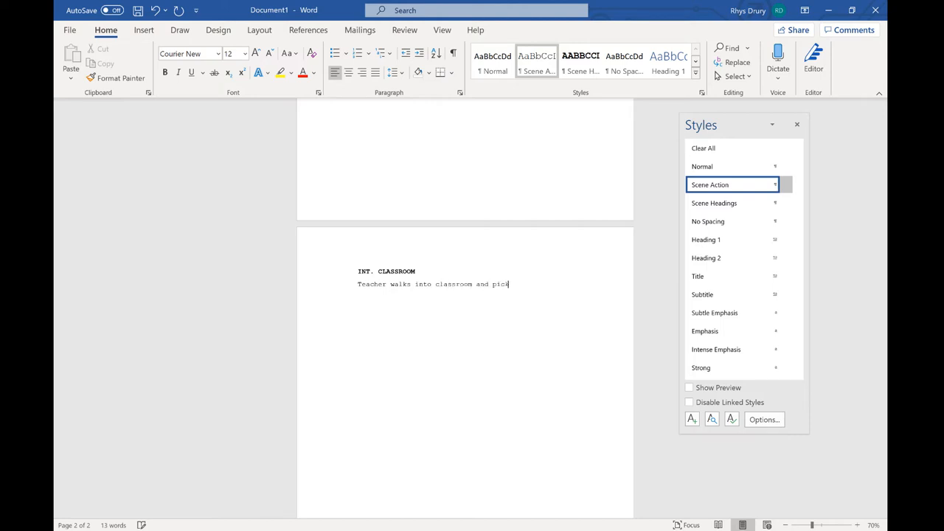
pyautogui.write('s up his laptop')
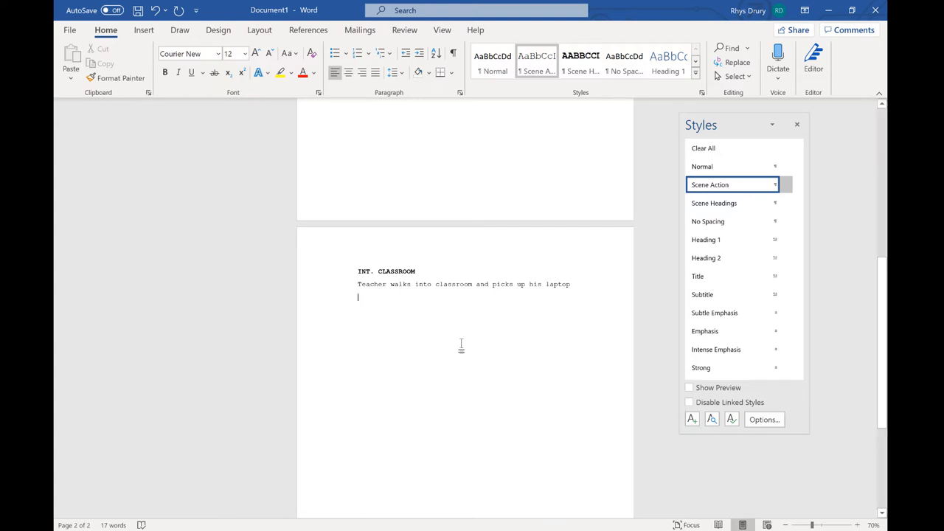
pyautogui.moveTo(411, 325)
pyautogui.write('Characte')
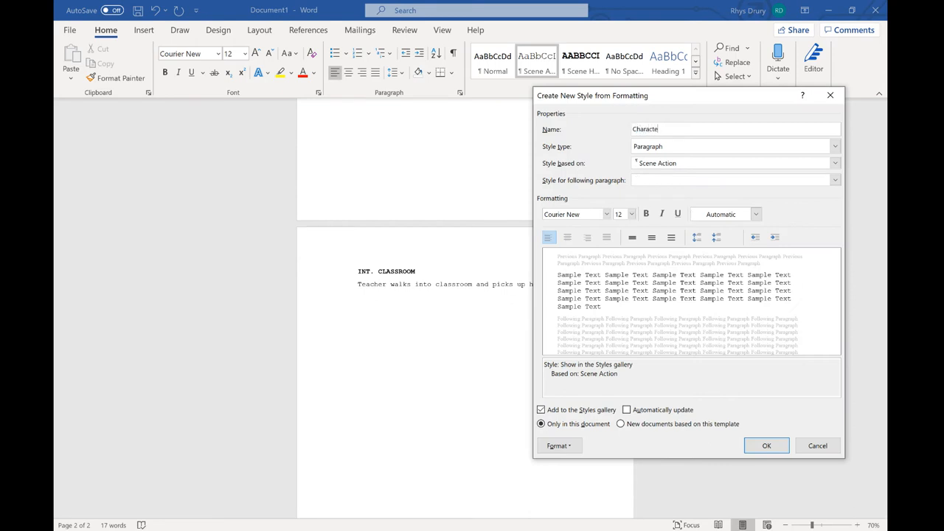
# Step: Save a centred, all-caps 'Character' style based on Scene Action and apply it to the new line
pyautogui.write('r')
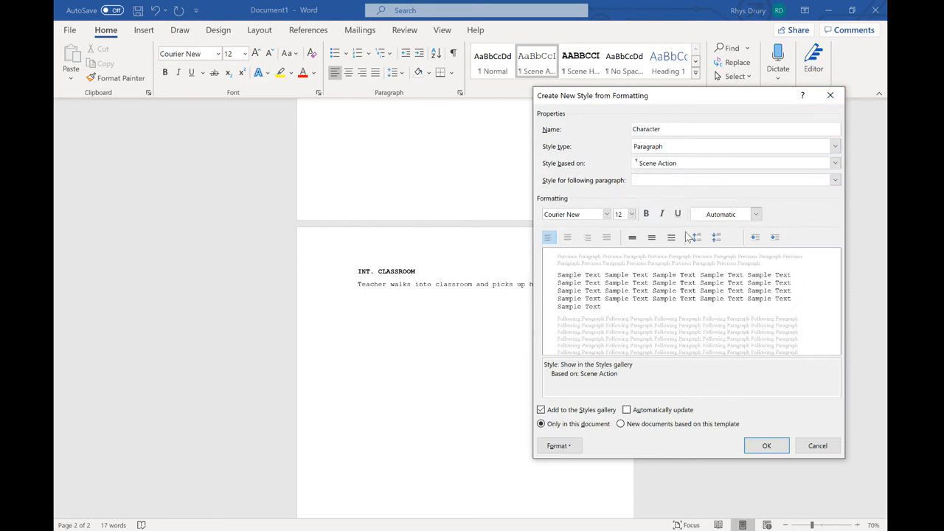
pyautogui.click(567, 237)
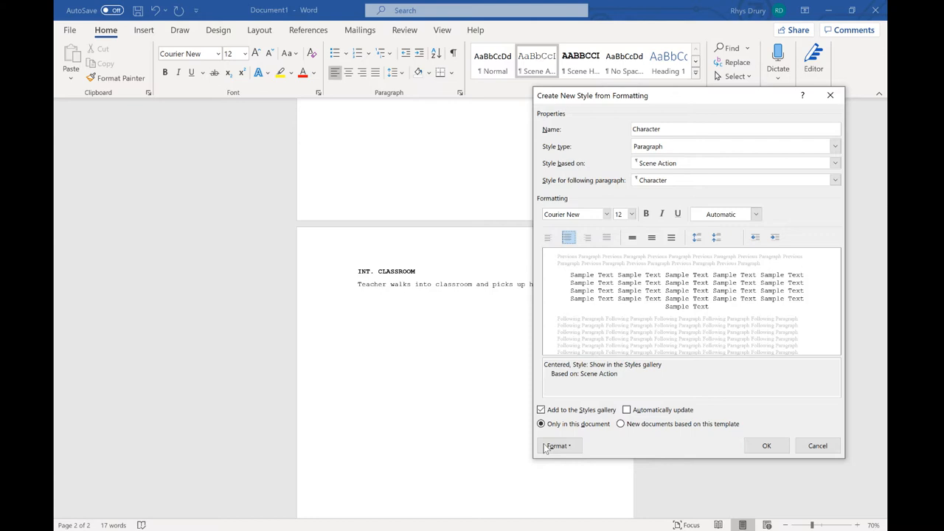
pyautogui.click(558, 445)
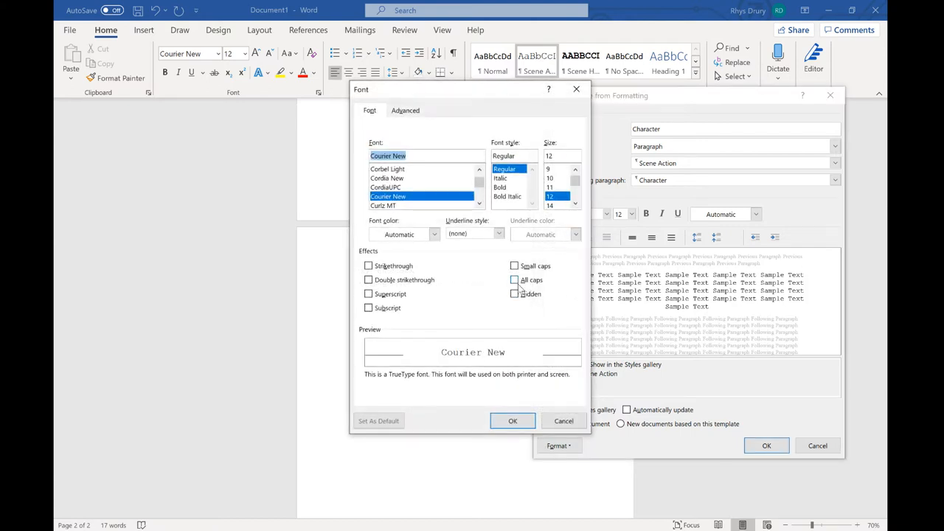
pyautogui.click(512, 421)
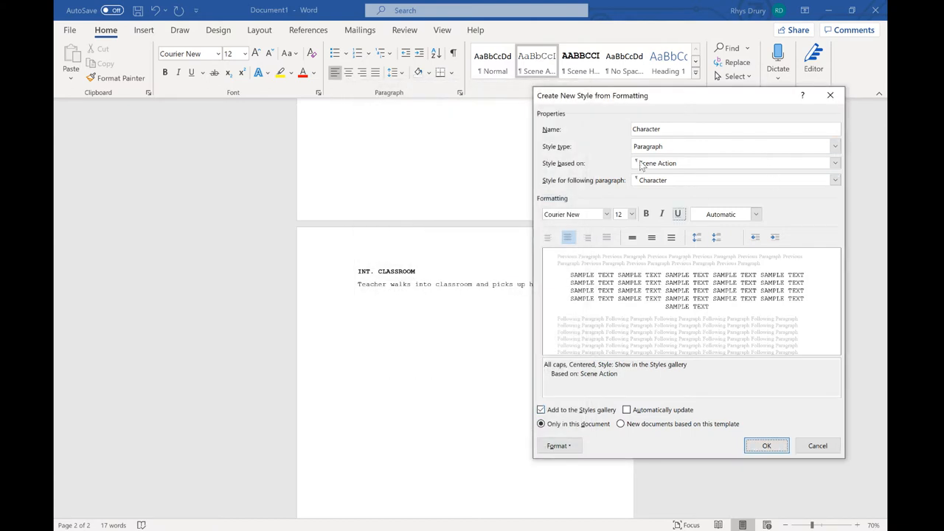
pyautogui.click(766, 445)
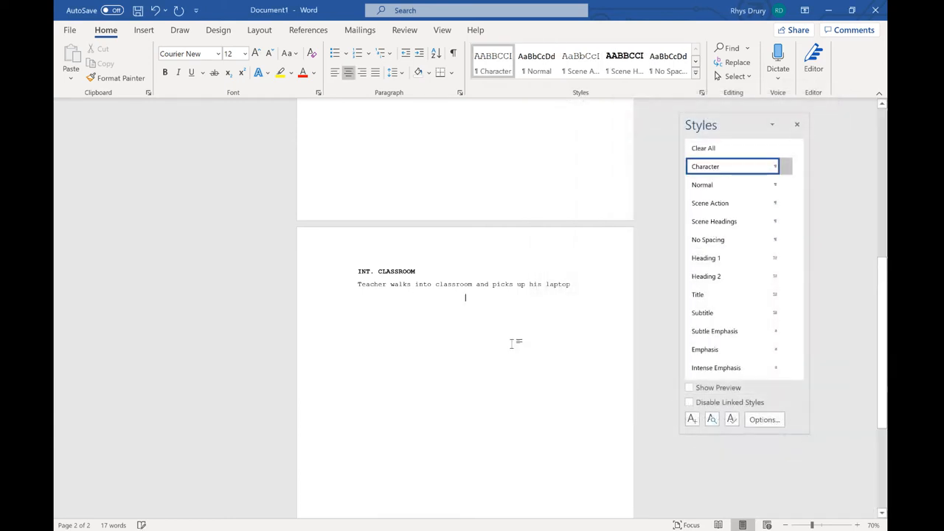
# Step: Type the character name 'MR RHYS' in the Character style
pyautogui.write('M')
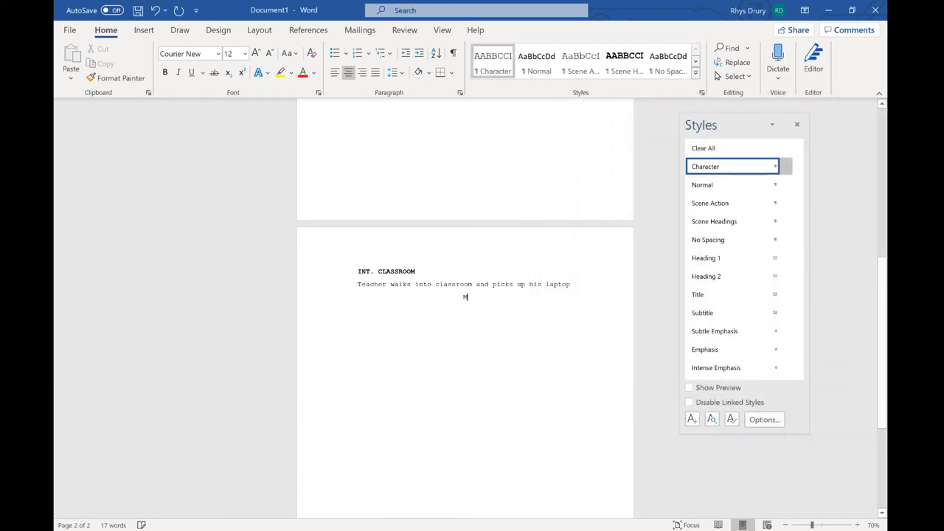
pyautogui.write('MR RHYS')
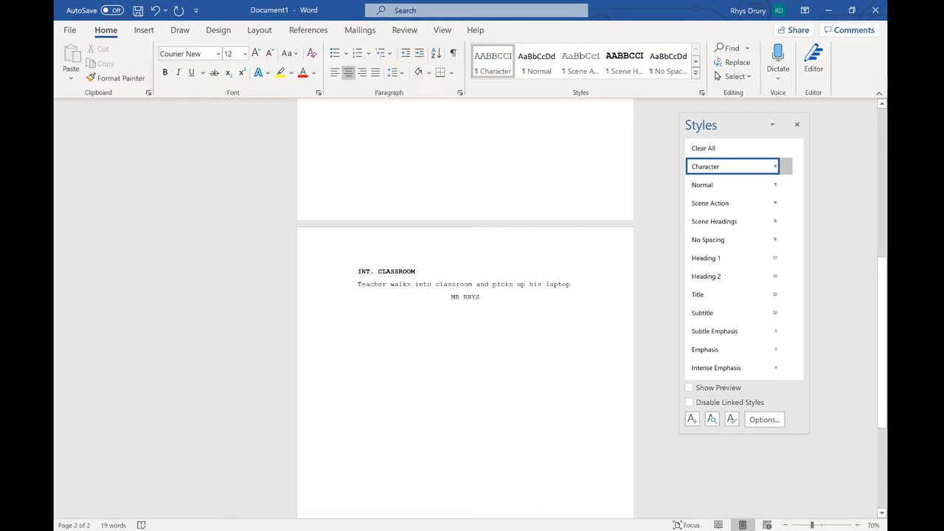
pyautogui.moveTo(513, 305)
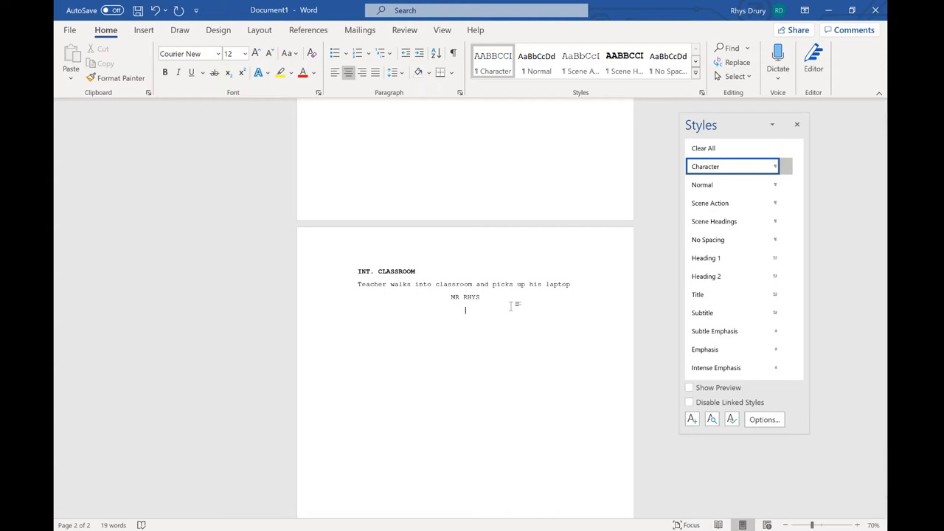
# Step: Create a 'Dialogue' style based on Character, followed by Dialogue, with All caps turned off
pyautogui.click(692, 419)
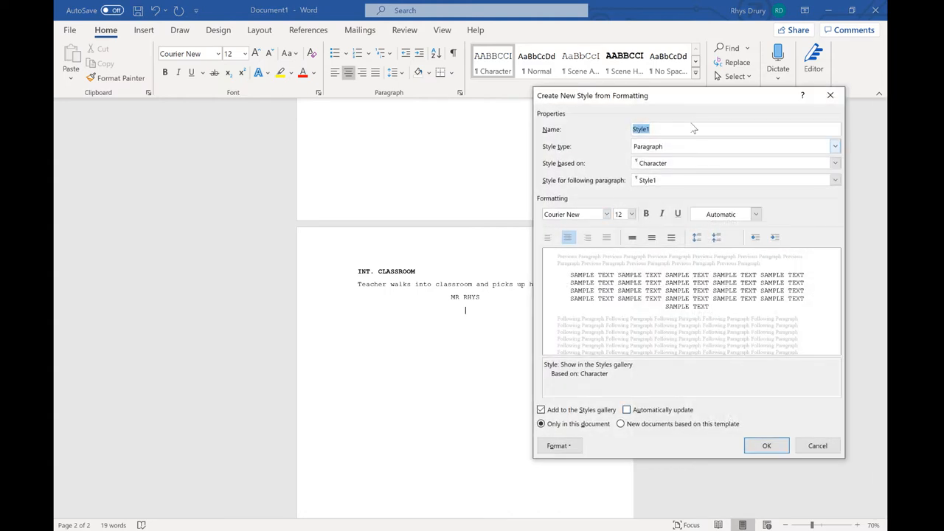
pyautogui.write('Dialo')
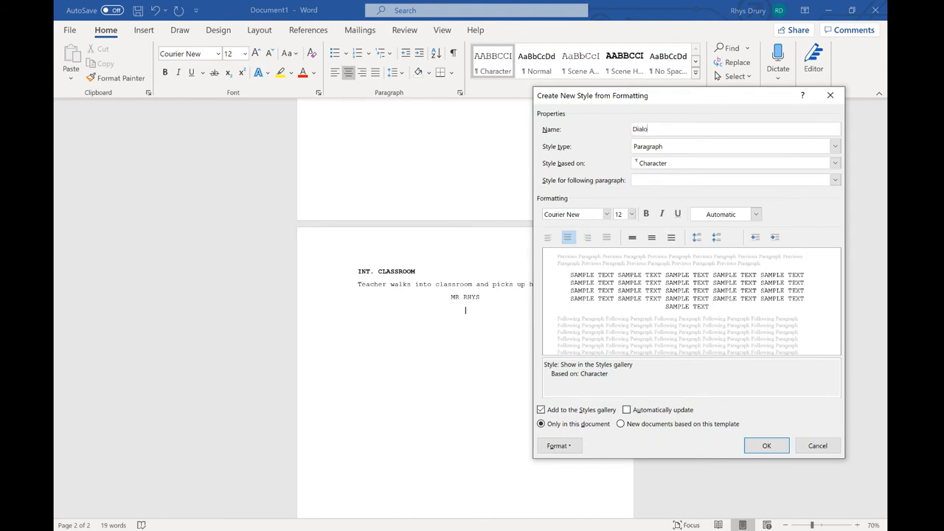
pyautogui.write('gue')
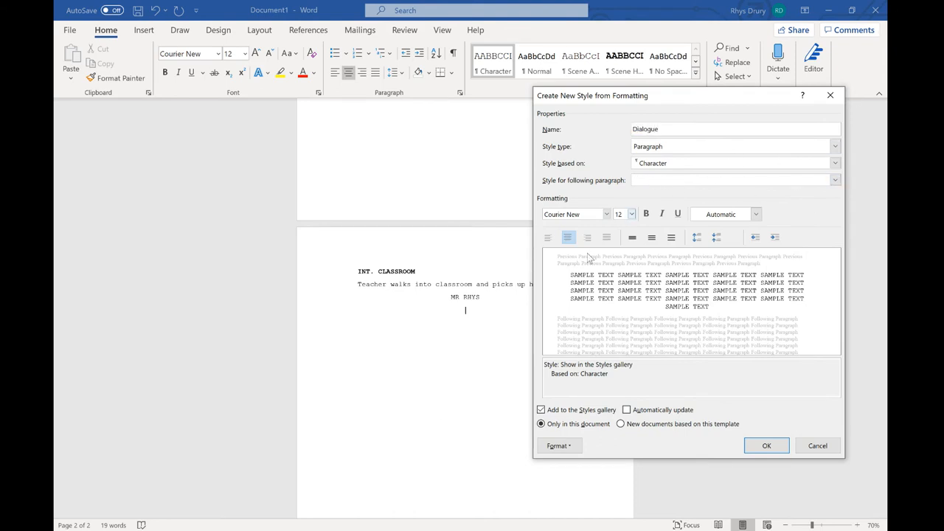
pyautogui.click(559, 446)
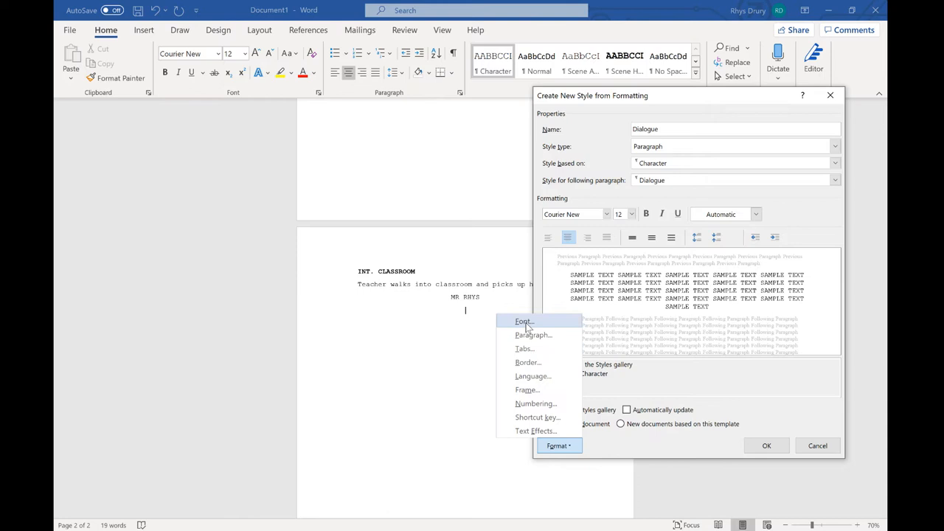
pyautogui.click(524, 321)
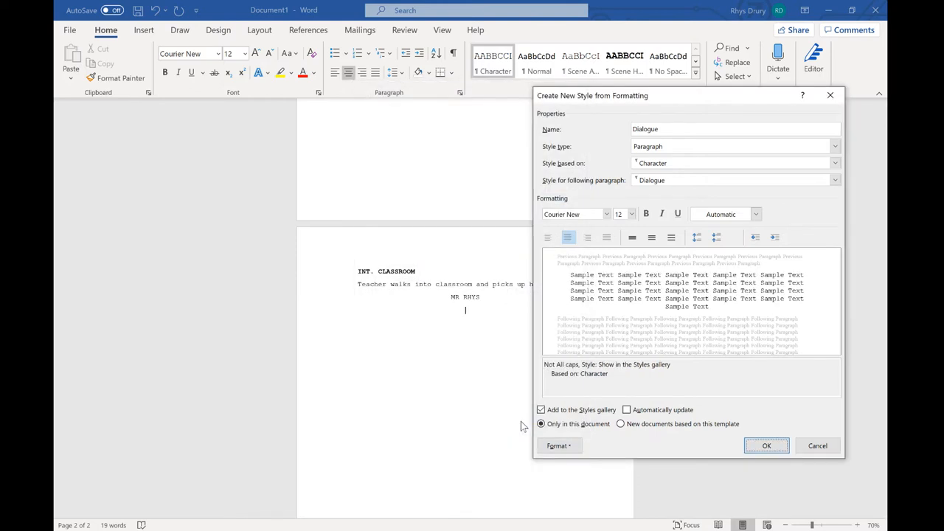
pyautogui.click(766, 446)
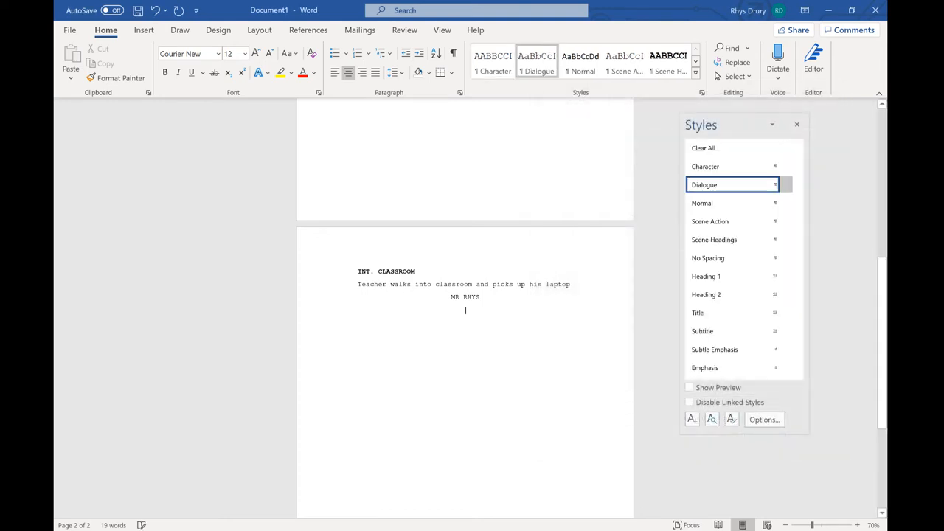
# Step: Type 'Hello and welcome to my video on scripts blah blah blah' under MR RHYS
pyautogui.write('Hello and w')
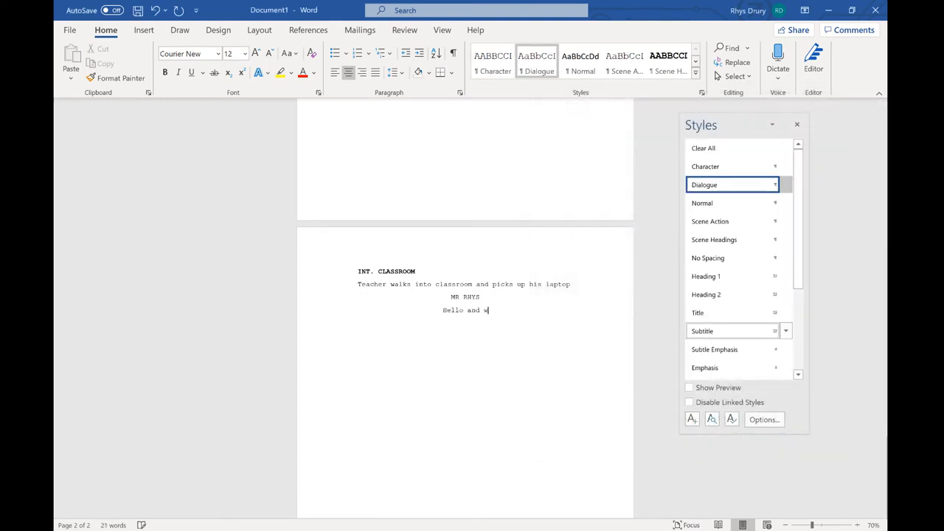
pyautogui.write('elcome to my vi')
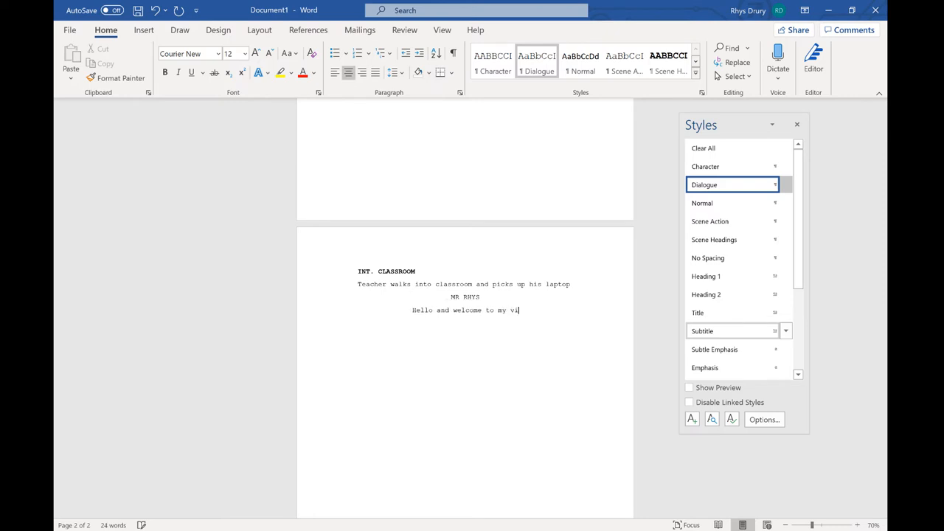
pyautogui.write('deo on scripts')
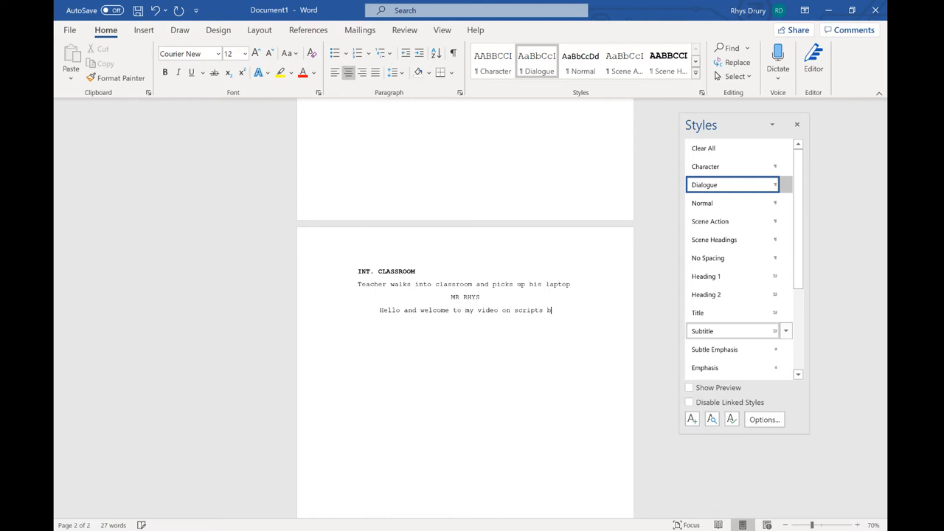
pyautogui.write('blah blah blah v')
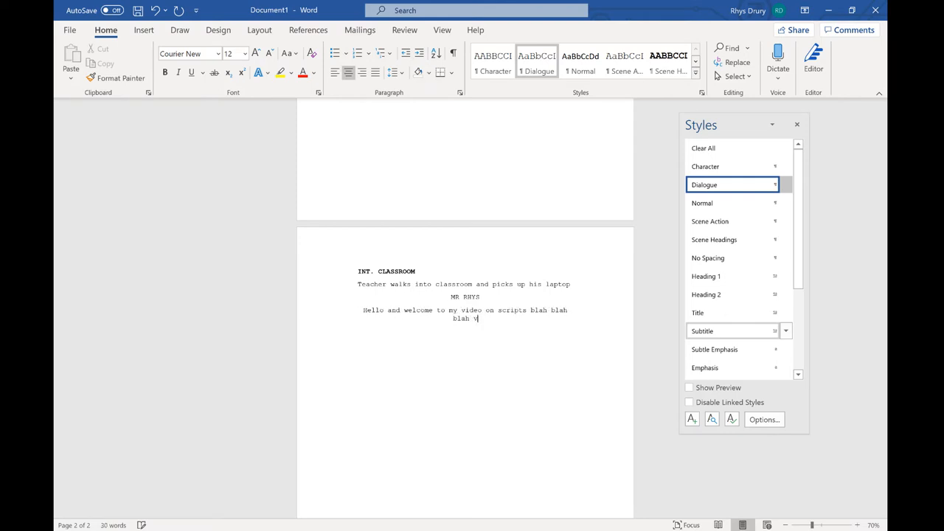
pyautogui.write('blah blah')
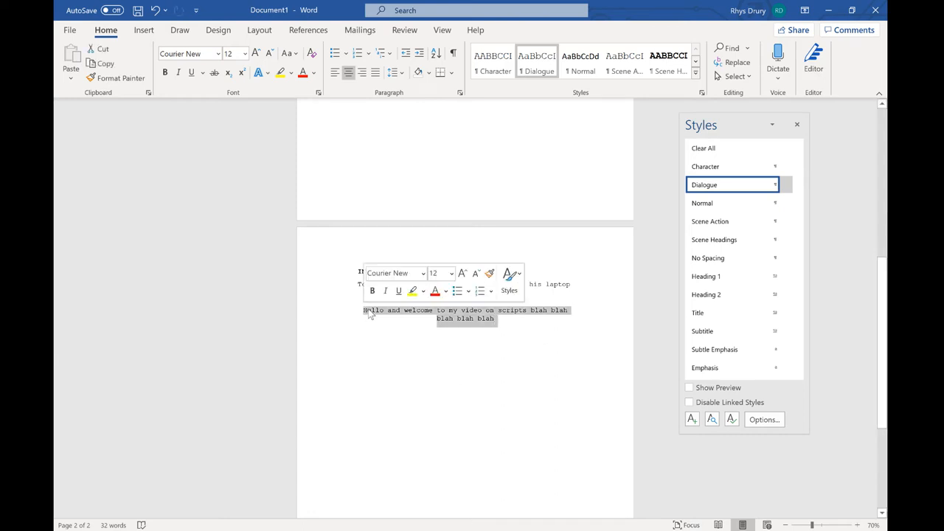
# Step: Modify the Dialogue style's paragraph settings to 3.81 cm left and right indents
pyautogui.click(786, 185)
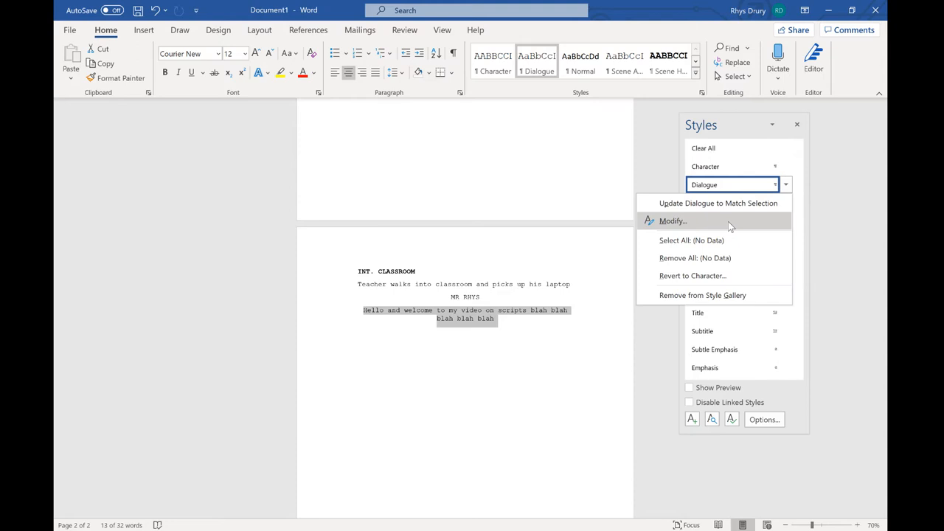
pyautogui.click(672, 220)
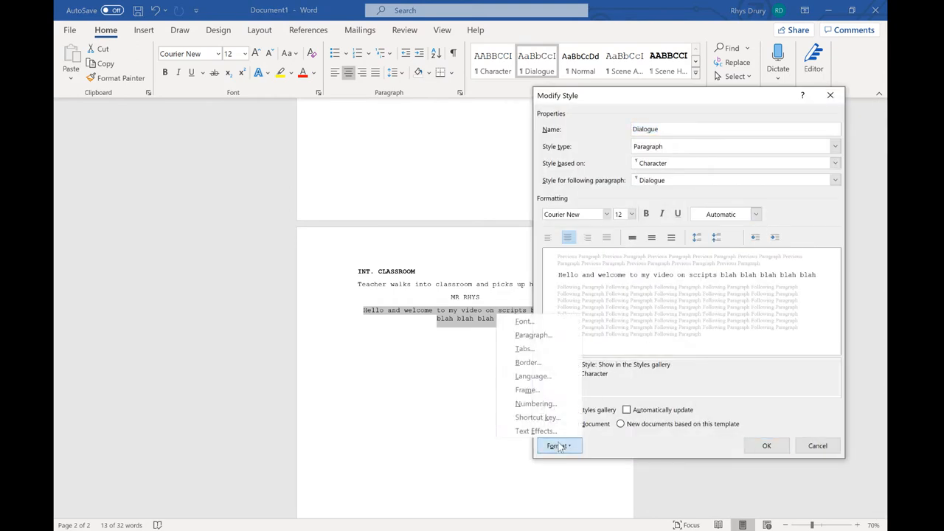
pyautogui.click(532, 335)
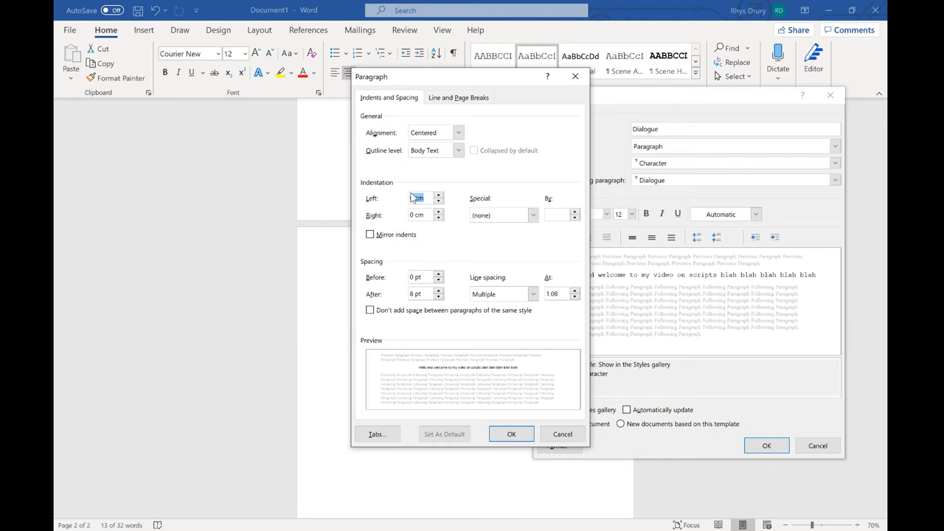
pyautogui.write('3.81')
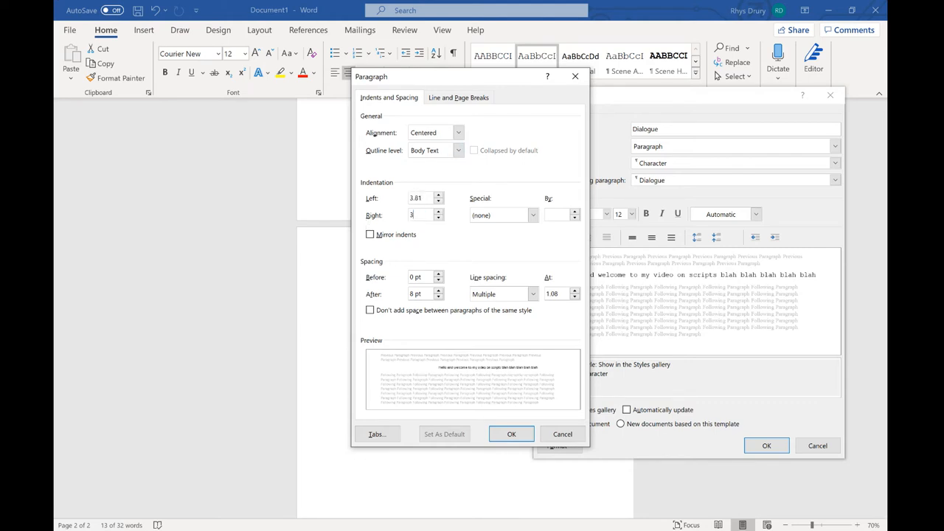
pyautogui.write('3.81')
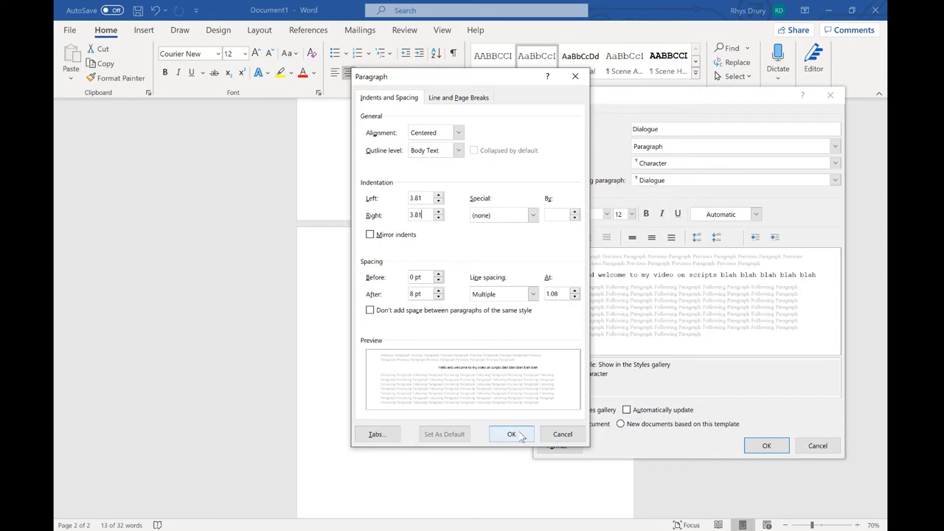
pyautogui.click(511, 434)
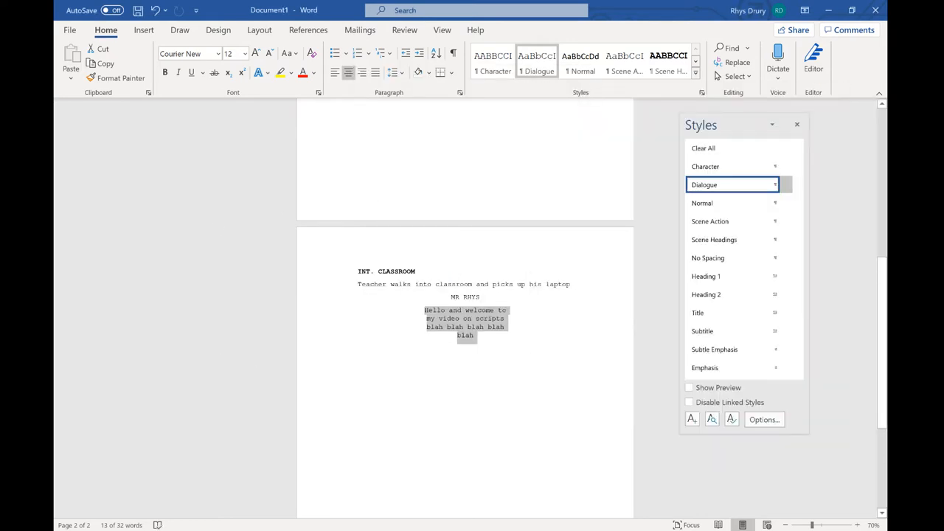
pyautogui.click(479, 336)
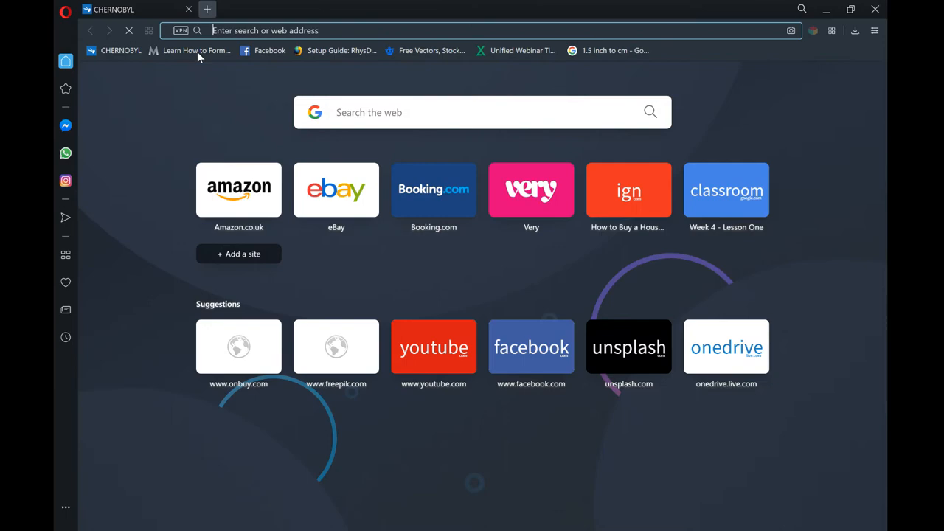
# Step: Open the MasterClass screenplay formatting guide and scroll through its sections to the mistakes list
pyautogui.click(196, 51)
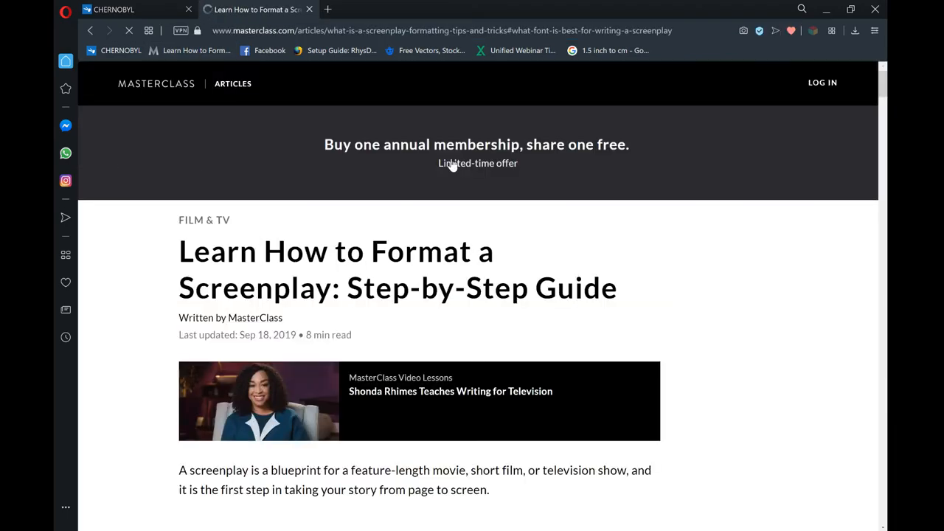
pyautogui.scroll(-3)
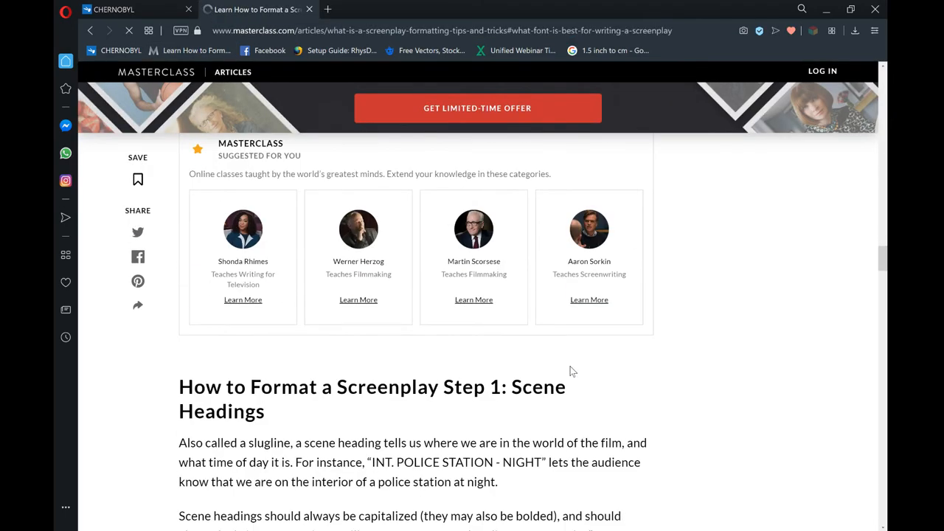
pyautogui.scroll(-3)
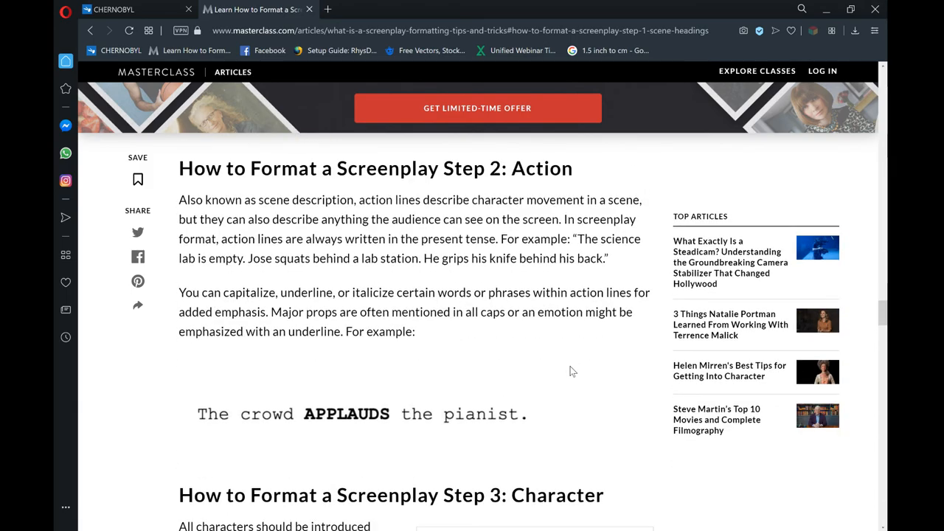
pyautogui.scroll(-3)
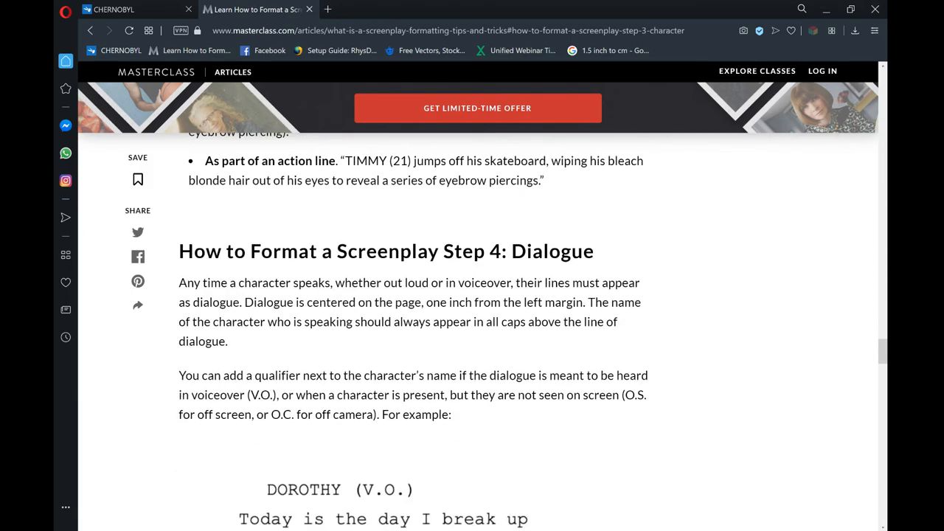
pyautogui.scroll(-3)
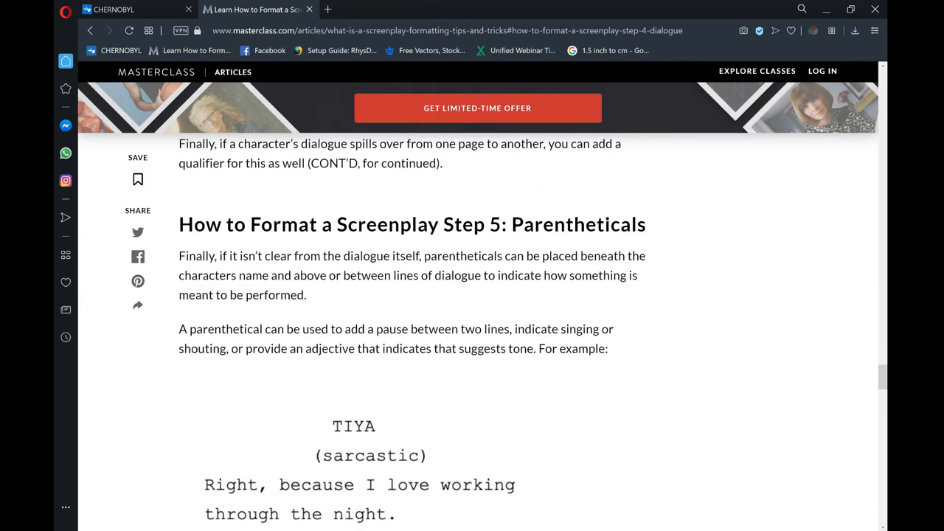
pyautogui.scroll(-3)
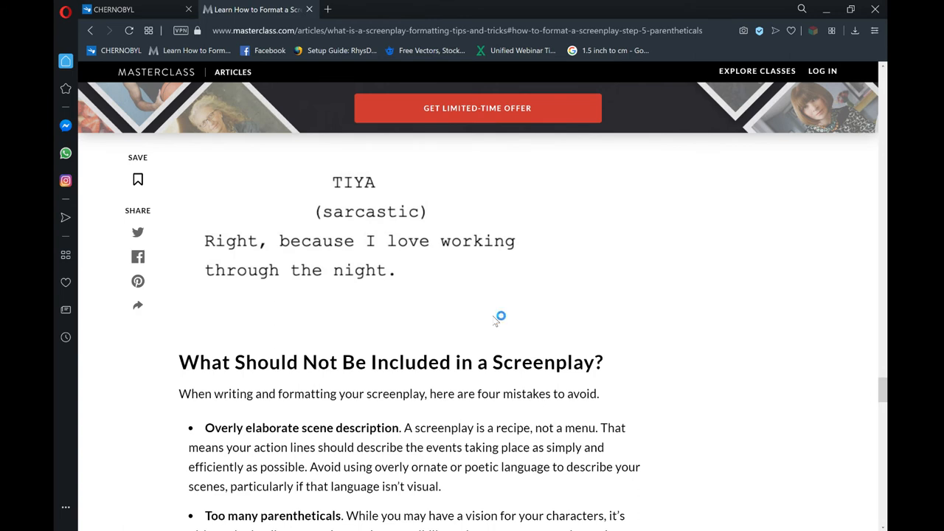
pyautogui.scroll(-3)
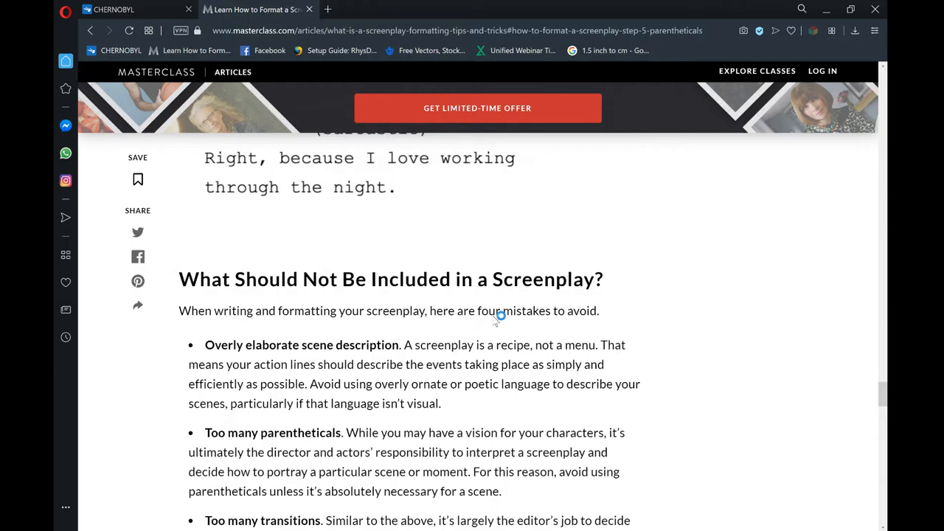
pyautogui.scroll(-3)
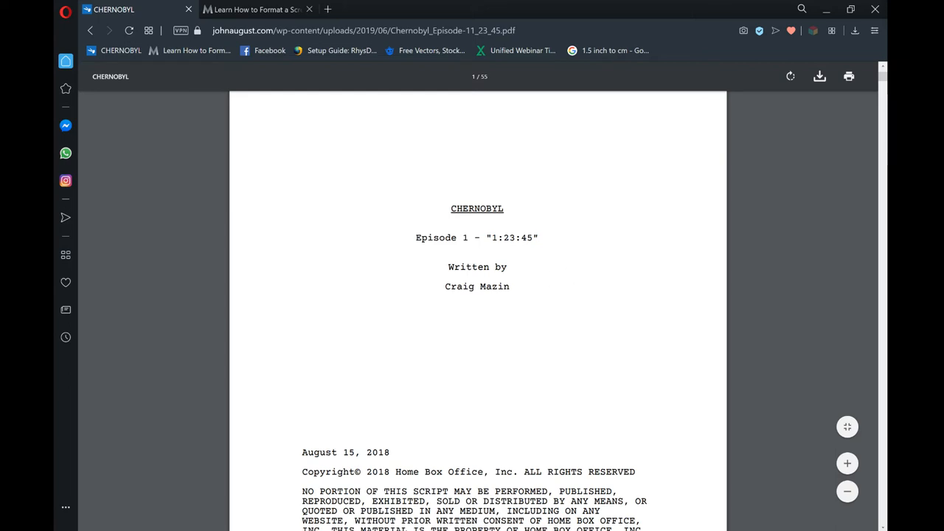
# Step: Scroll the Chernobyl script to page 2 and highlight the action line and RECOVERED VOICE cue
pyautogui.scroll(-3)
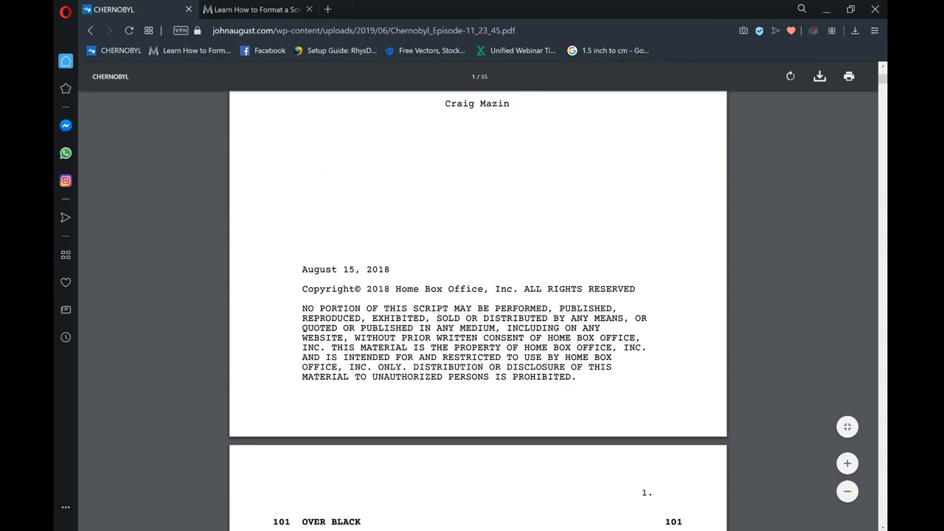
pyautogui.scroll(-3)
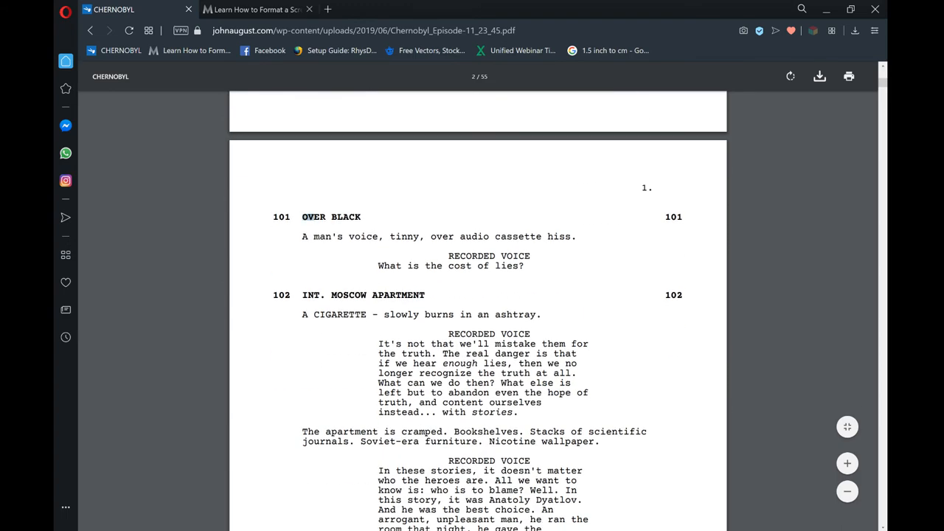
pyautogui.moveTo(318, 236); pyautogui.dragTo(539, 236)
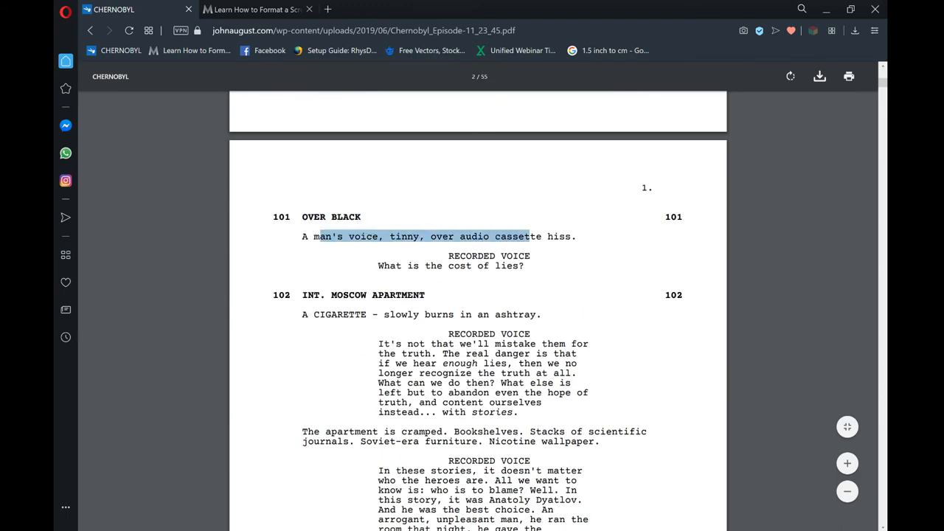
pyautogui.doubleClick(490, 255)
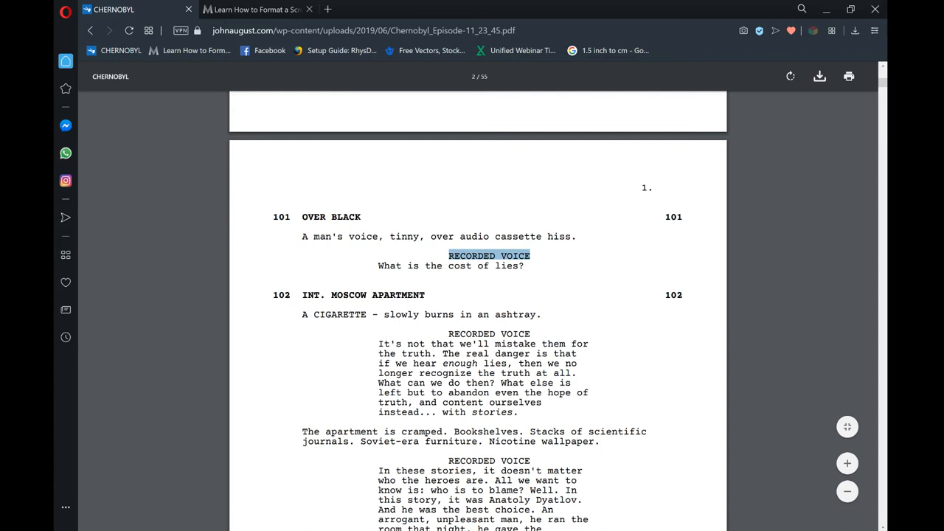
pyautogui.moveTo(556, 286)
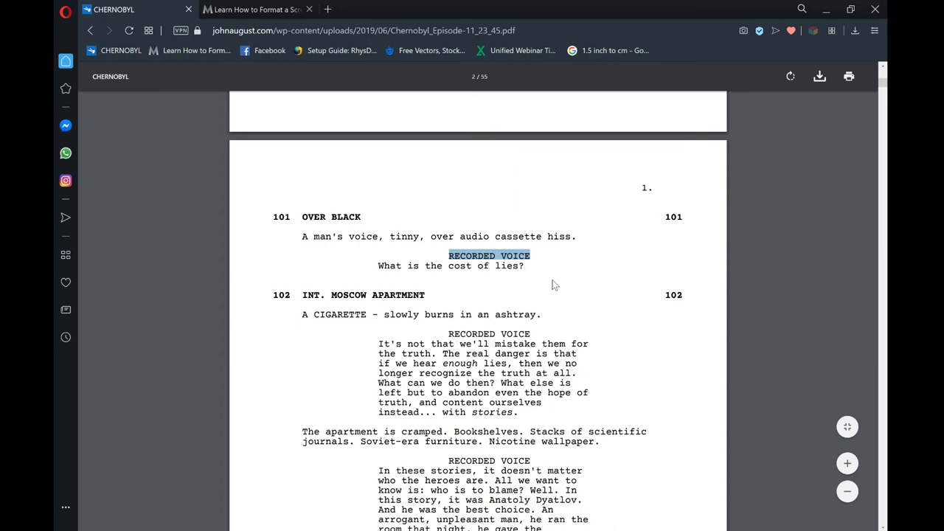
pyautogui.scroll(-3)
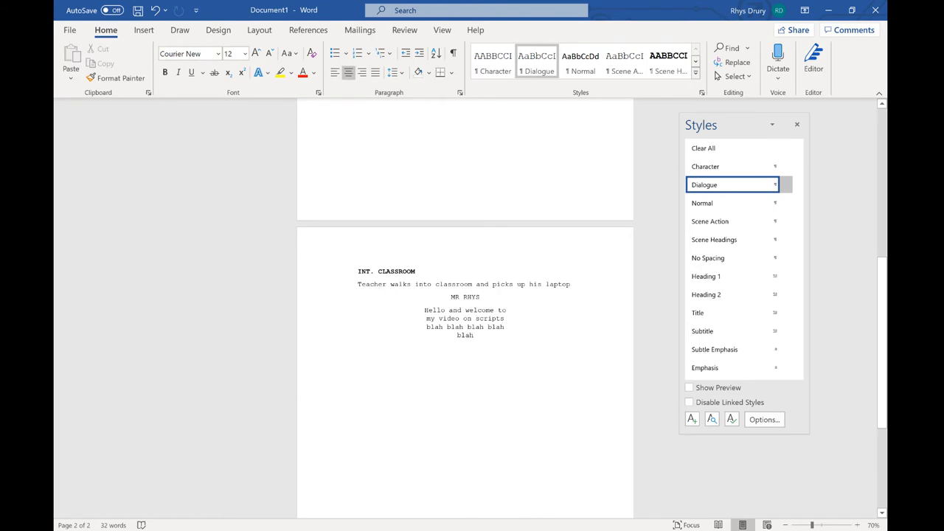
# Step: Change the Dialogue style's right indent to 2.54 cm
pyautogui.click(786, 185)
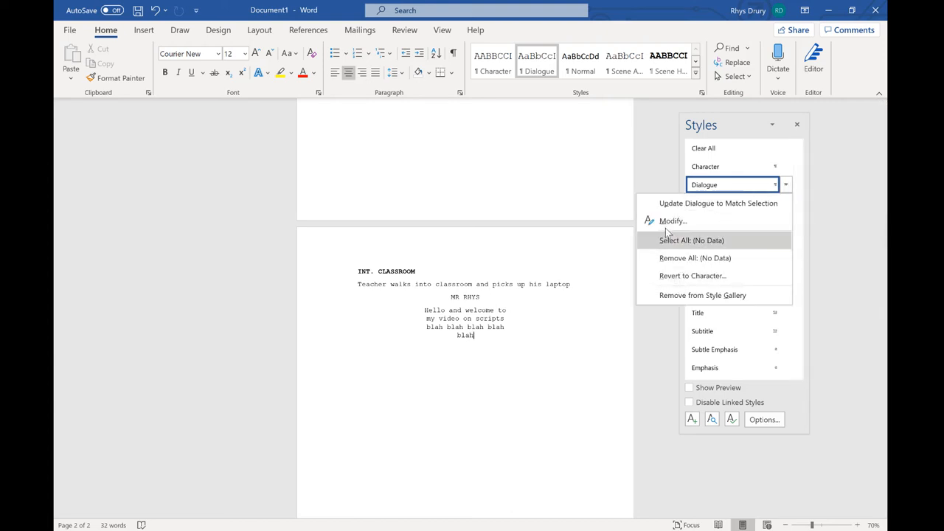
pyautogui.click(672, 221)
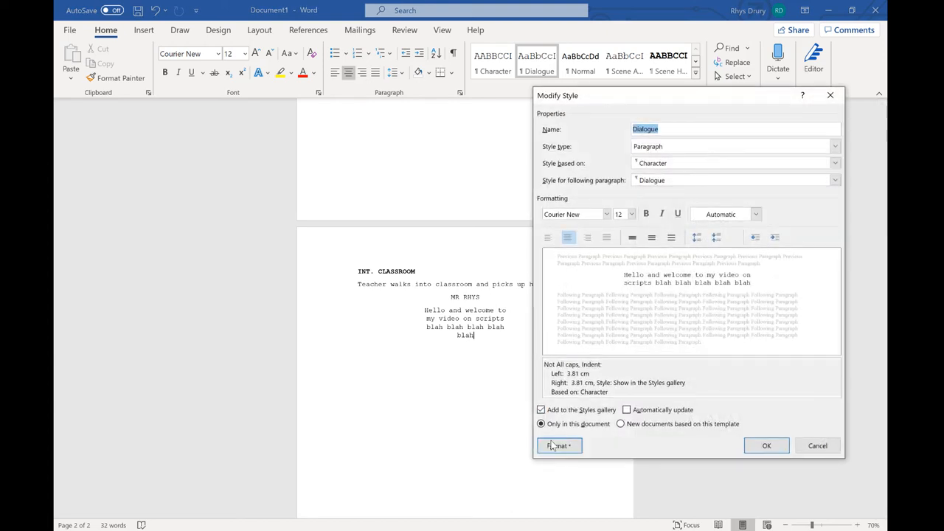
pyautogui.click(559, 446)
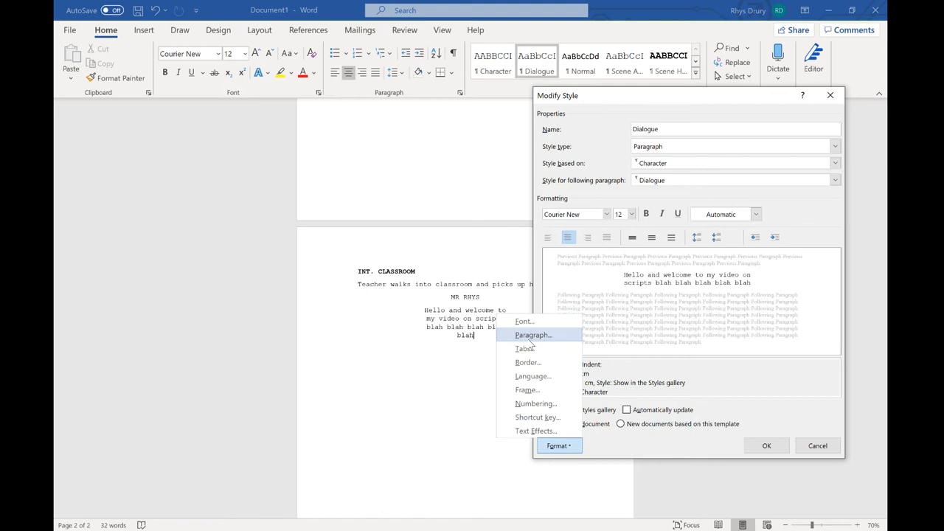
pyautogui.click(532, 335)
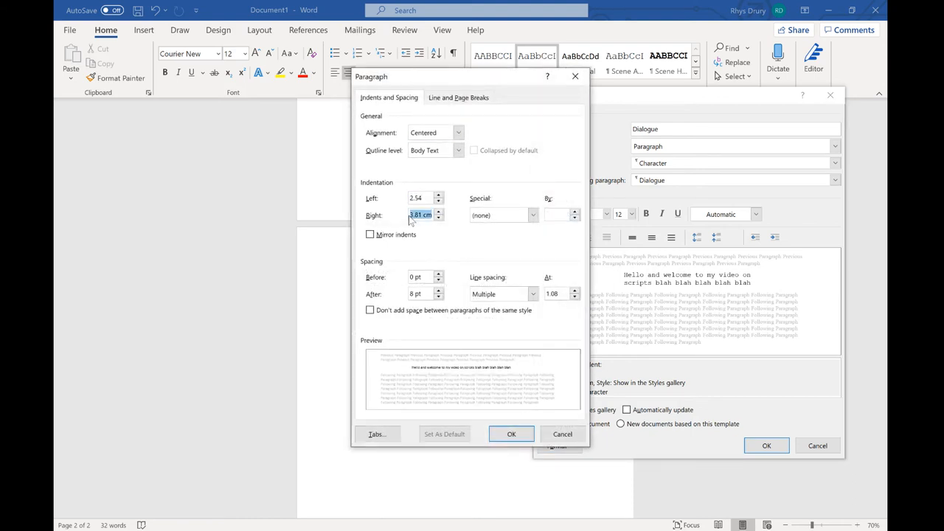
pyautogui.write('2.54')
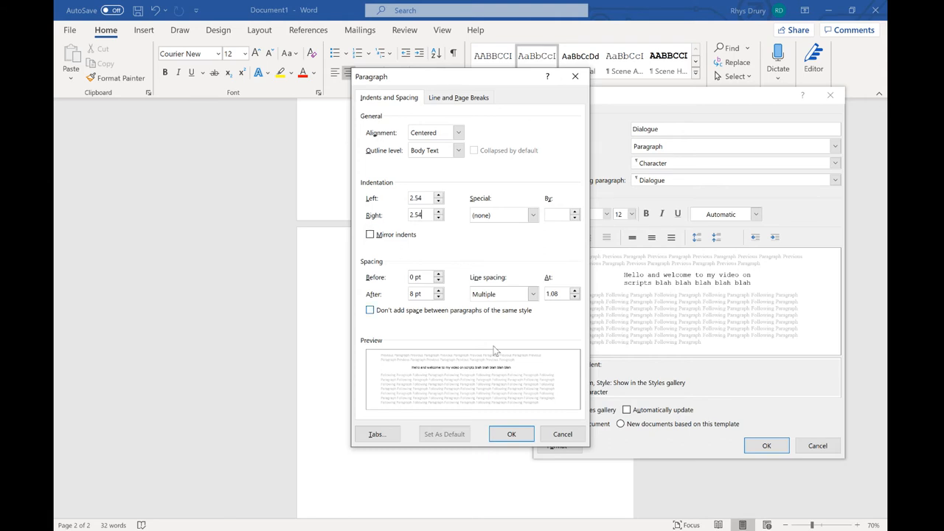
pyautogui.click(511, 434)
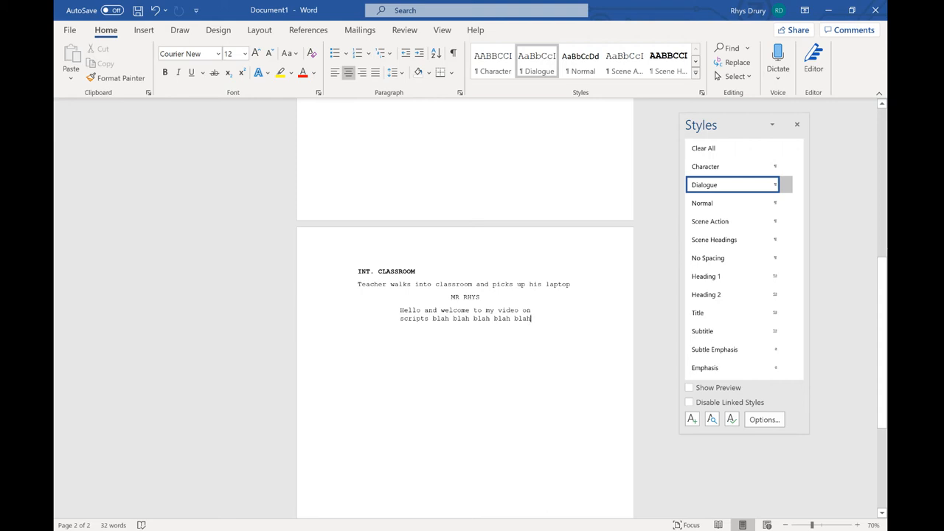
# Step: Apply the Character style to the script title on the title page
pyautogui.scroll(3)
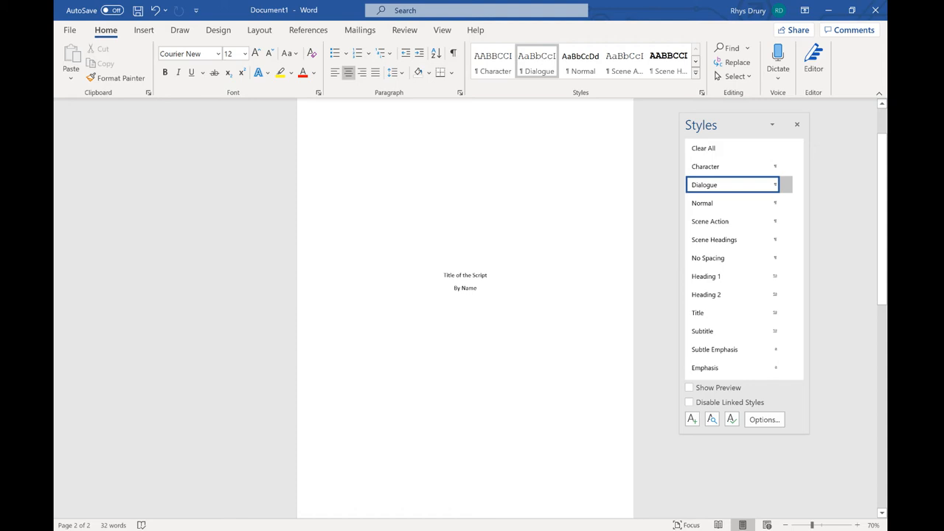
pyautogui.click(701, 203)
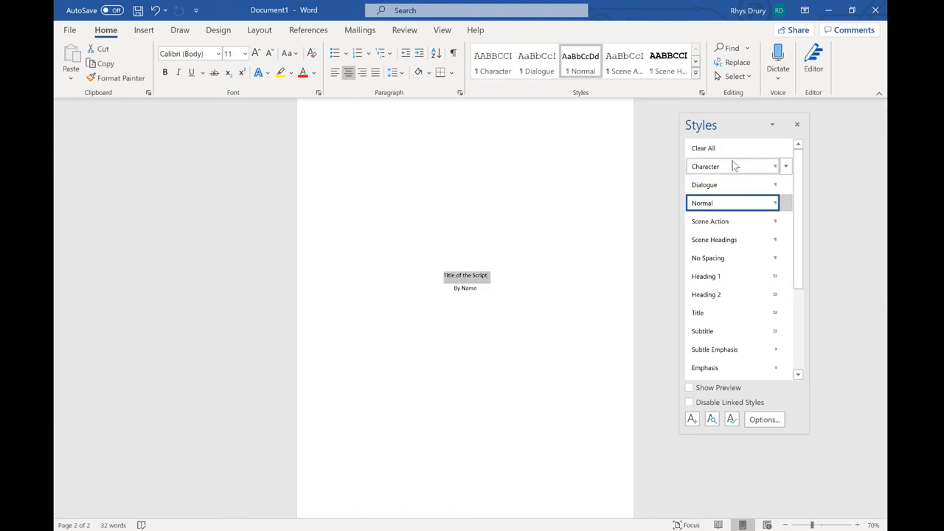
pyautogui.click(706, 165)
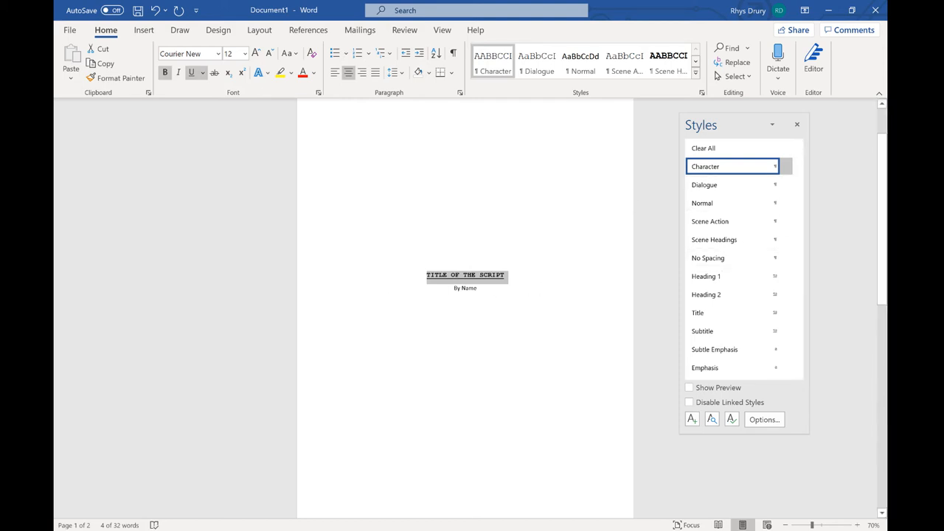
pyautogui.moveTo(453, 221)
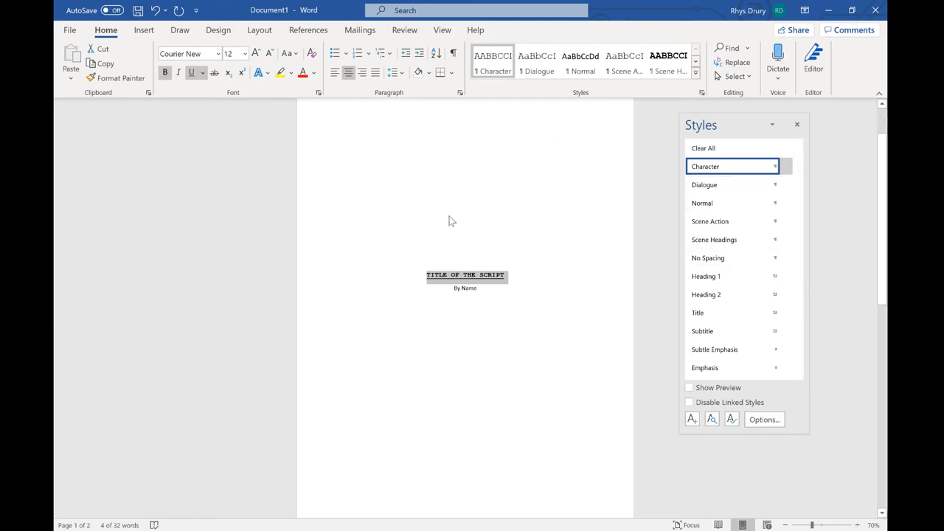
# Step: Apply the Dialogue style to the byline and change it to 'Written By Name'
pyautogui.click(702, 203)
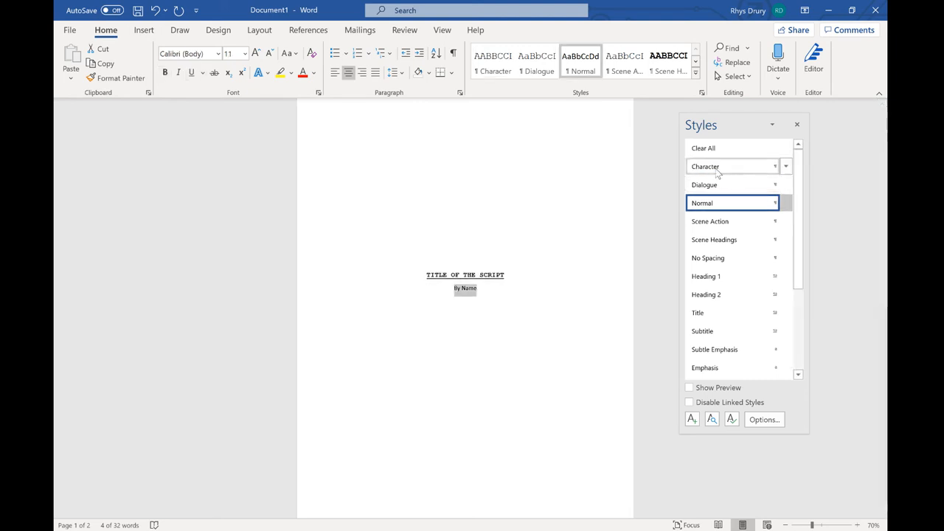
pyautogui.click(705, 184)
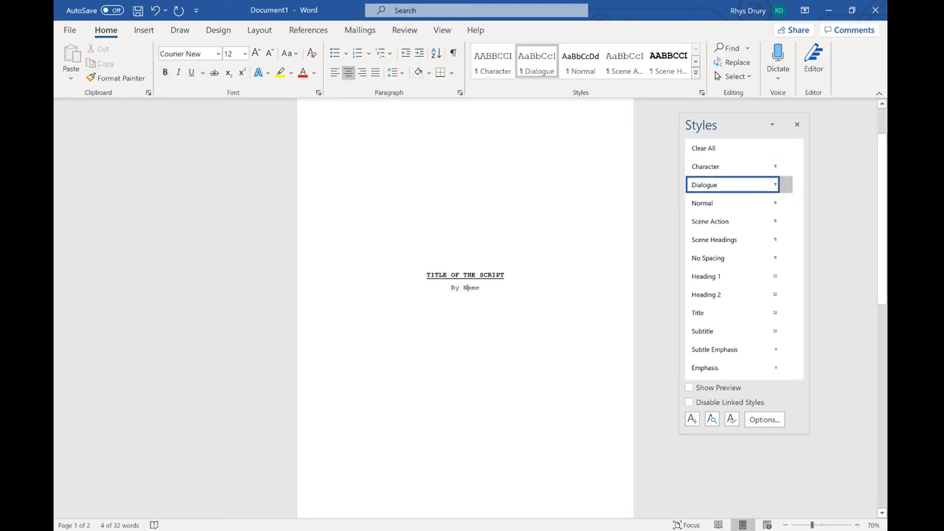
pyautogui.write('Written')
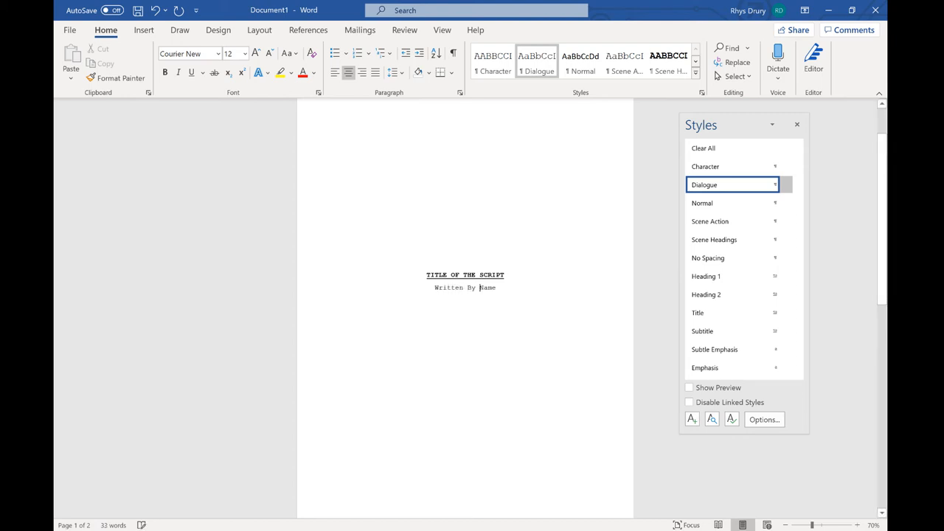
pyautogui.scroll(-3)
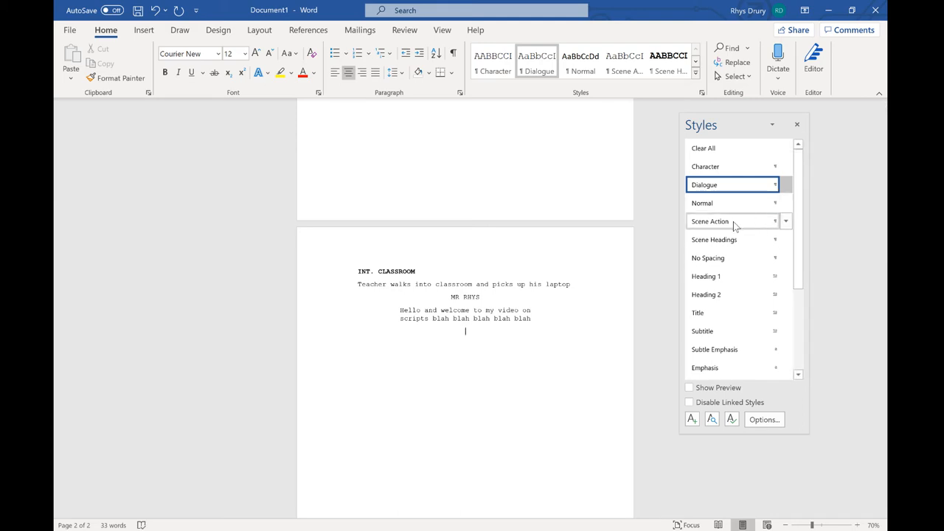
# Step: Add the Scene Action line 'Student walks into the class'
pyautogui.click(709, 222)
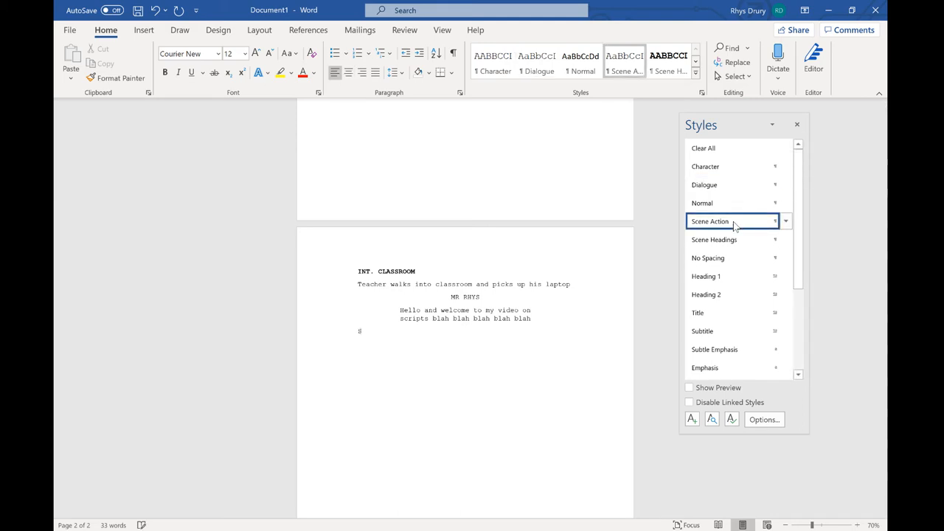
pyautogui.write('Student walks into th')
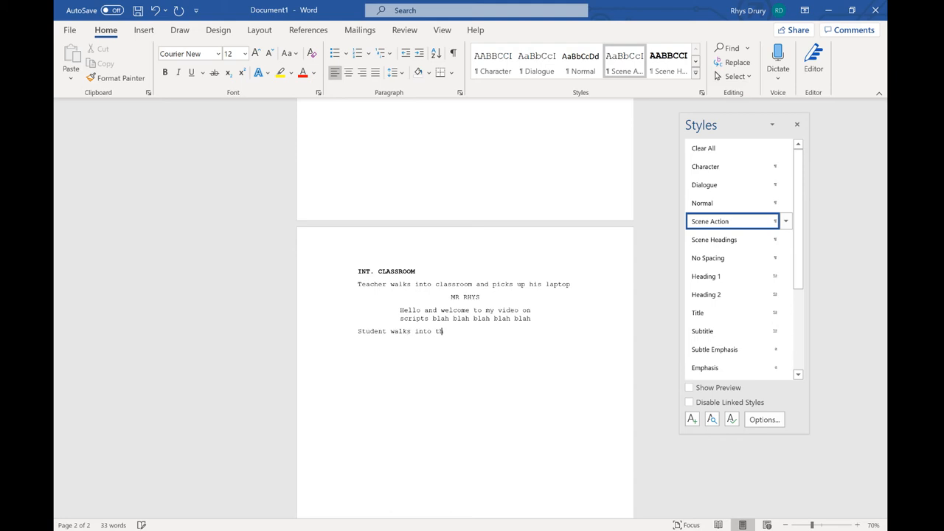
pyautogui.write('he classroom to speak to Mr Rhys')
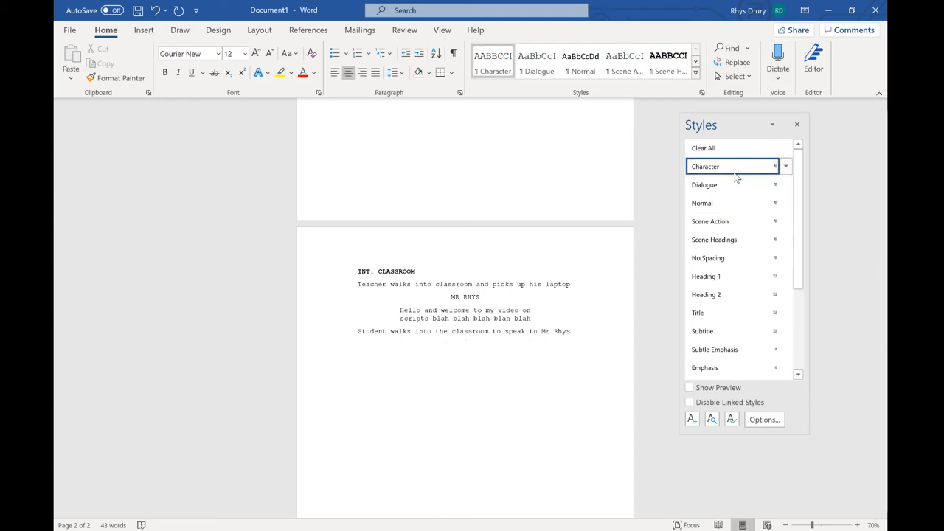
# Step: Add the STUDENT character name and type the student's line in the Dialogue style
pyautogui.write('STUDENT')
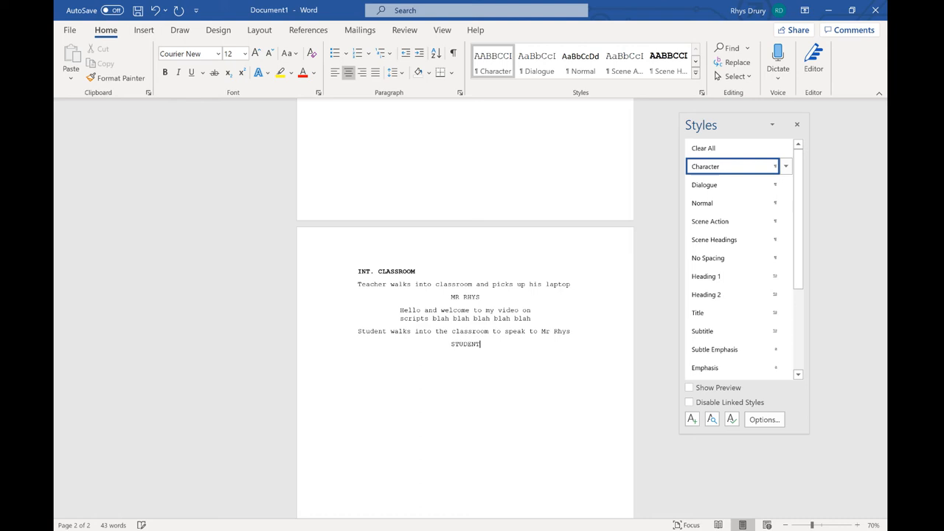
pyautogui.click(705, 184)
pyautogui.write('I don’t think you’')
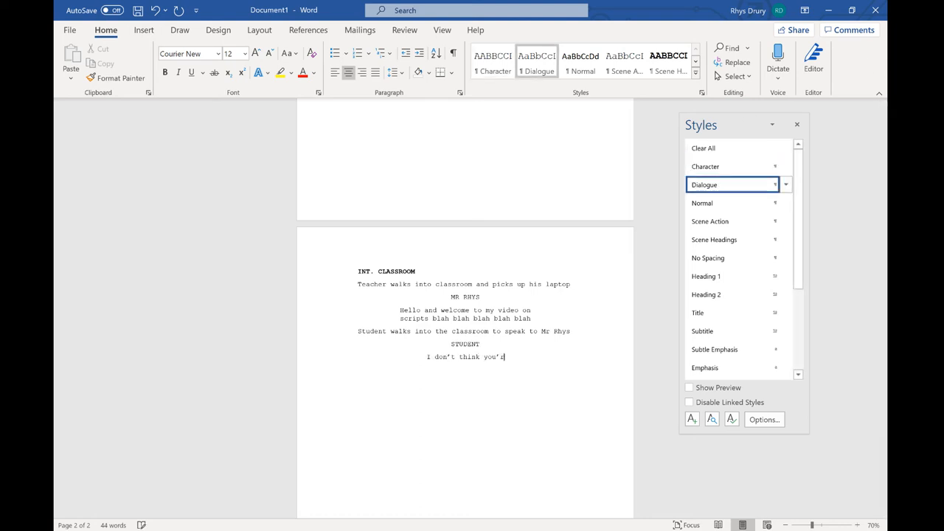
pyautogui.write('re a good teach')
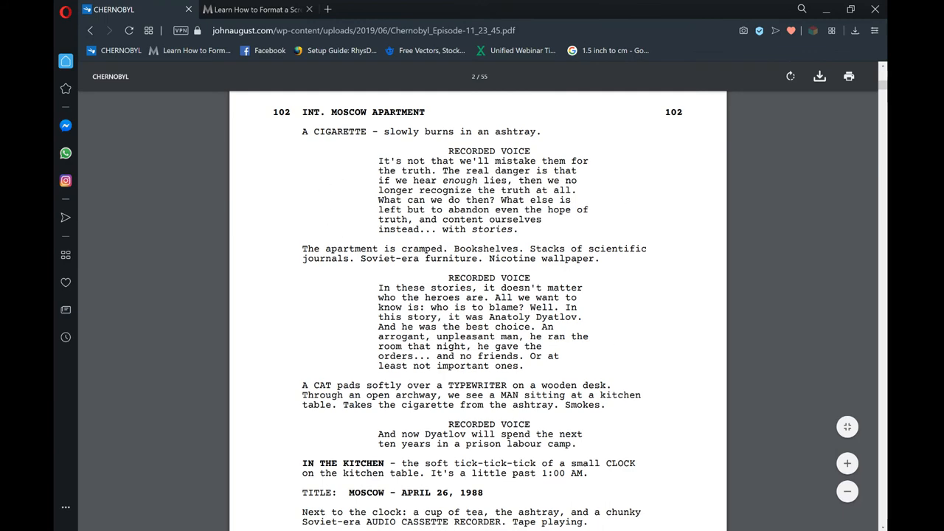
# Step: Scroll the Chernobyl PDF up to view the top-right page number 1, then return to Document1 in Word
pyautogui.scroll(3)
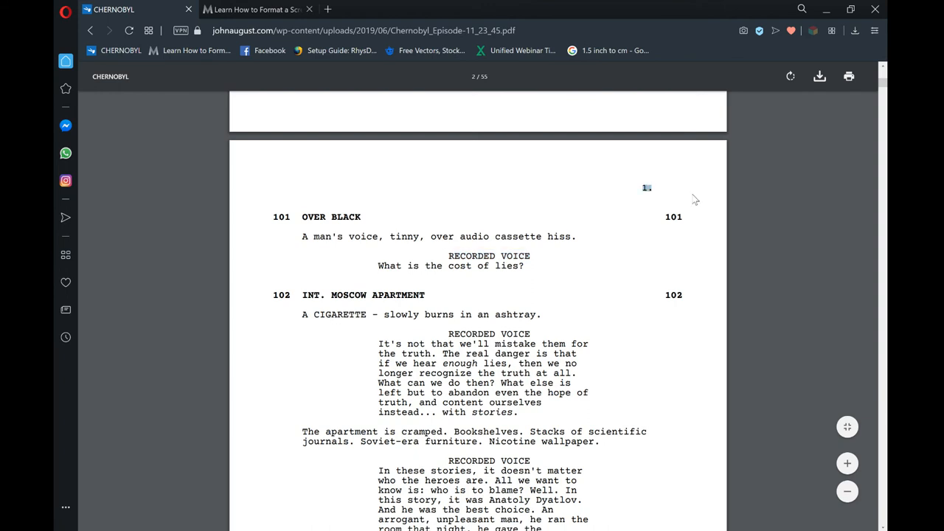
pyautogui.moveTo(296, 336)
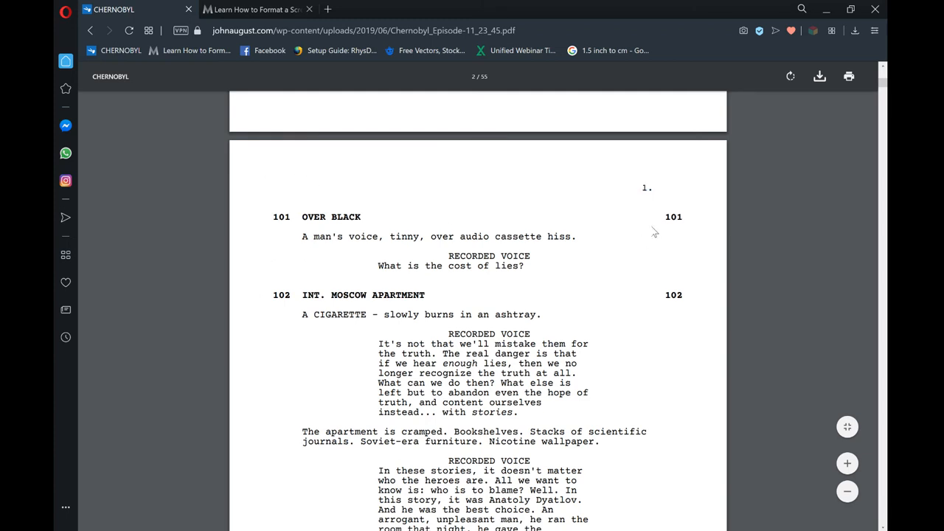
pyautogui.scroll(3)
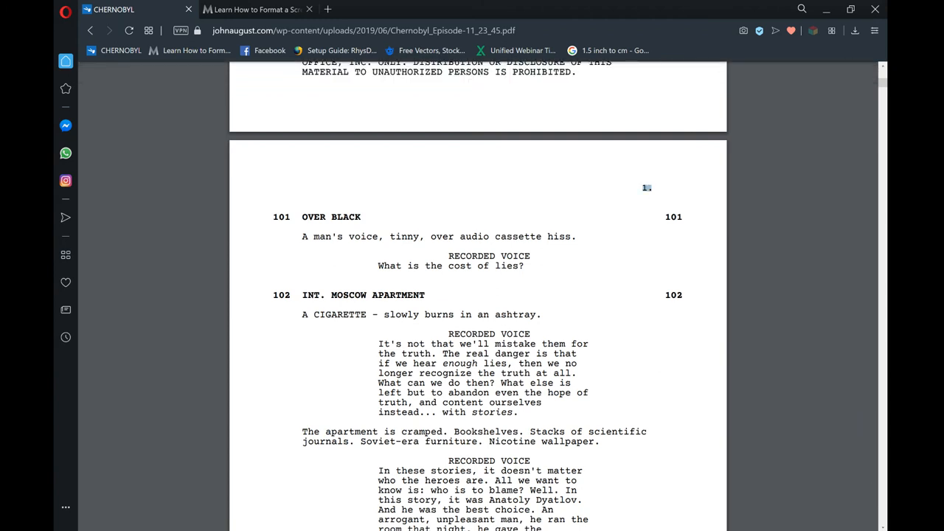
pyautogui.moveTo(641, 340)
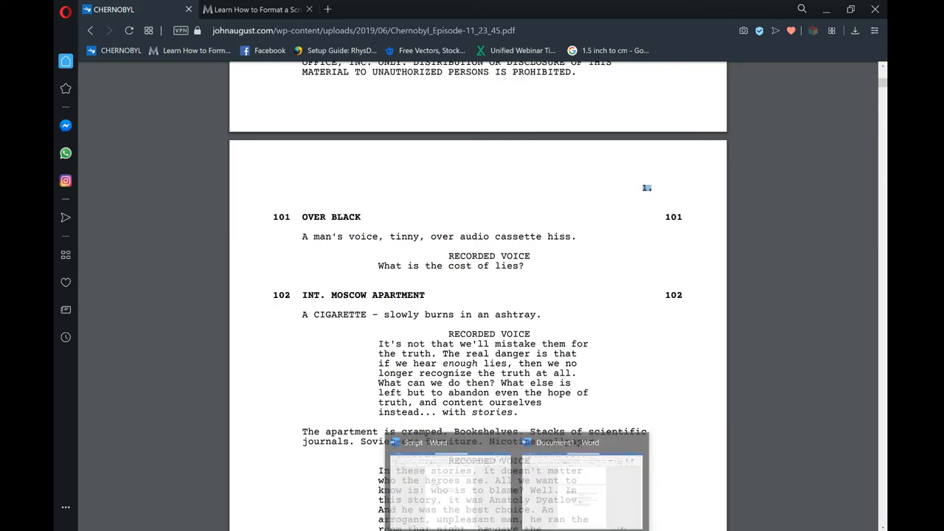
pyautogui.click(568, 443)
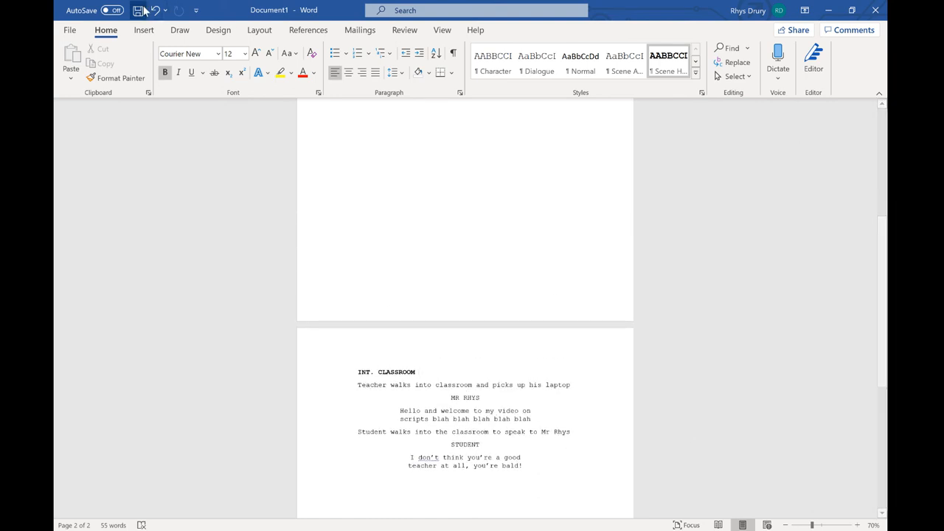
# Step: Insert a Blank header on the scene page, right-align it and clear the [Type here] placeholder
pyautogui.click(143, 30)
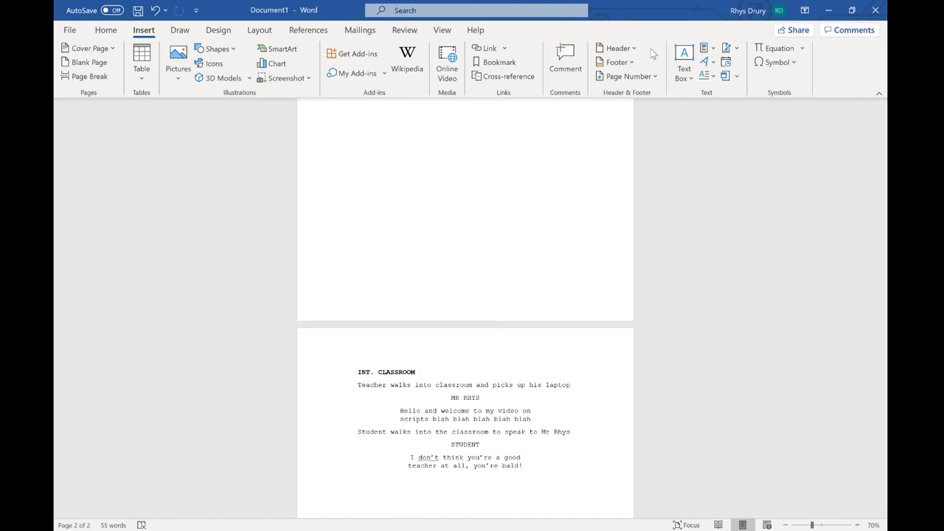
pyautogui.click(615, 48)
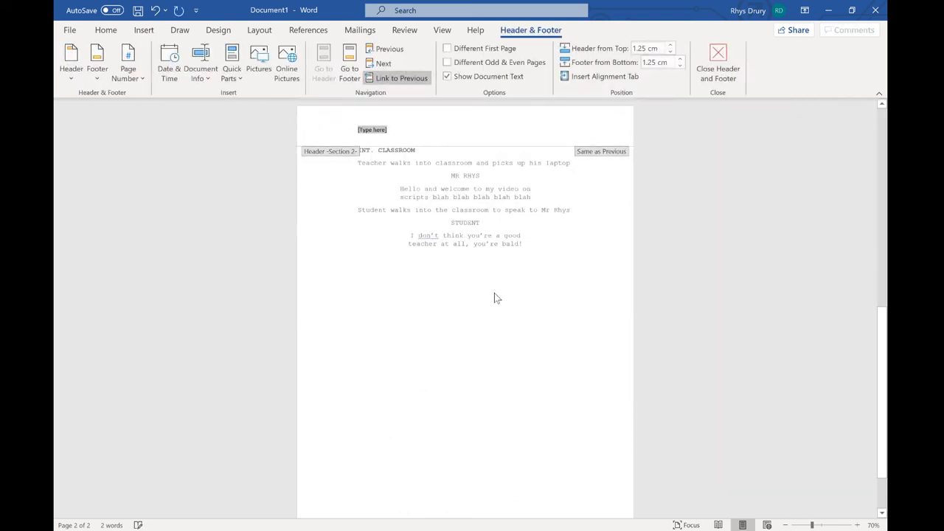
pyautogui.moveTo(106, 31)
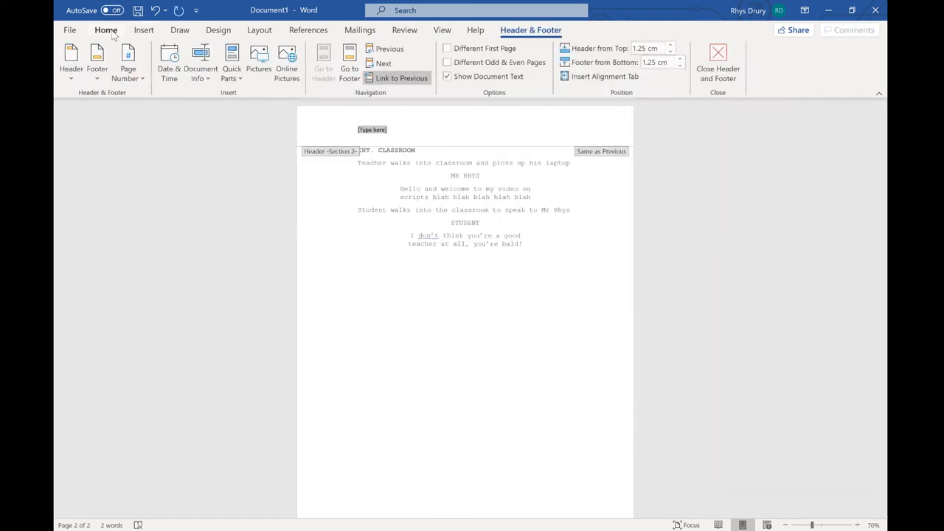
pyautogui.click(106, 30)
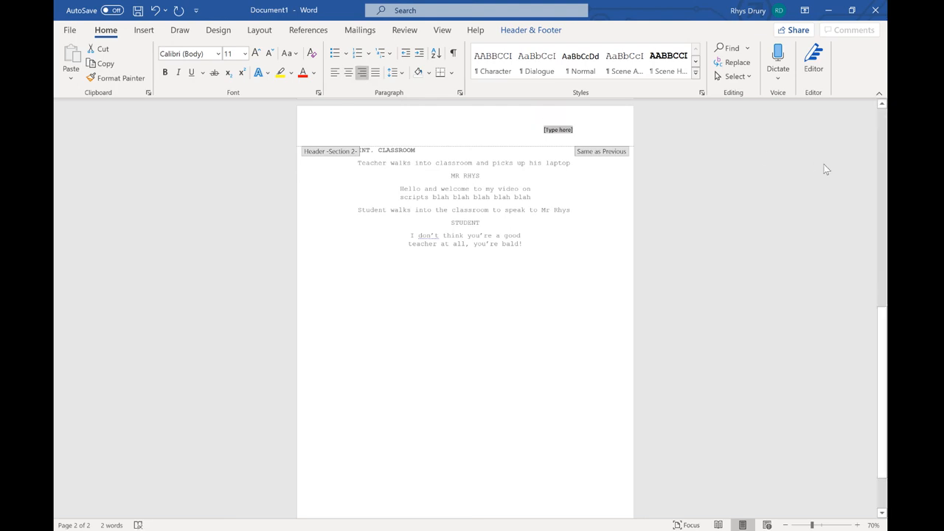
pyautogui.click(558, 129)
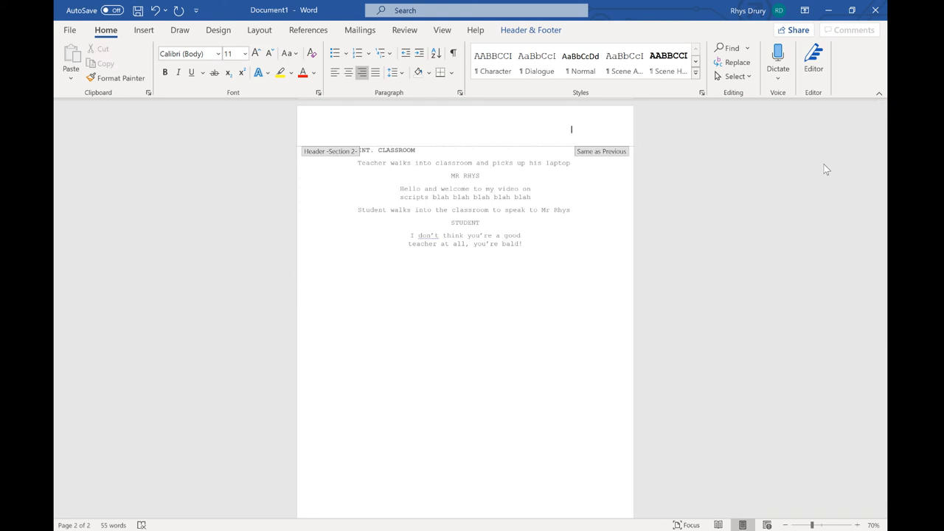
pyautogui.click(143, 29)
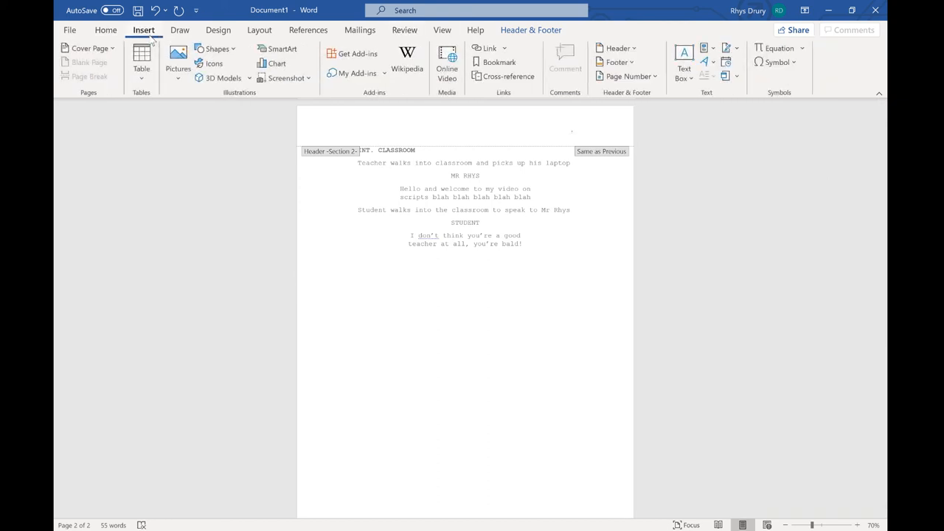
pyautogui.click(624, 76)
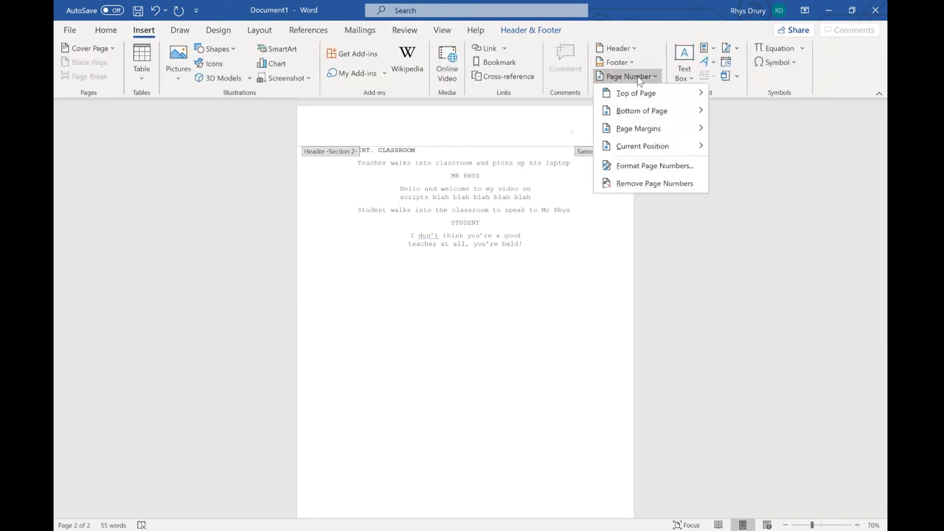
pyautogui.click(642, 145)
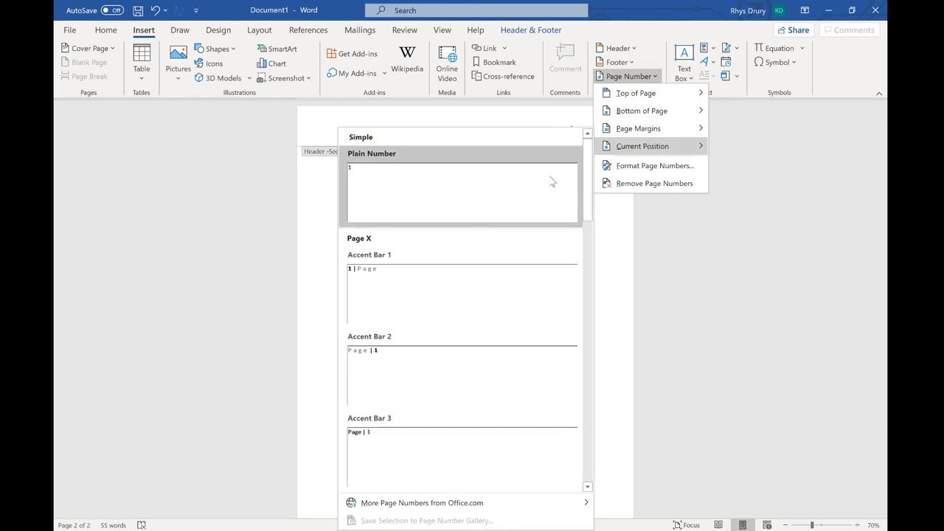
pyautogui.click(462, 193)
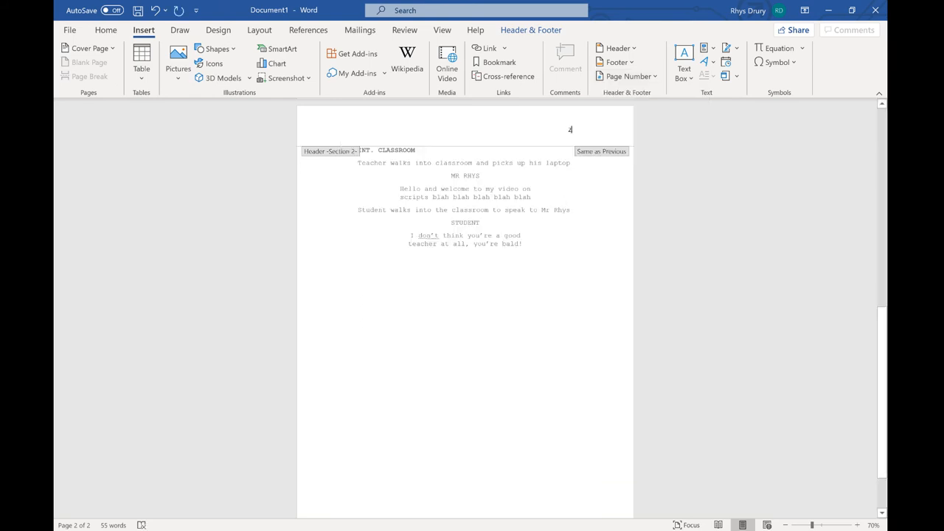
pyautogui.scroll(3)
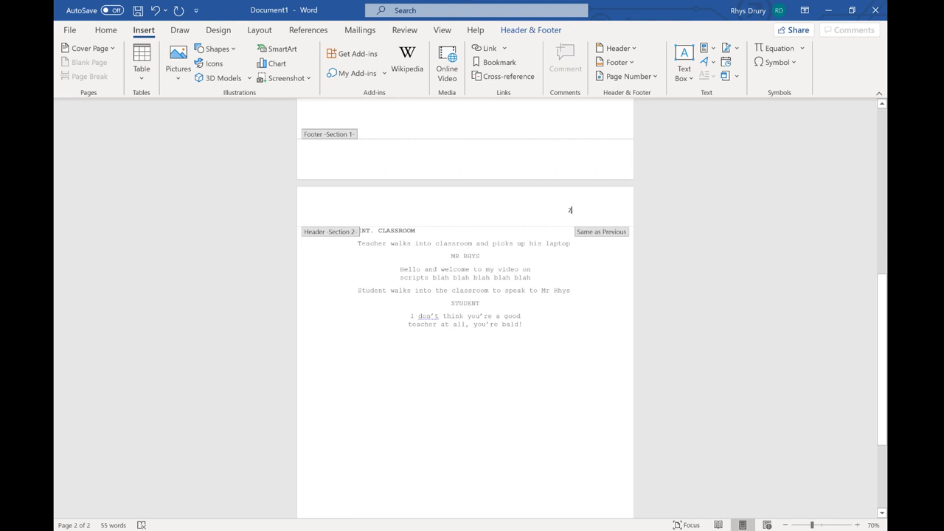
pyautogui.scroll(3)
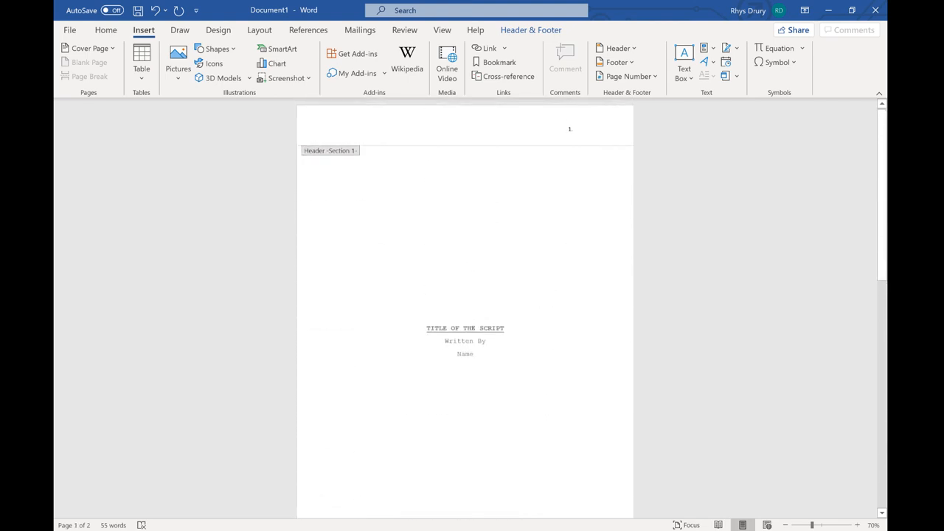
pyautogui.scroll(-3)
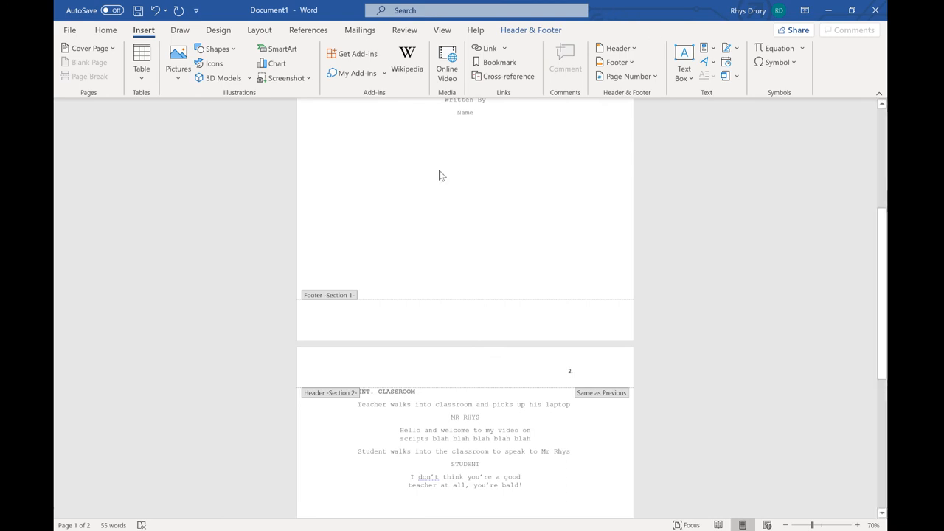
# Step: Tick Different First Page for section 2 and add a plain top-right page number
pyautogui.click(530, 29)
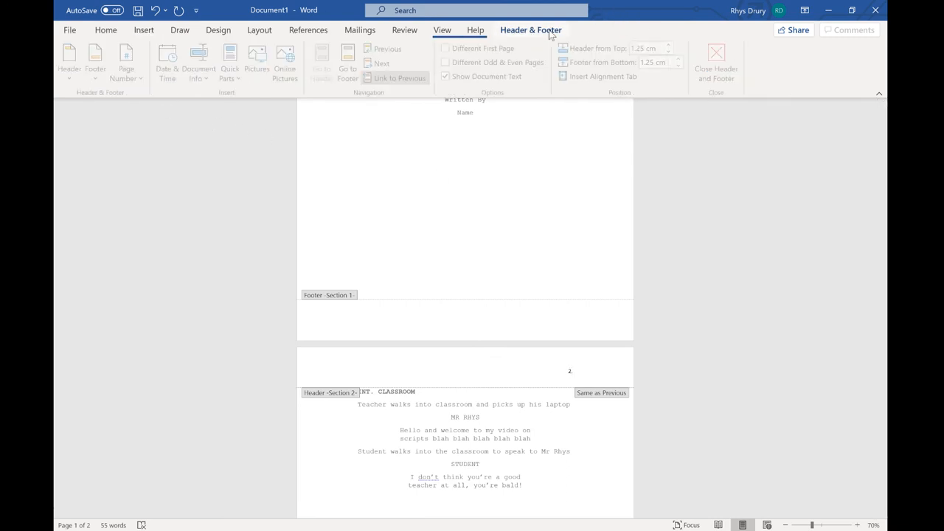
pyautogui.click(446, 48)
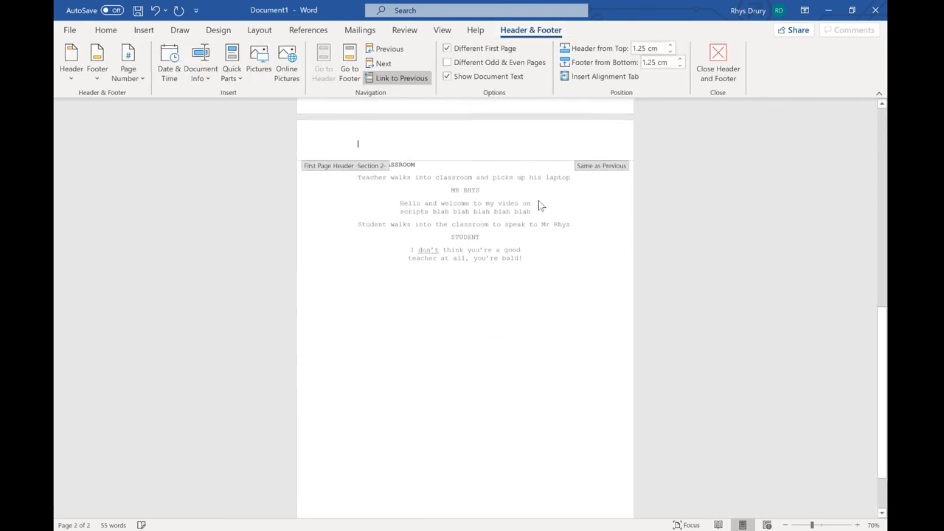
pyautogui.scroll(-3)
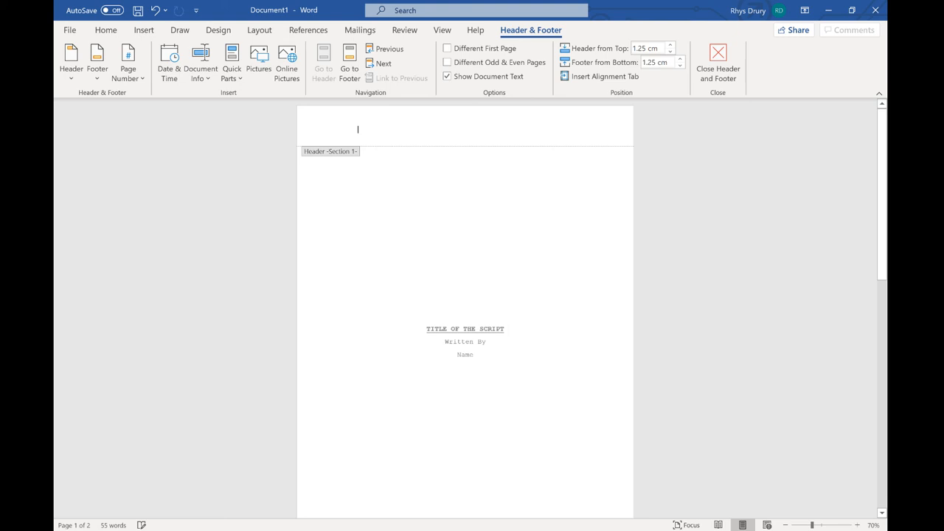
pyautogui.scroll(-3)
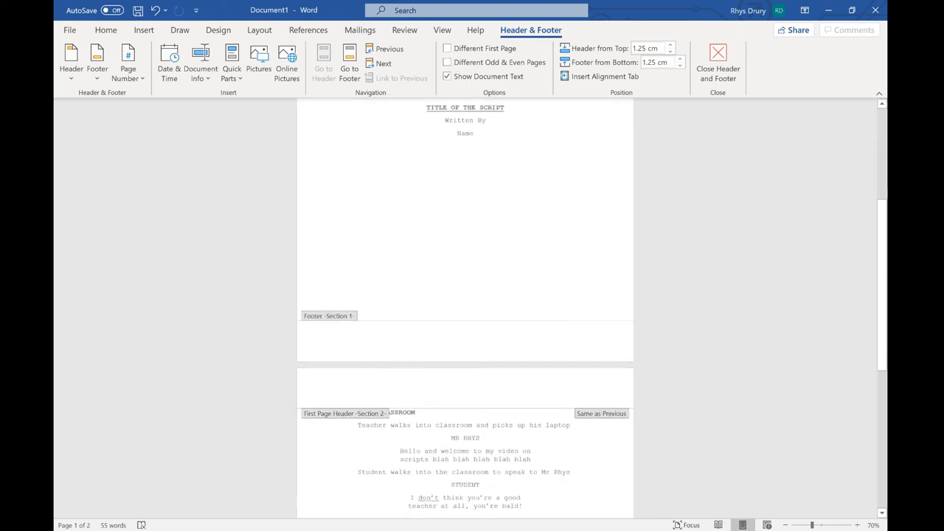
pyautogui.click(447, 48)
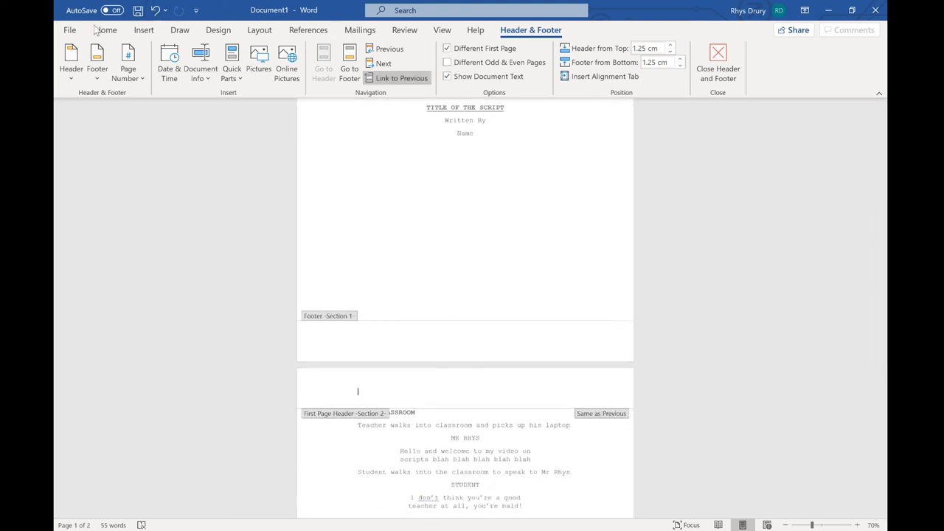
pyautogui.click(144, 30)
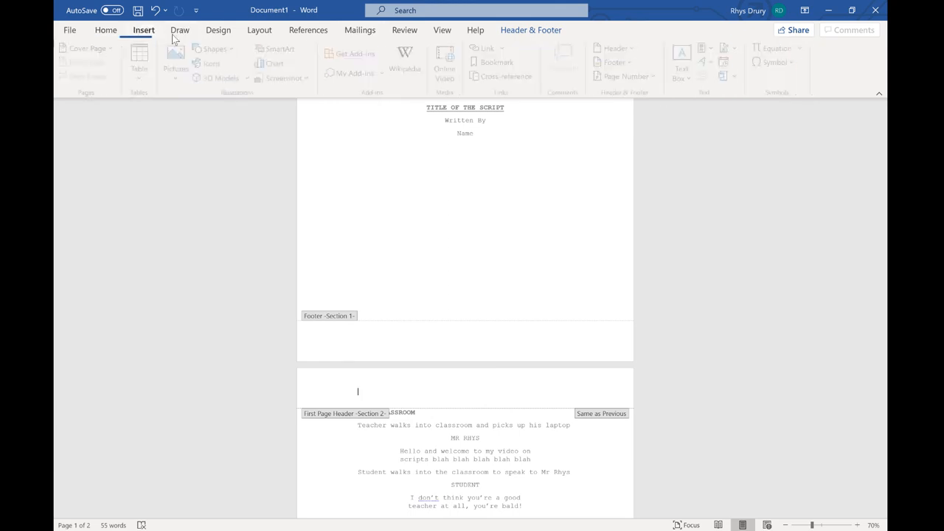
pyautogui.click(625, 76)
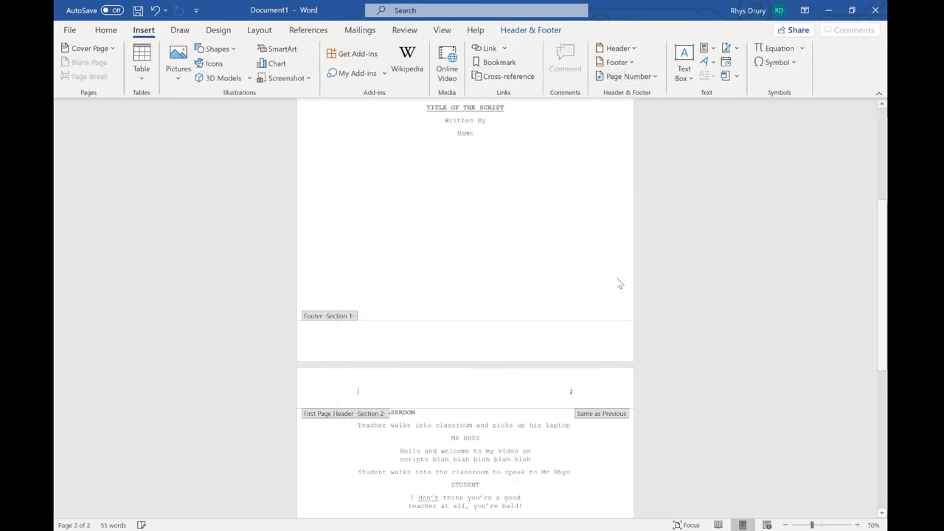
pyautogui.click(570, 392)
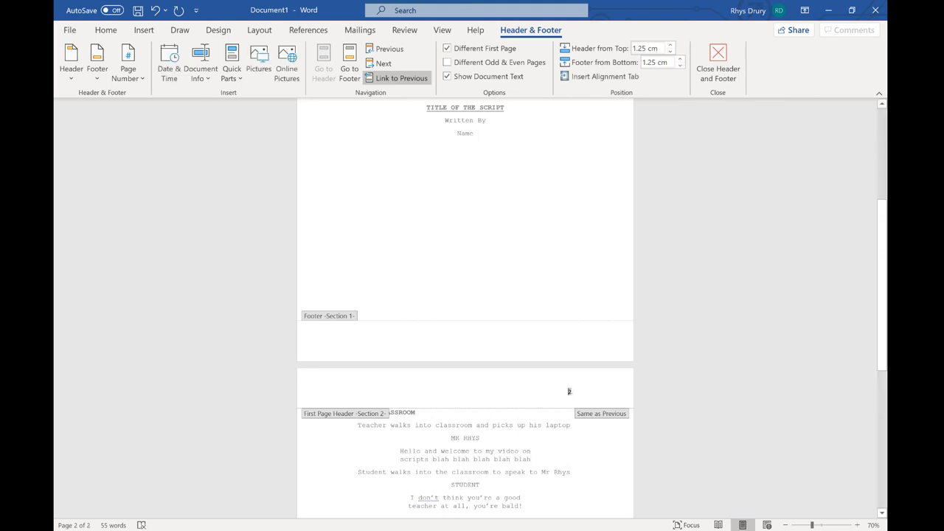
# Step: Set Format Page Numbers to start at 1 and close header and footer editing
pyautogui.rightClick(569, 391)
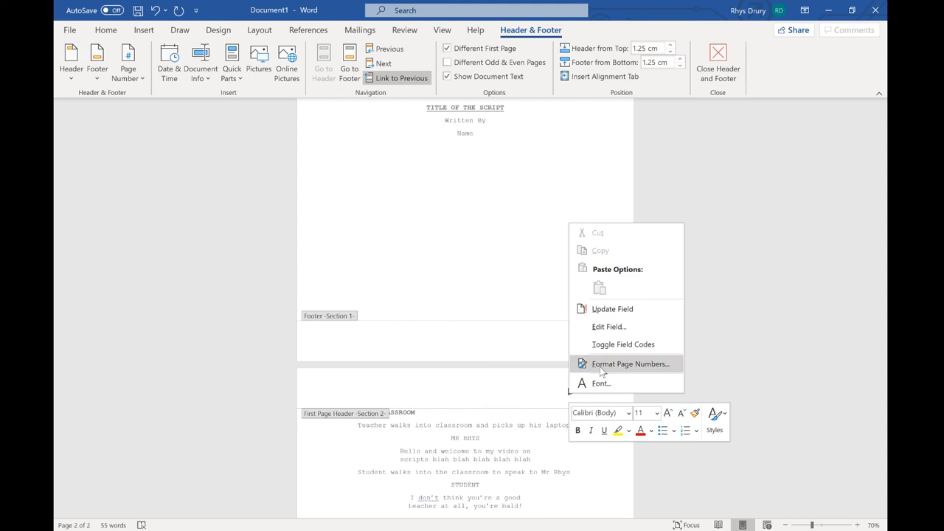
pyautogui.click(630, 363)
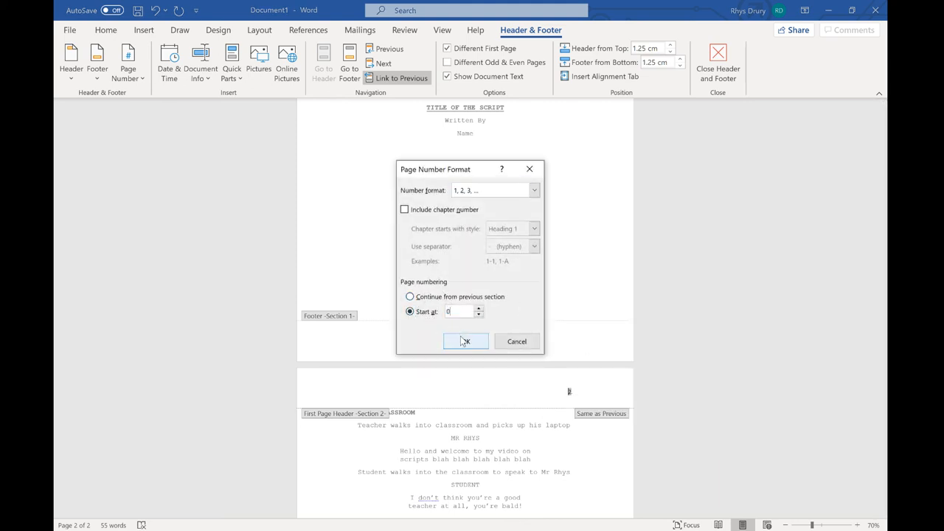
pyautogui.click(466, 341)
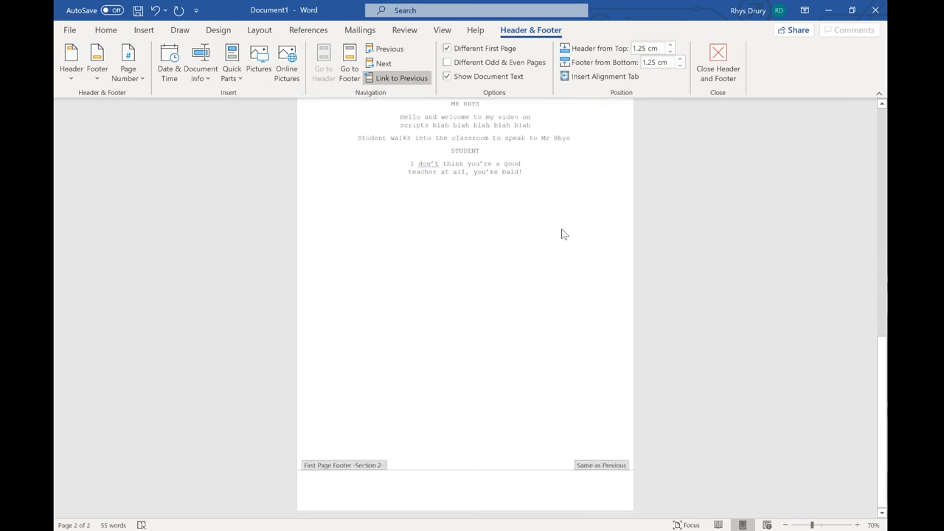
pyautogui.scroll(3)
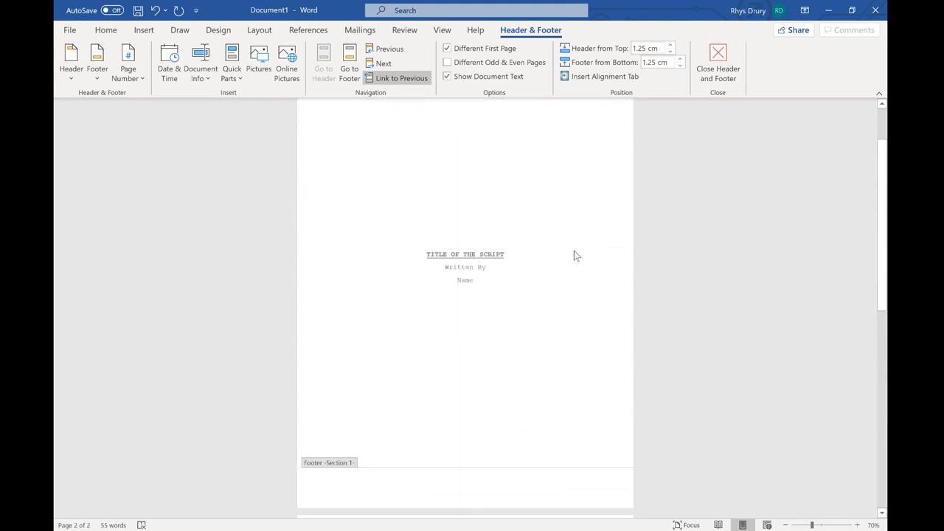
pyautogui.scroll(-3)
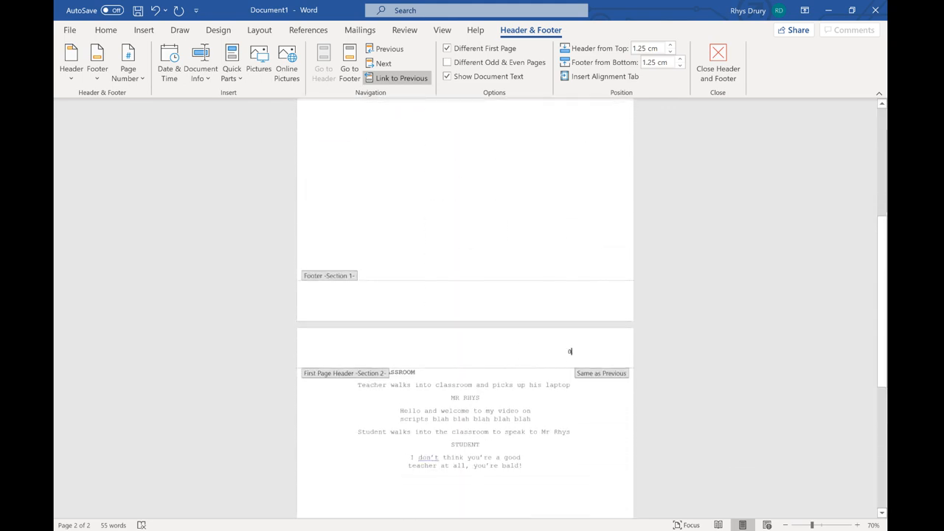
pyautogui.rightClick(569, 351)
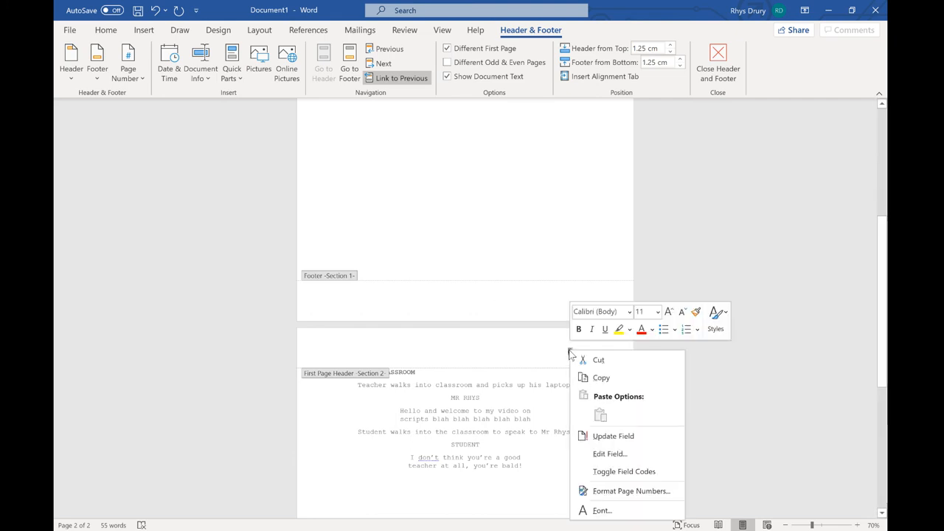
pyautogui.click(631, 491)
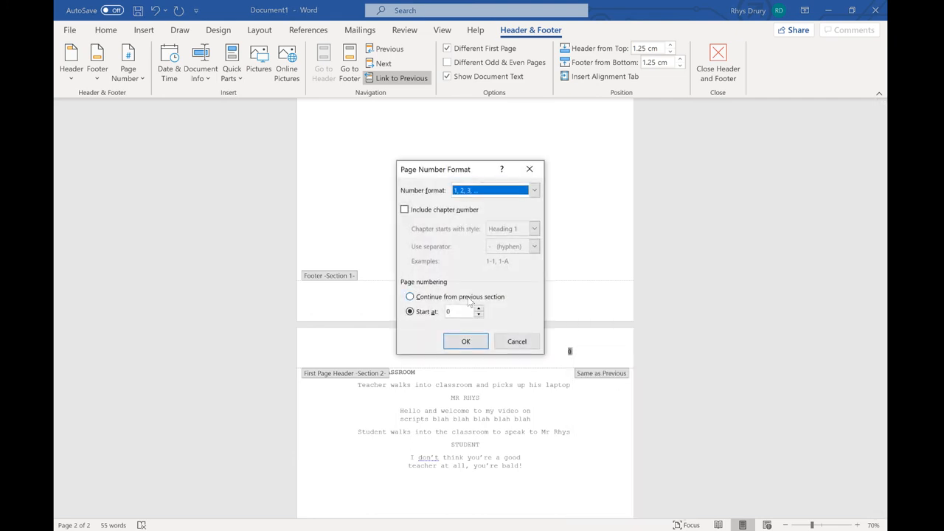
pyautogui.click(465, 341)
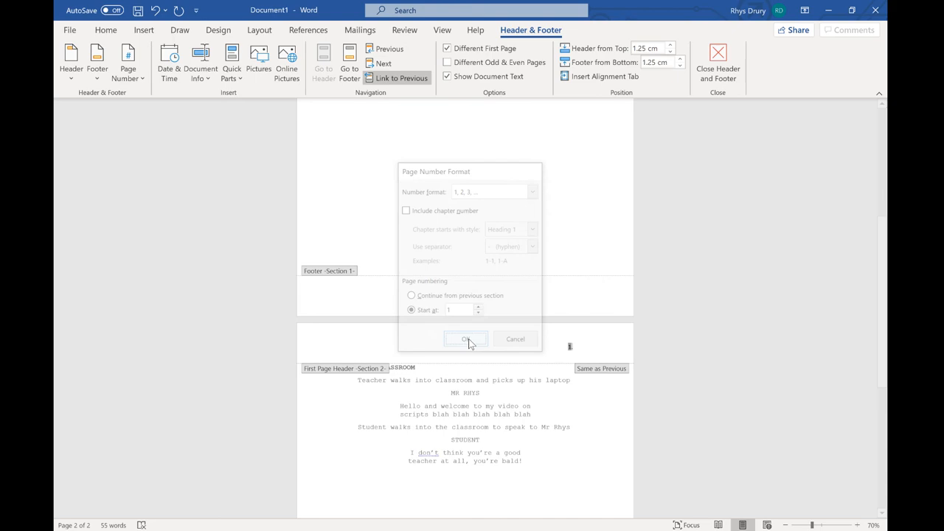
pyautogui.click(465, 338)
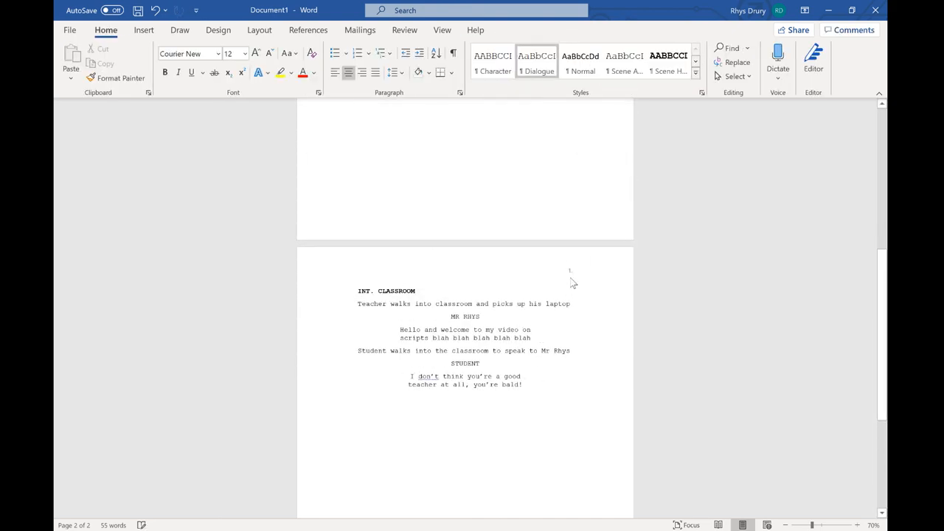
pyautogui.press('alt+tab')
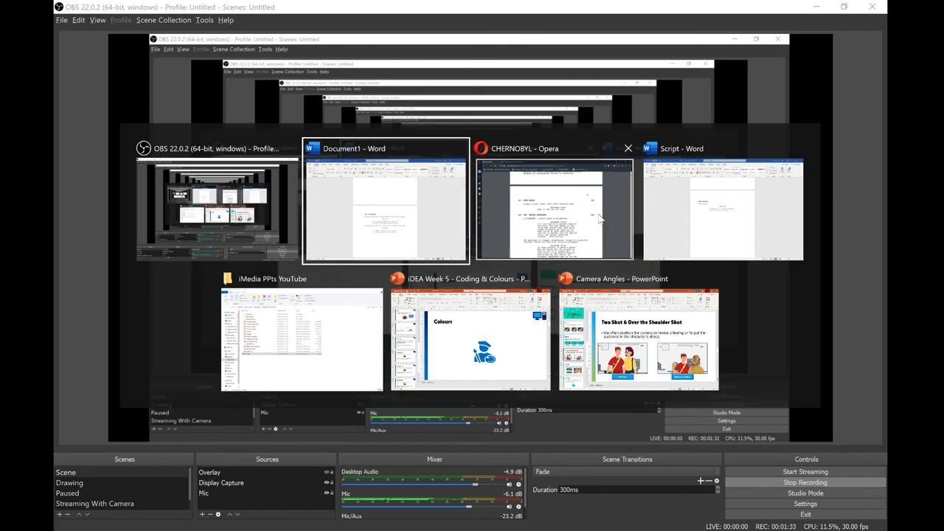
pyautogui.click(554, 211)
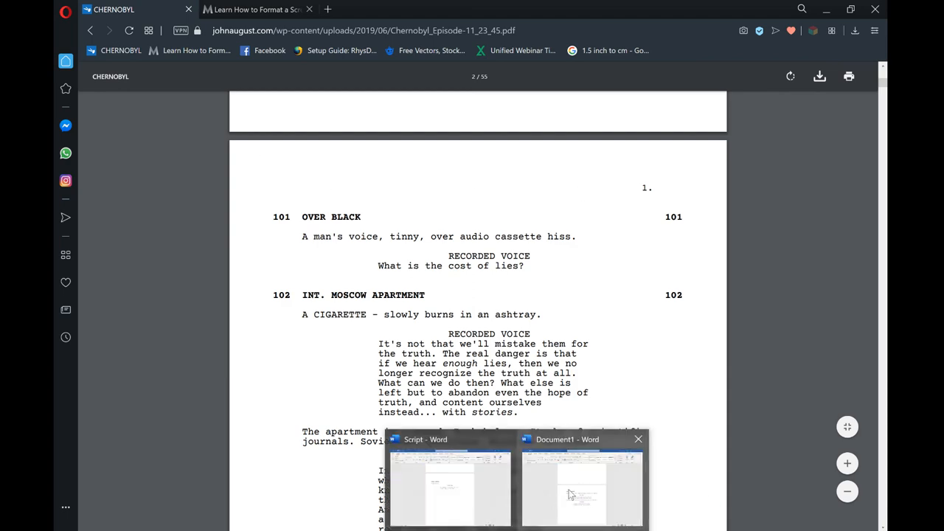
pyautogui.click(582, 484)
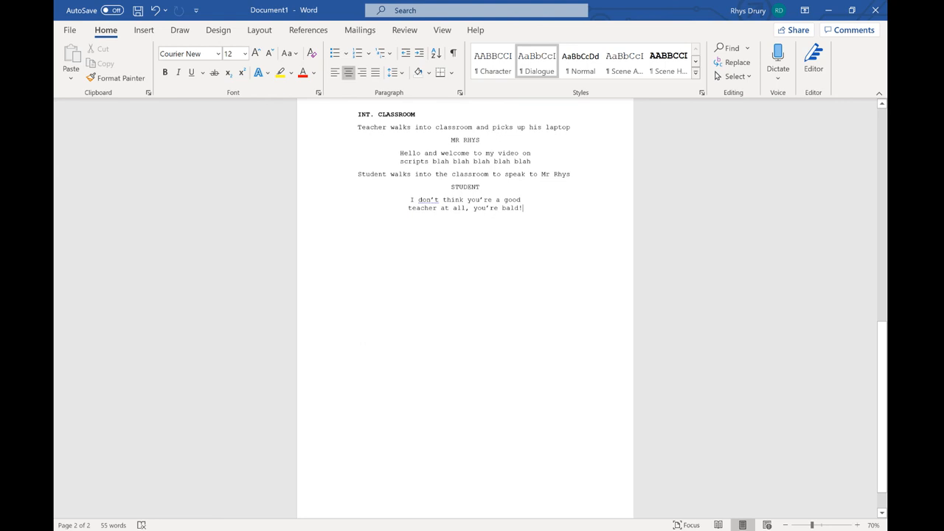
pyautogui.scroll(3)
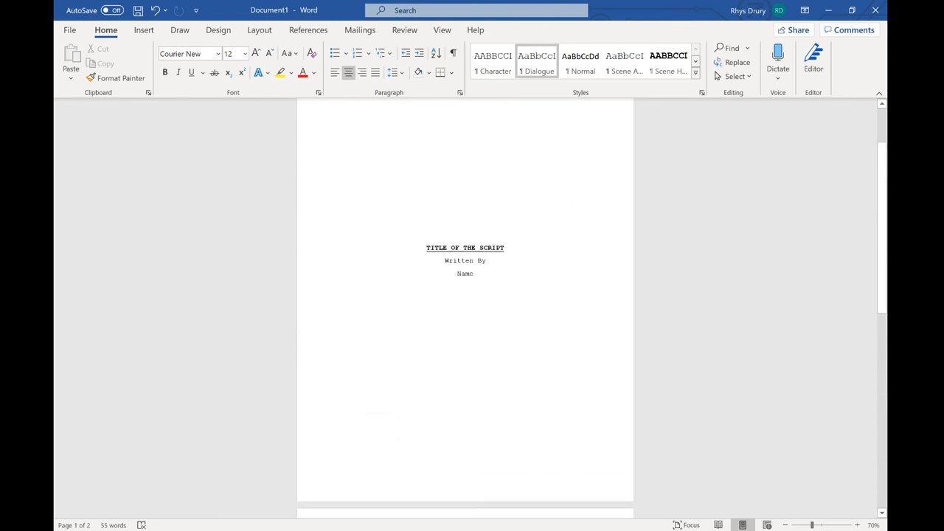
pyautogui.scroll(-3)
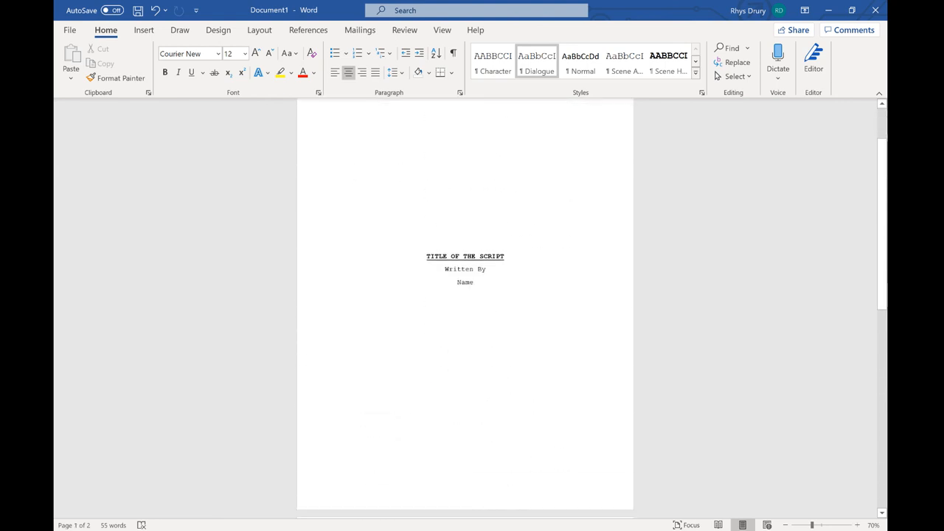
pyautogui.scroll(-3)
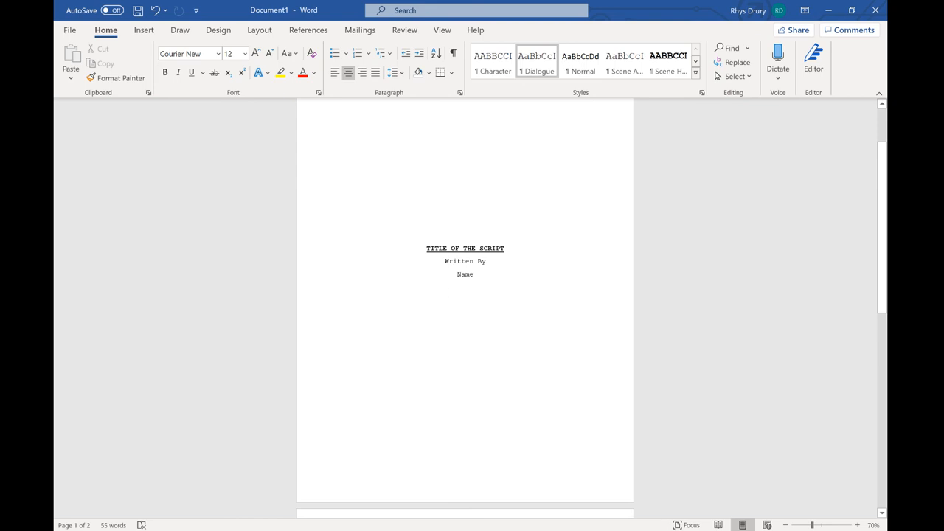
pyautogui.moveTo(374, 212)
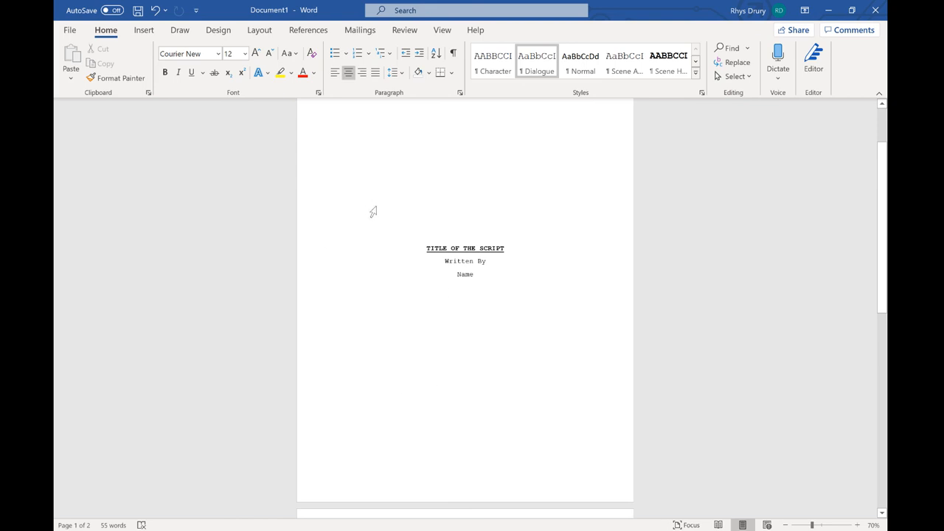
pyautogui.scroll(-3)
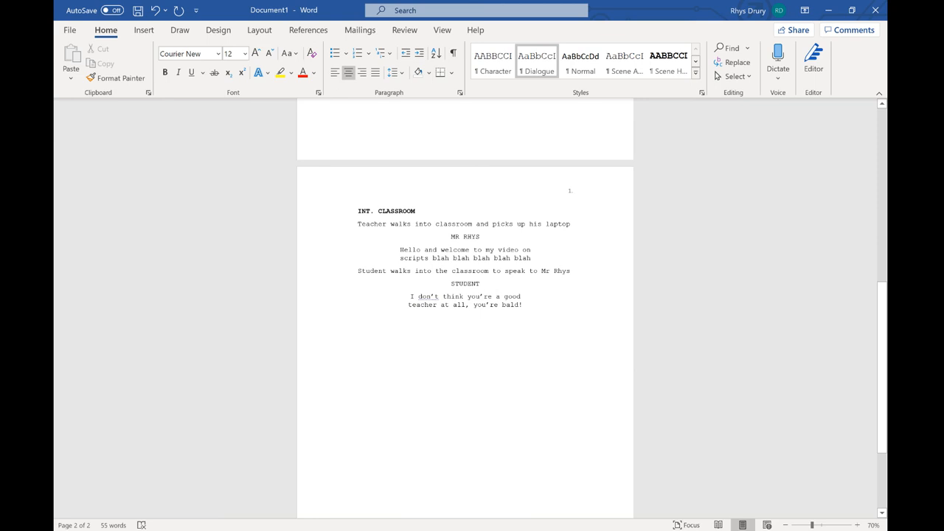
# Step: Type 'EXT School' on a new line and apply the Scene Heading style
pyautogui.write('EXT')
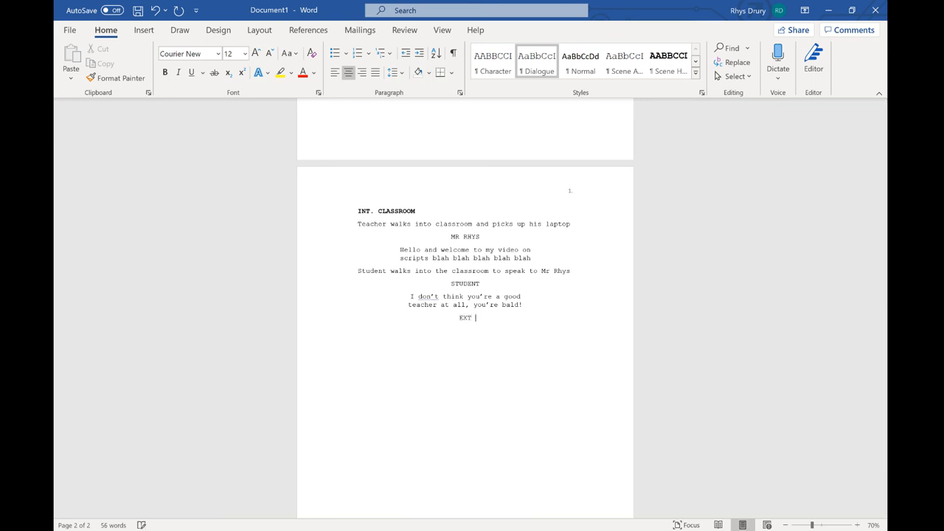
pyautogui.write('School')
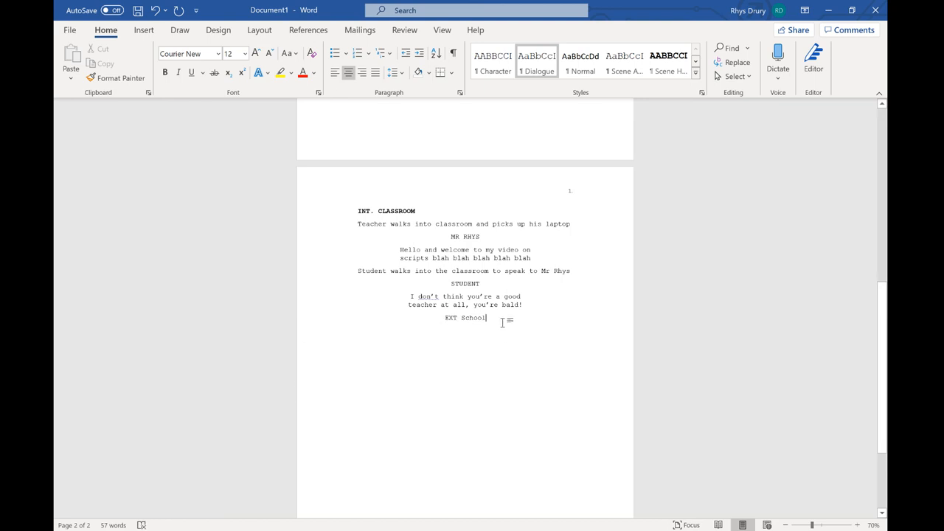
pyautogui.click(668, 63)
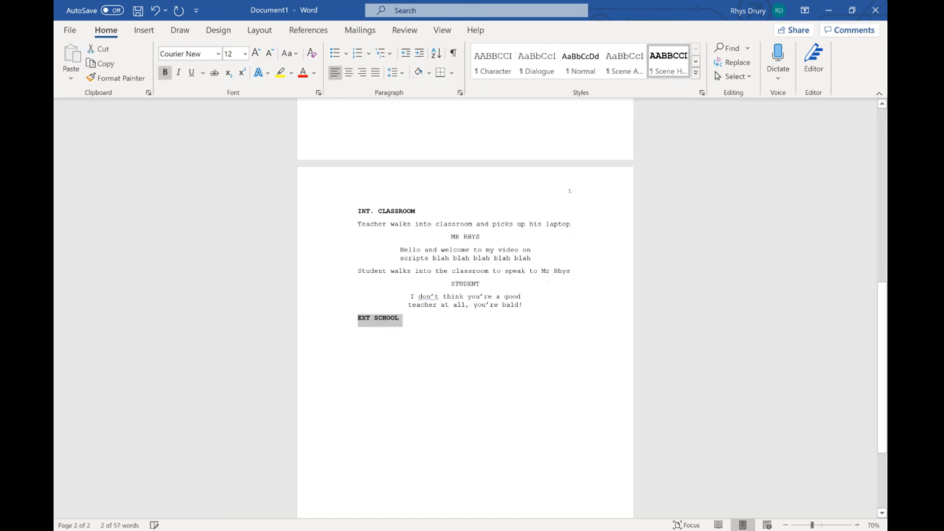